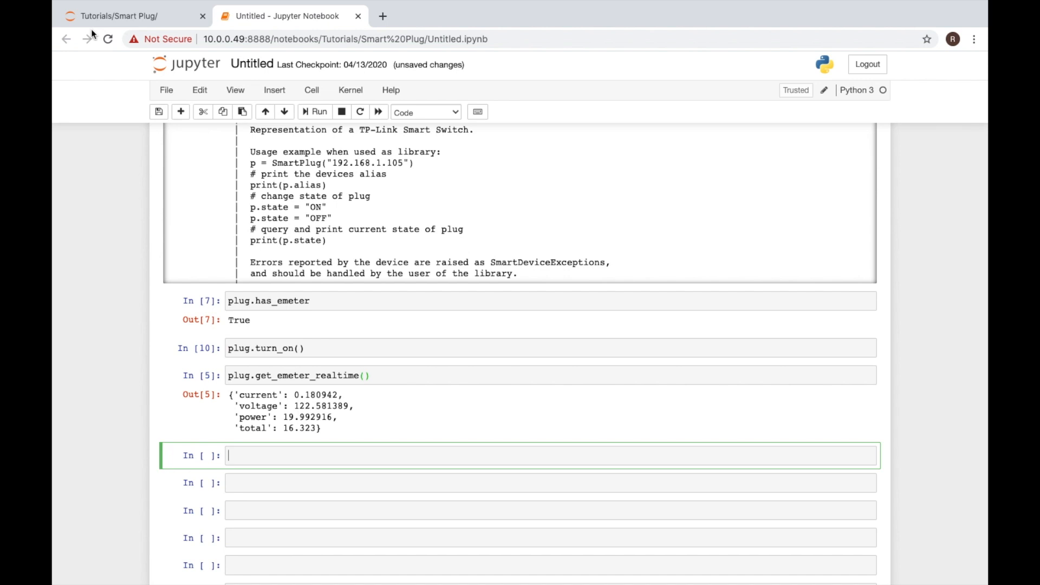
Step: Type open() in the empty cell below the emeter reading to bring up its signature help
{"action": "type", "text": "open"}
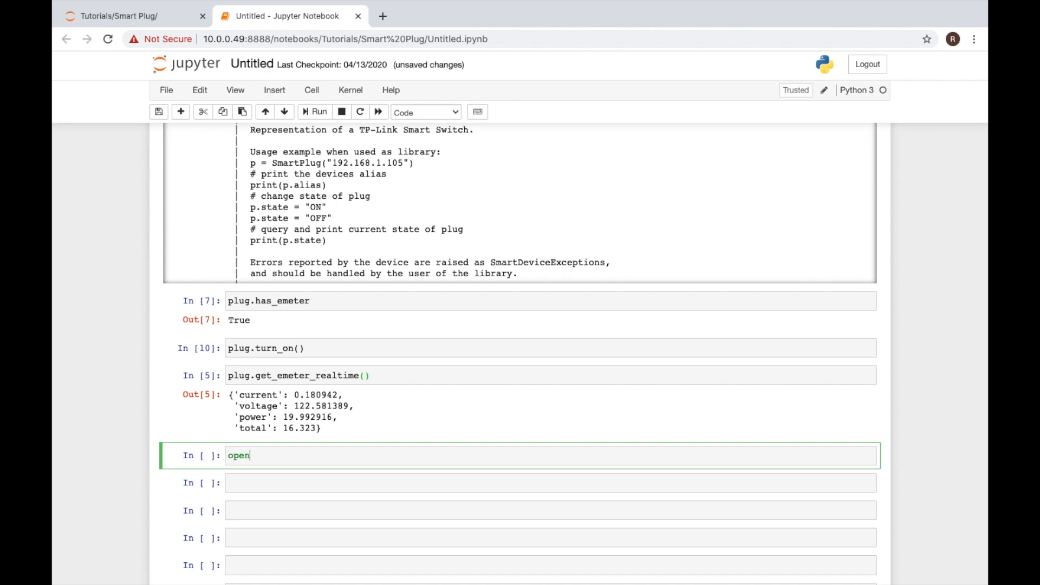
{"action": "type", "text": "()"}
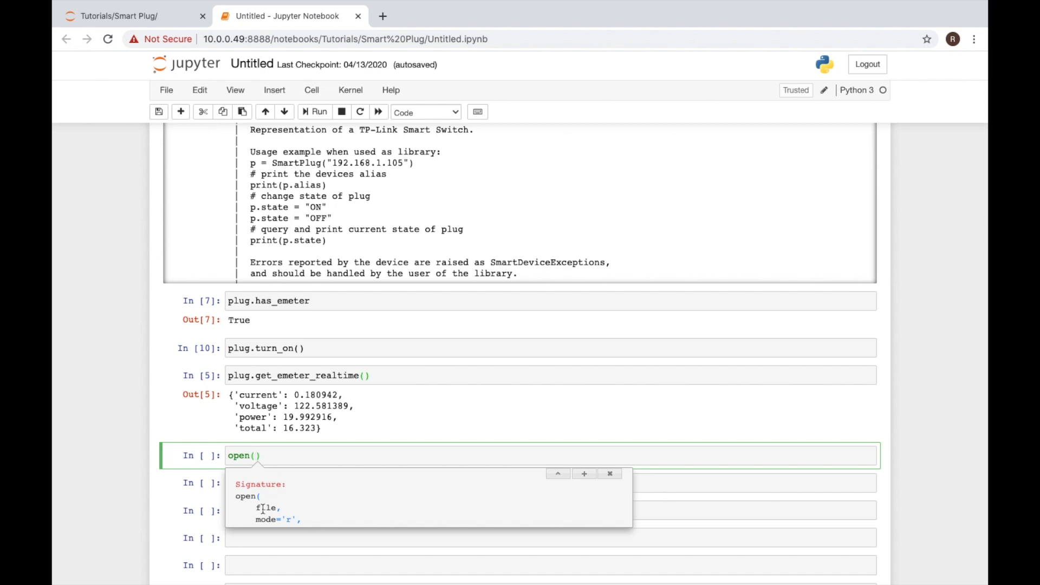
{"action": "mouse_move", "coordinate": [557, 473]}
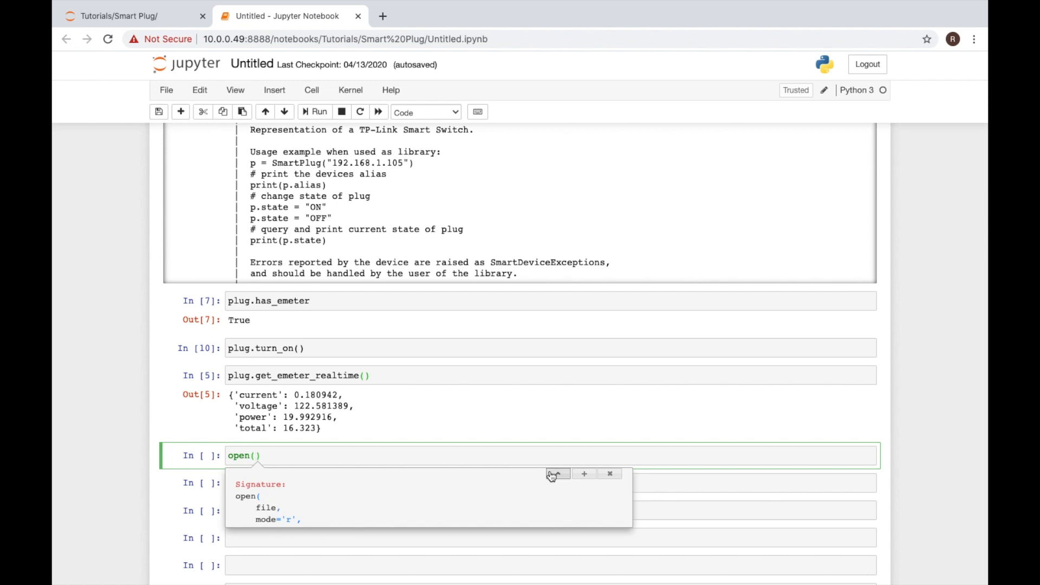
Step: Expand the open() docstring and scroll down to its file-mode table
{"action": "left_click", "coordinate": [556, 473]}
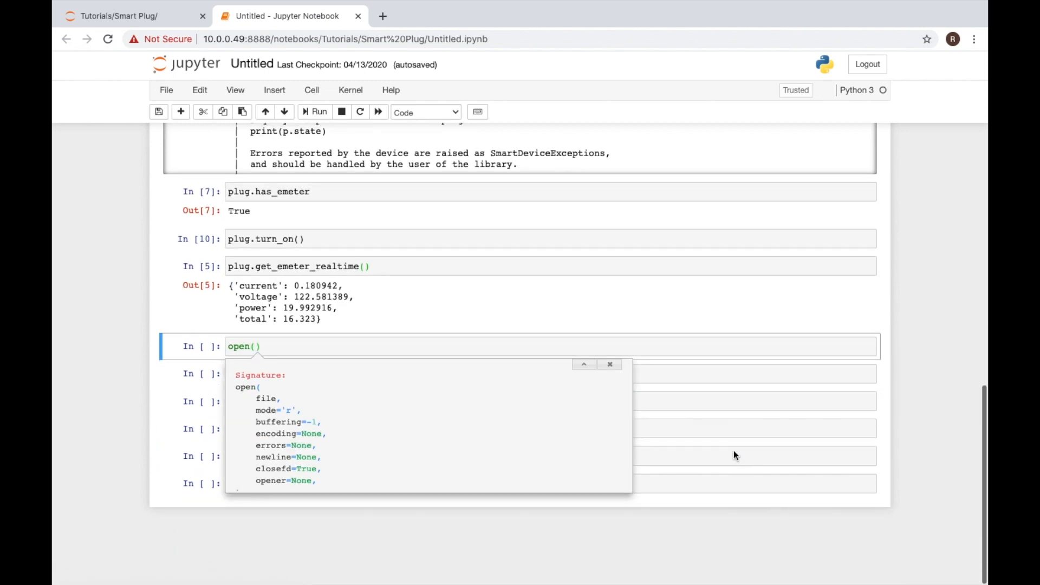
{"action": "scroll", "scroll_direction": "down", "scroll_amount": 3}
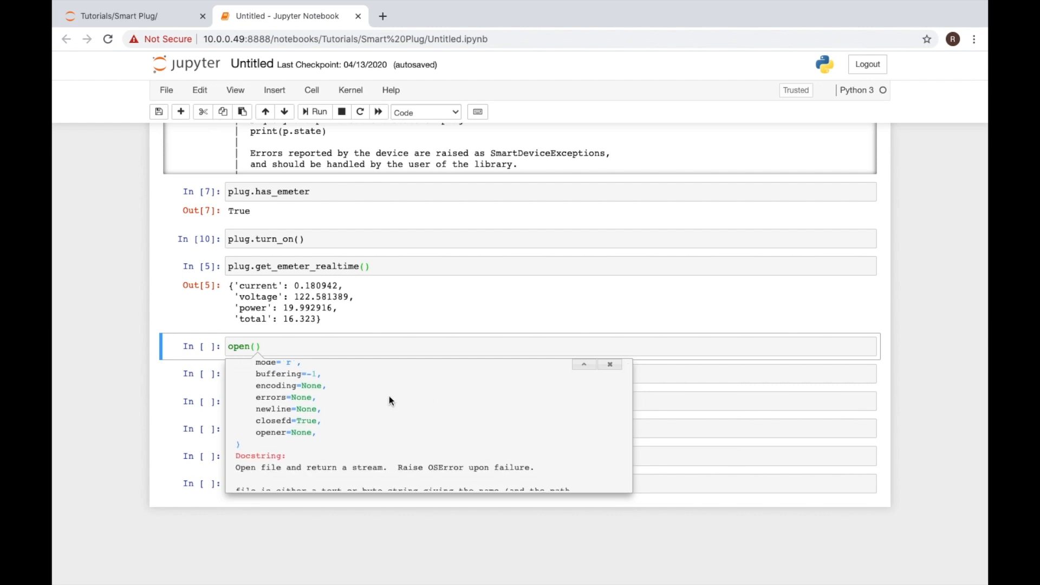
{"action": "scroll", "scroll_direction": "down", "scroll_amount": 3}
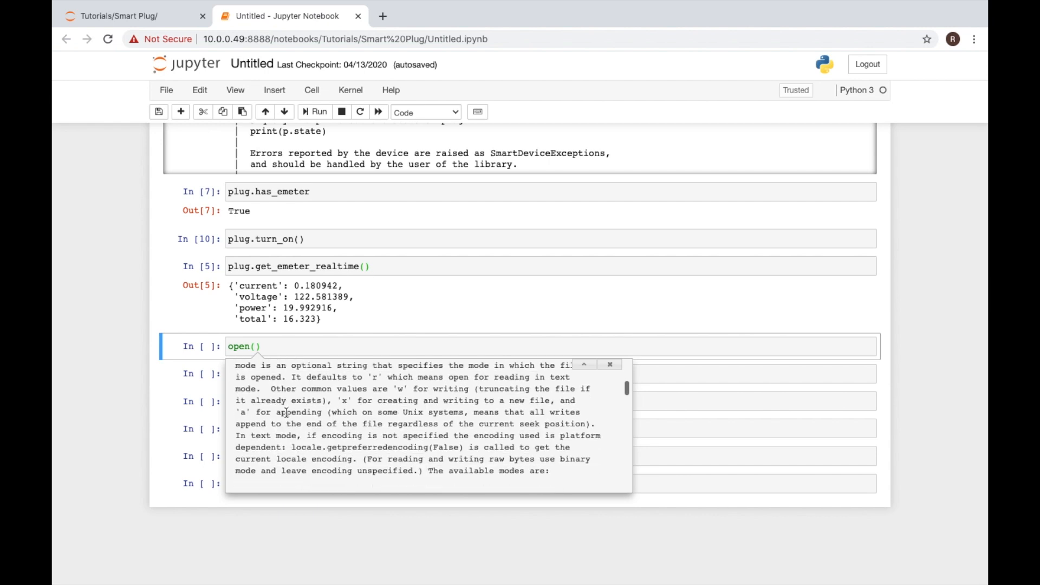
{"action": "scroll", "scroll_direction": "down", "scroll_amount": 3}
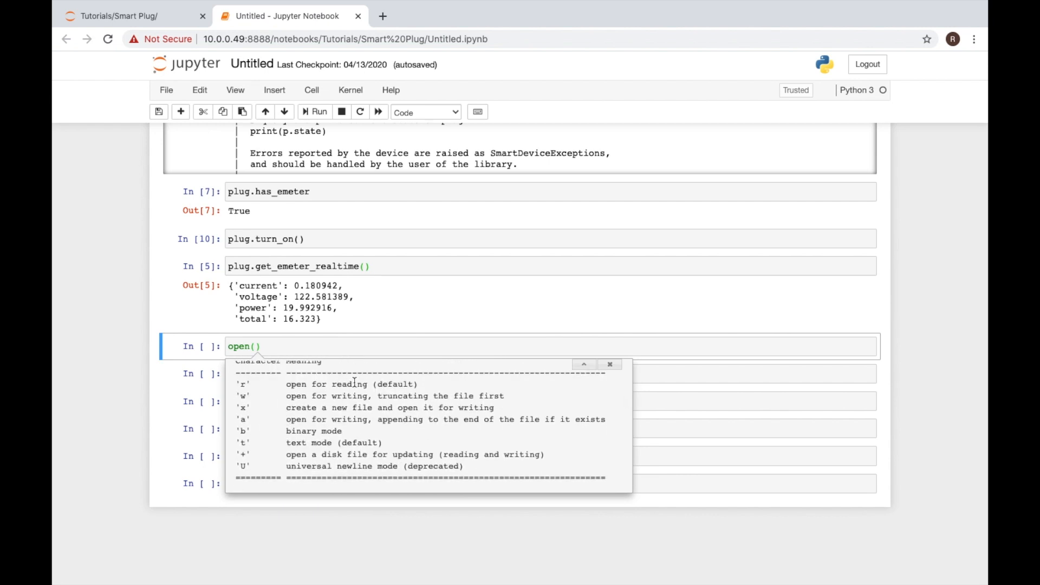
{"action": "mouse_move", "coordinate": [331, 414]}
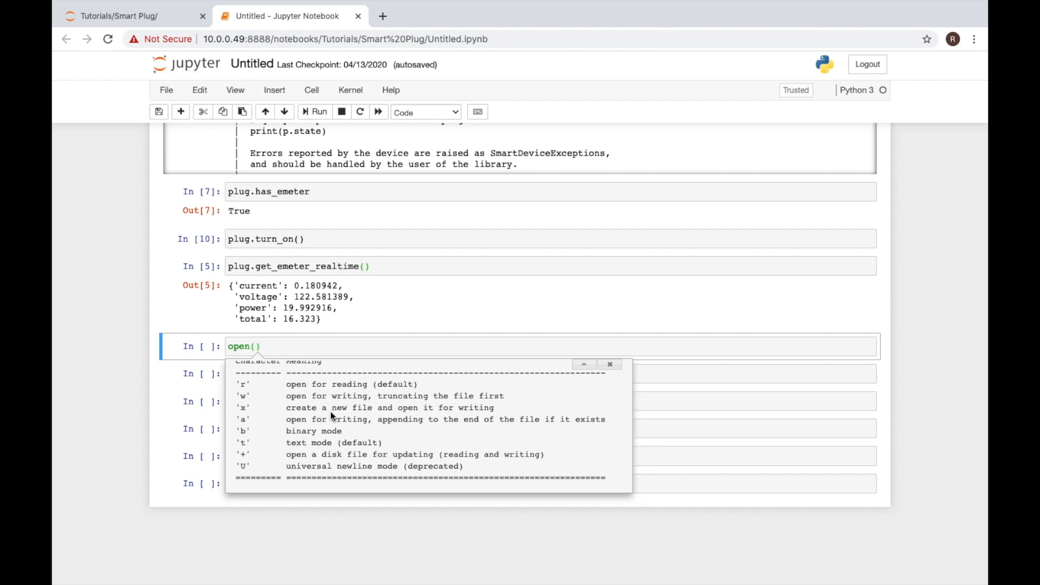
{"action": "mouse_move", "coordinate": [376, 391]}
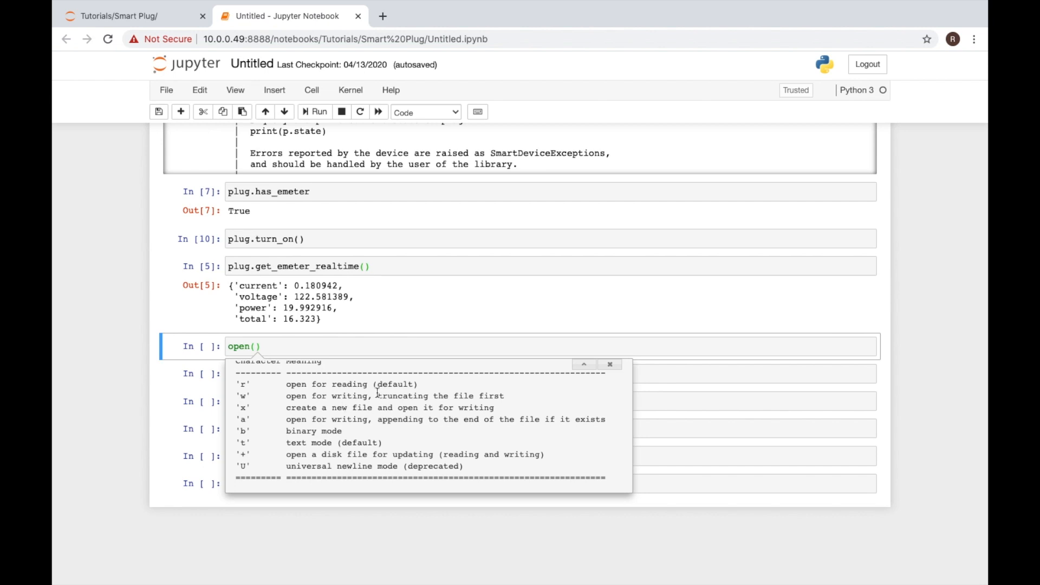
{"action": "mouse_move", "coordinate": [522, 402]}
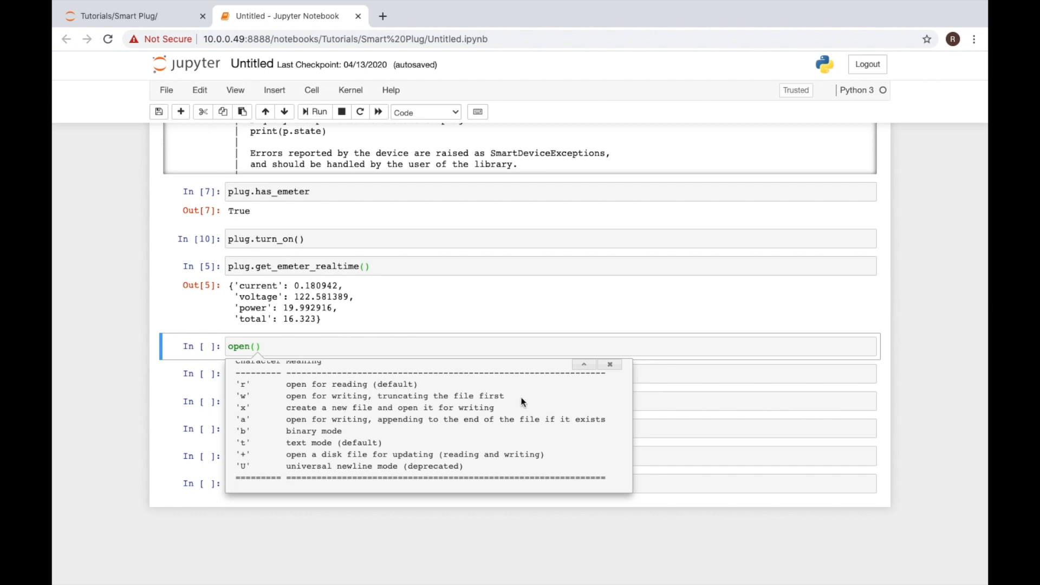
{"action": "mouse_move", "coordinate": [380, 399]}
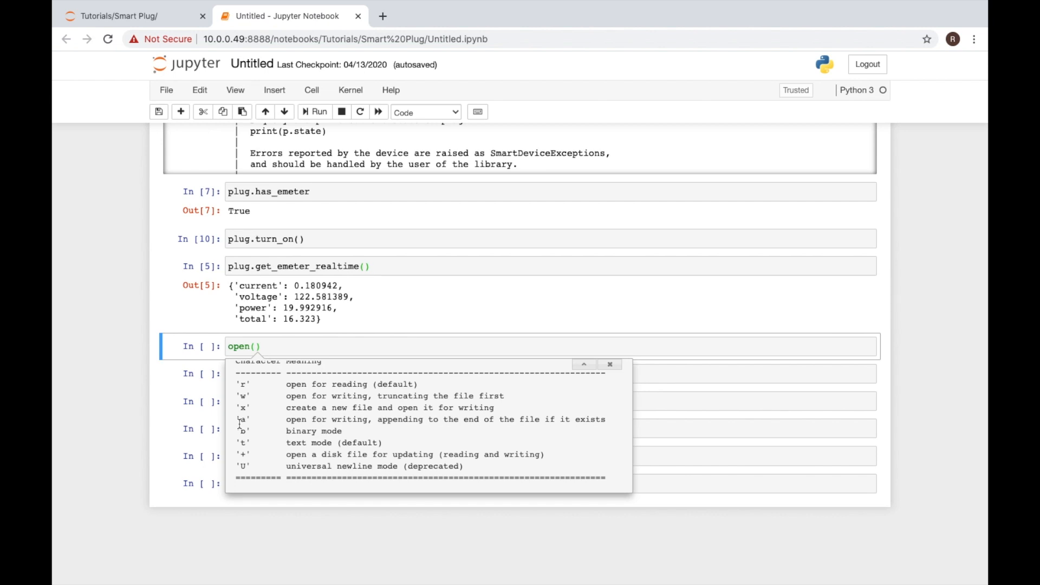
{"action": "mouse_move", "coordinate": [240, 400]}
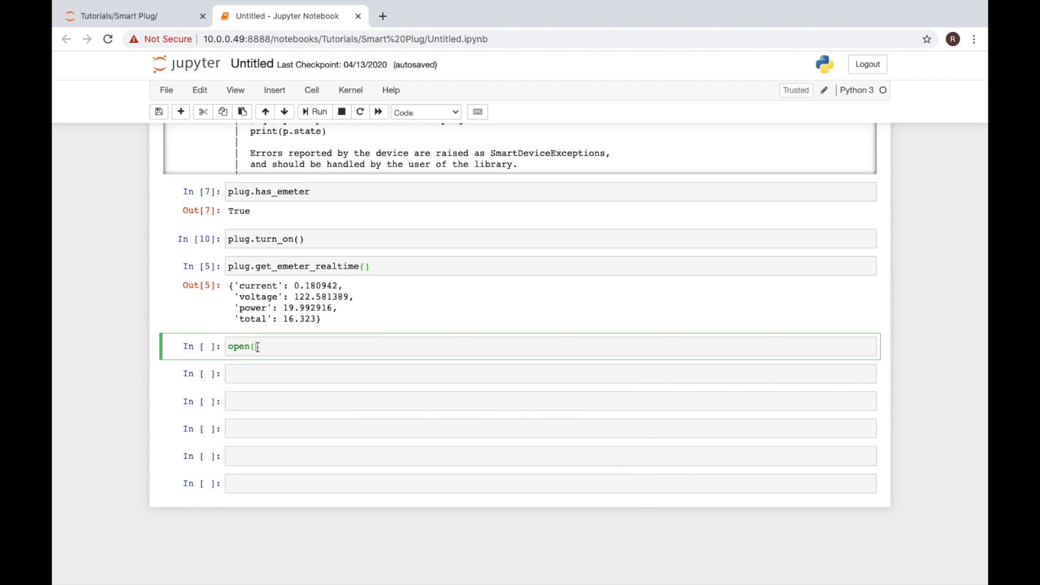
Step: Run myFile = open("tvlog.txt", "r"), which raises FileNotFoundError
{"action": "type", "text": "\"\")"}
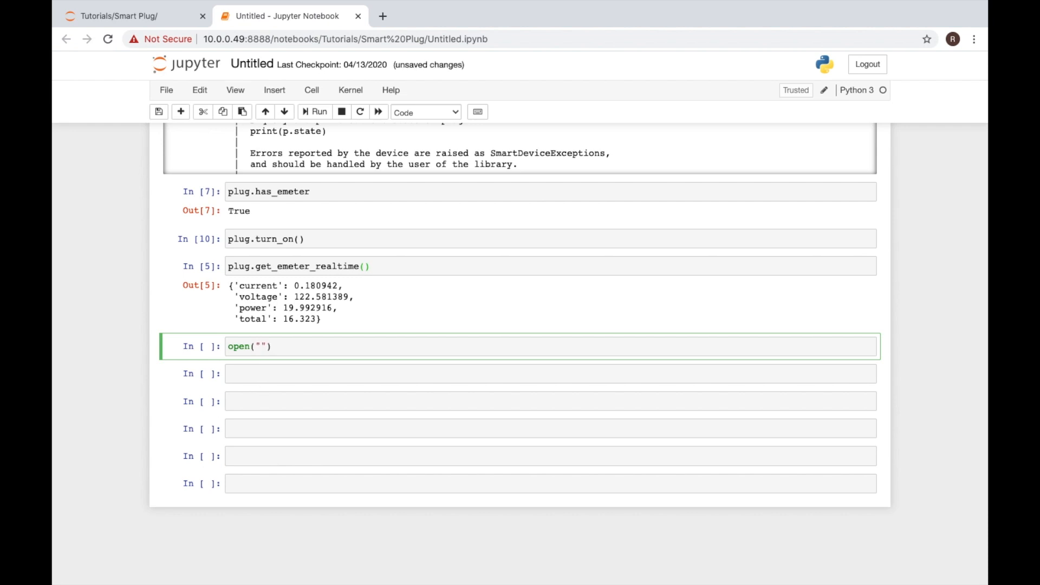
{"action": "type", "text": "t"}
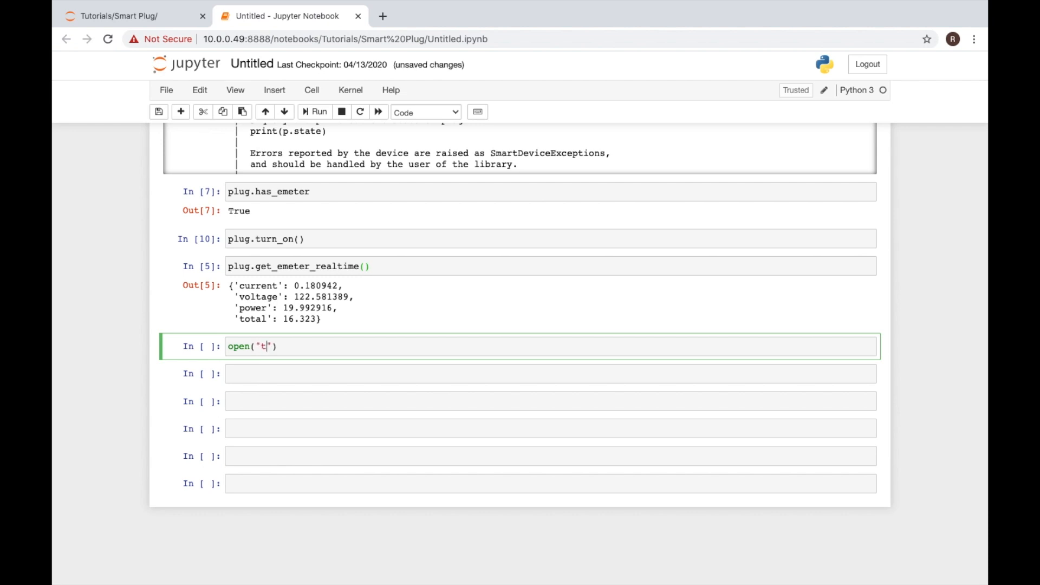
{"action": "type", "text": "vlog.txt"}
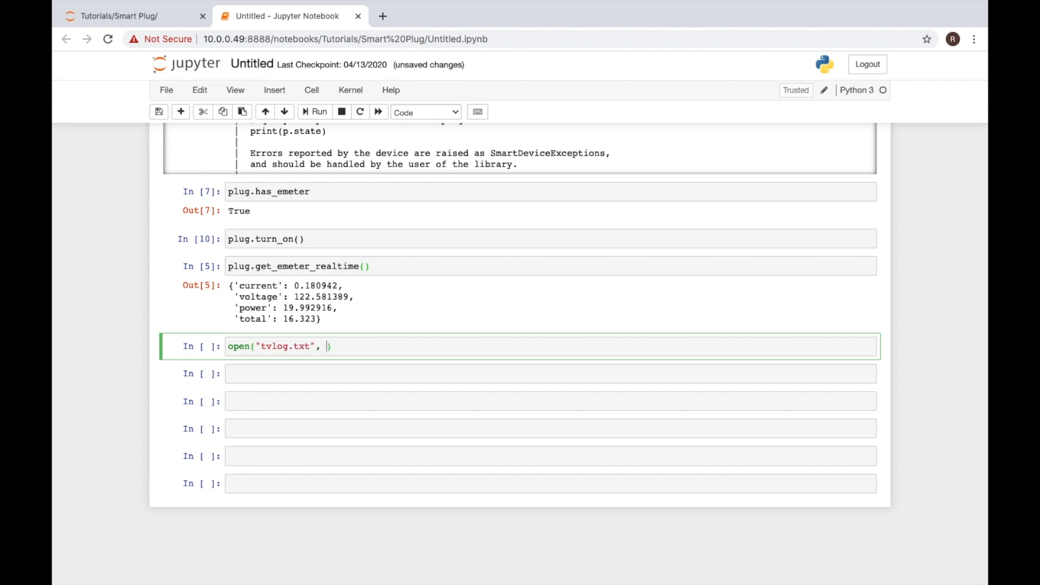
{"action": "type", "text": "\"r\""}
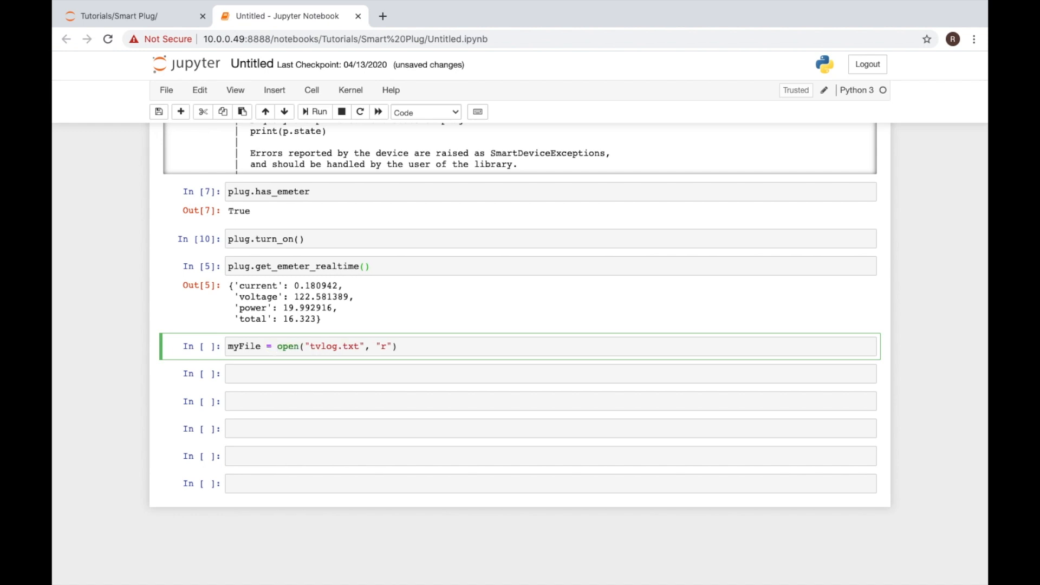
{"action": "left_click", "coordinate": [314, 111]}
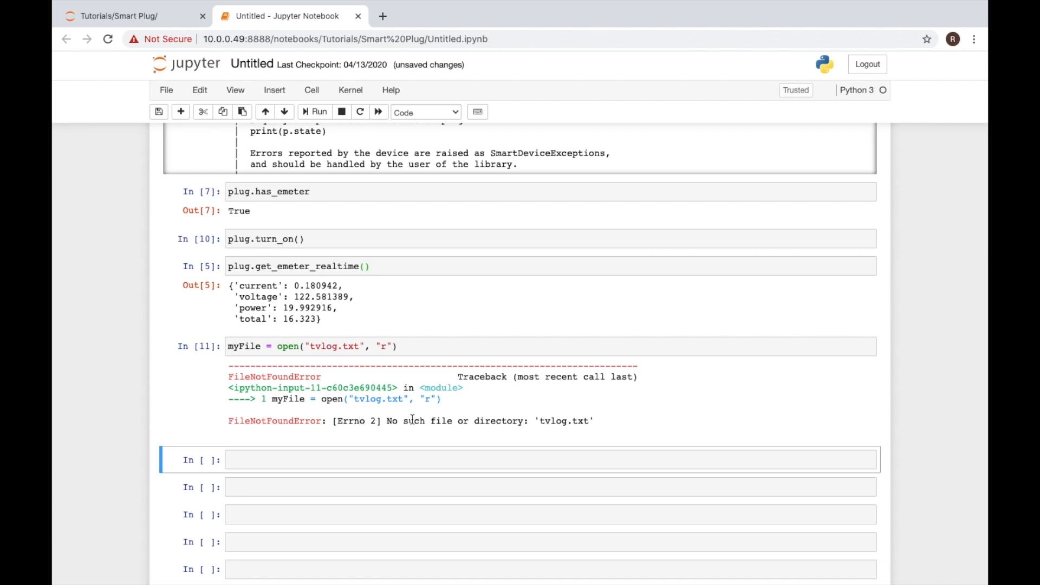
{"action": "left_click", "coordinate": [119, 15]}
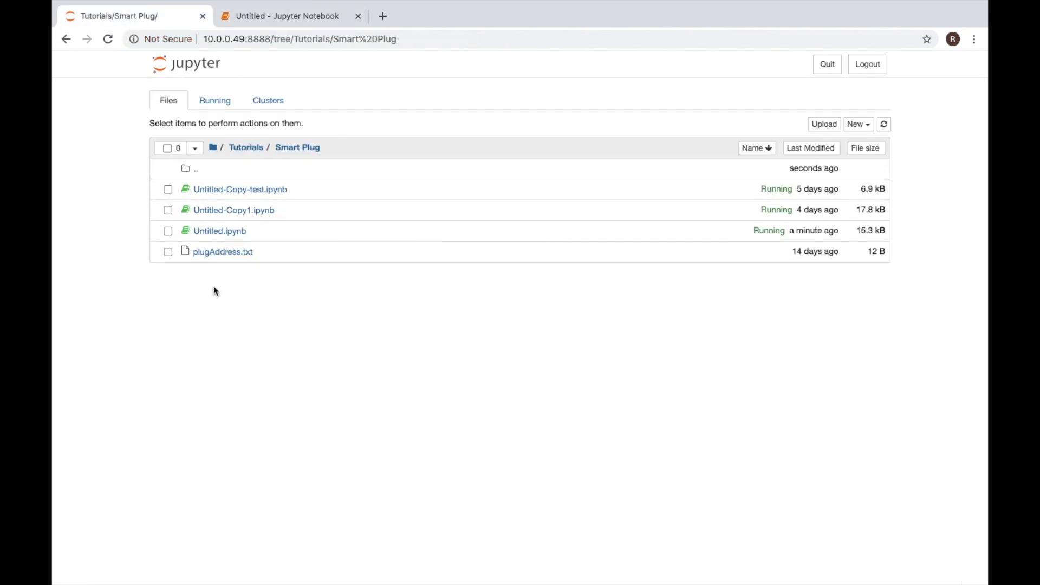
{"action": "mouse_move", "coordinate": [230, 277]}
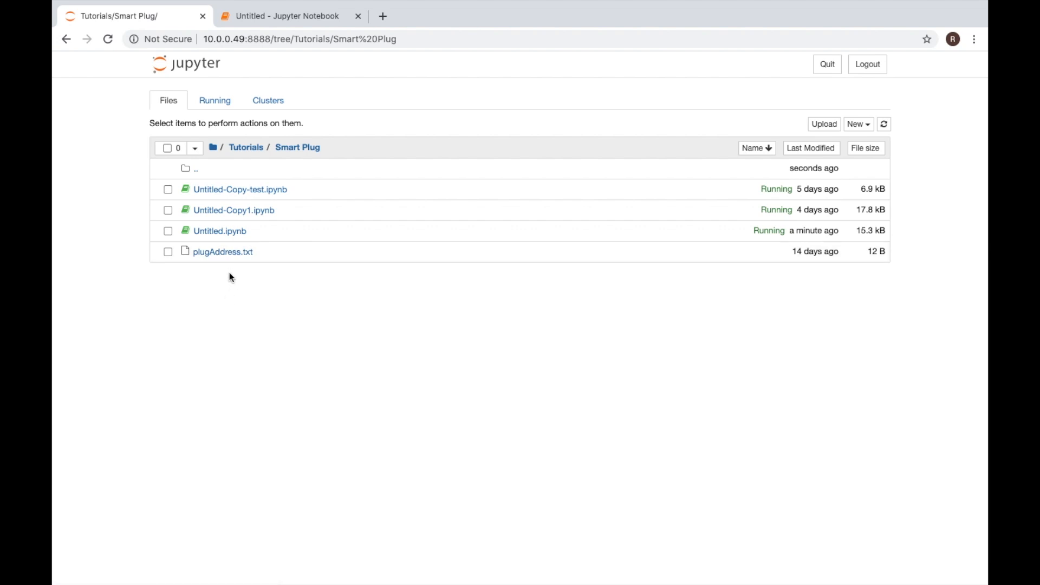
{"action": "left_click", "coordinate": [289, 15]}
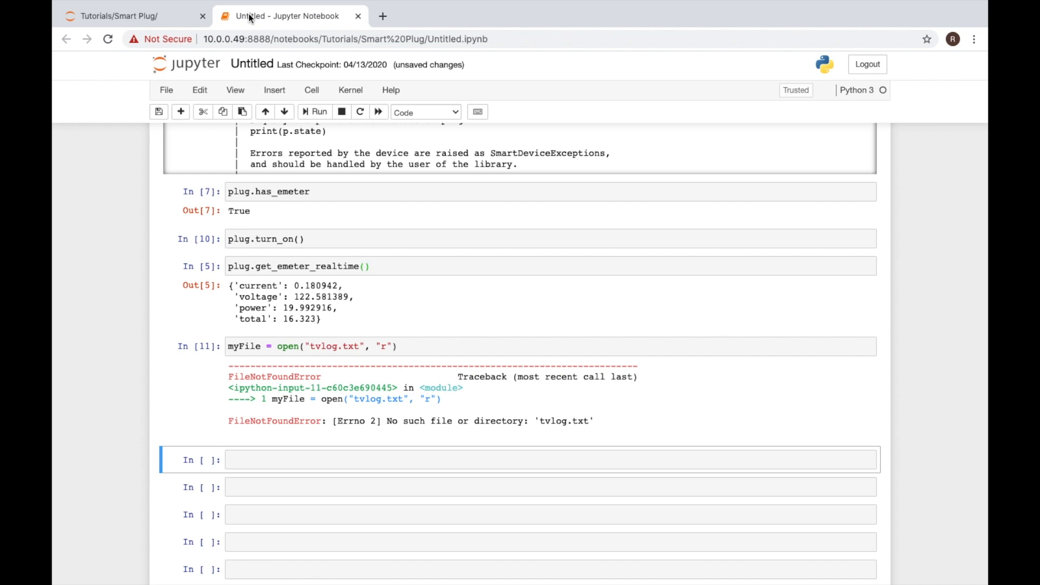
Step: Switch the open() mode to "w", run it, and check the Smart Plug folder for tvlog.txt
{"action": "left_click", "coordinate": [387, 346]}
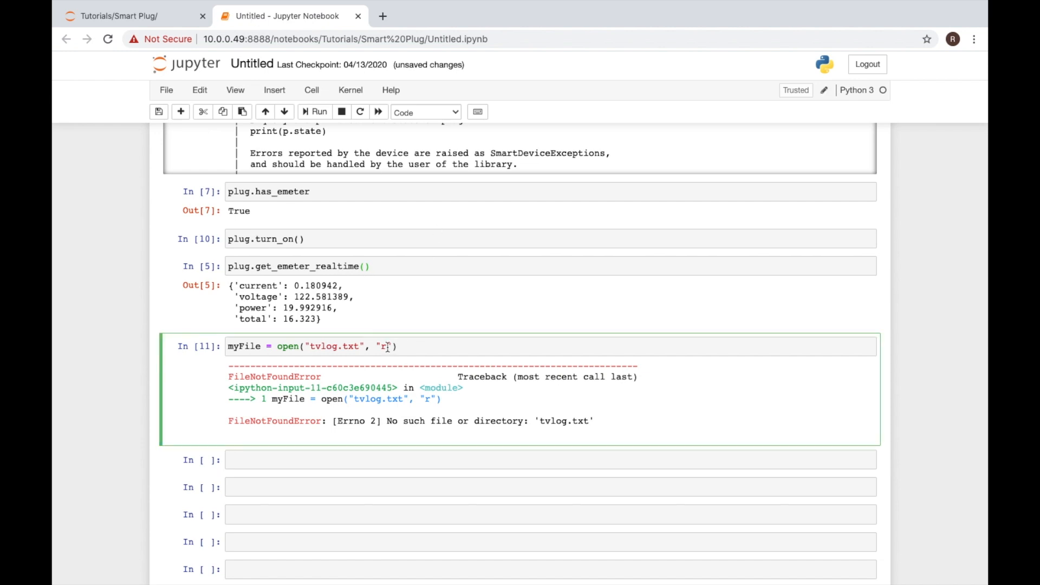
{"action": "left_click", "coordinate": [316, 112]}
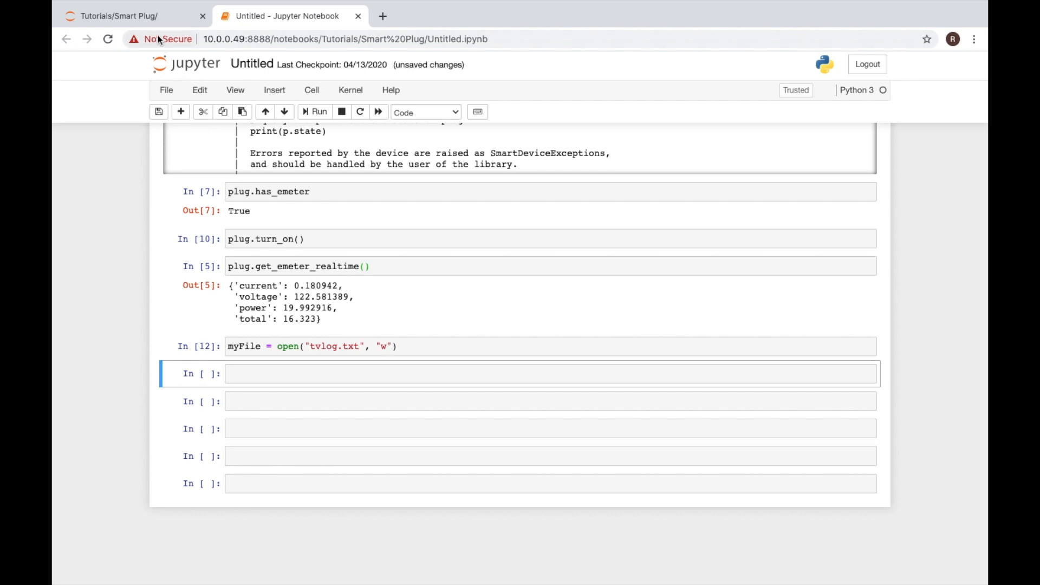
{"action": "left_click", "coordinate": [119, 15]}
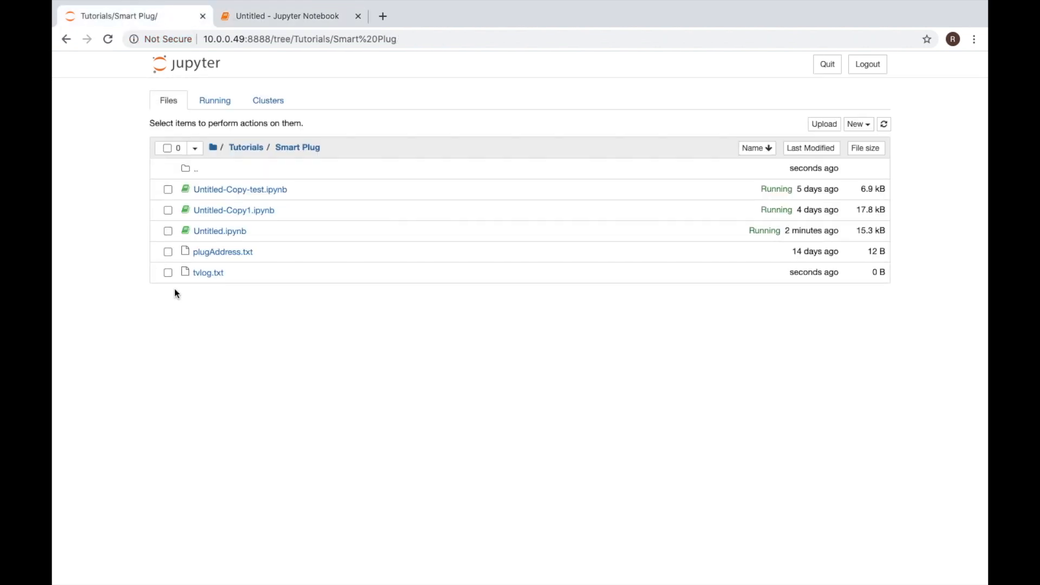
{"action": "mouse_move", "coordinate": [221, 283]}
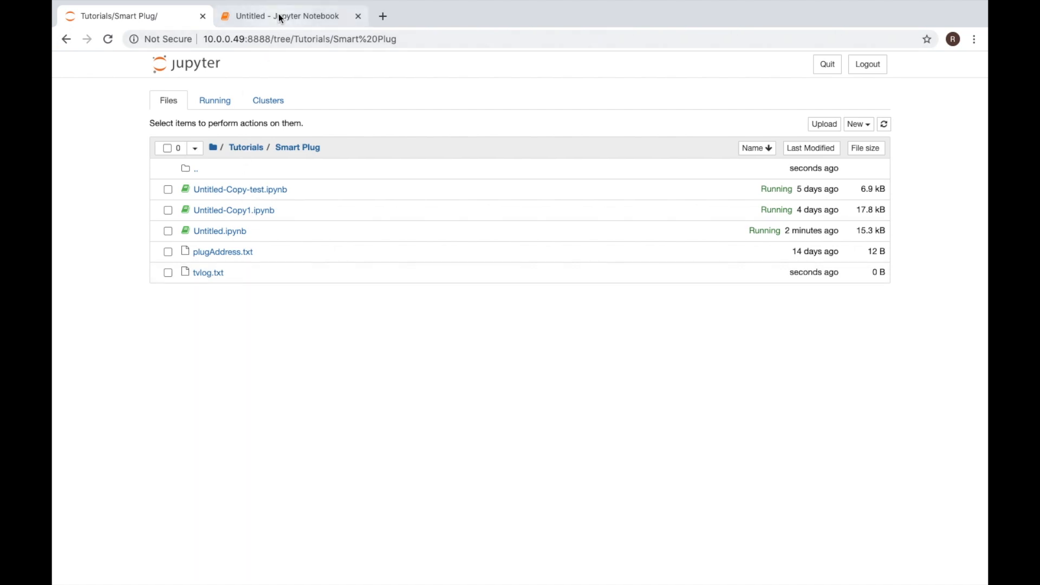
{"action": "mouse_move", "coordinate": [289, 15]}
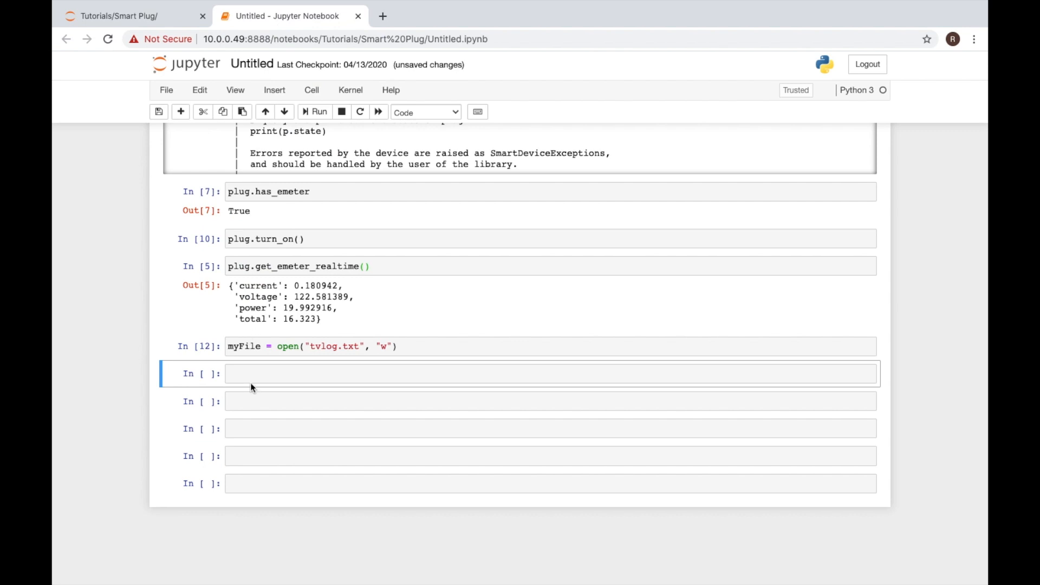
Step: Type myFile. in the next cell and browse its Tab-autocomplete method list
{"action": "left_click", "coordinate": [518, 374]}
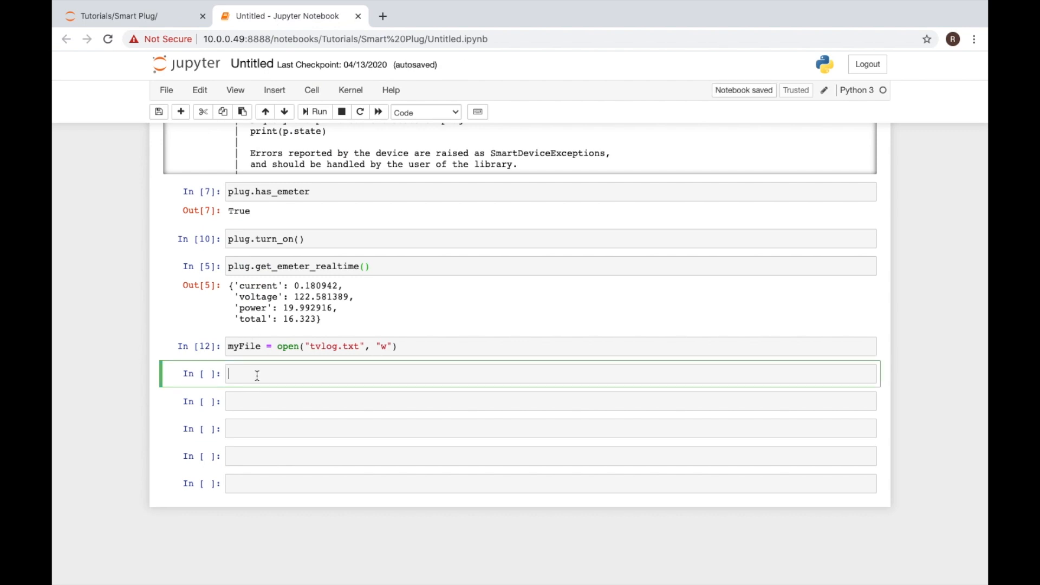
{"action": "type", "text": "myF"}
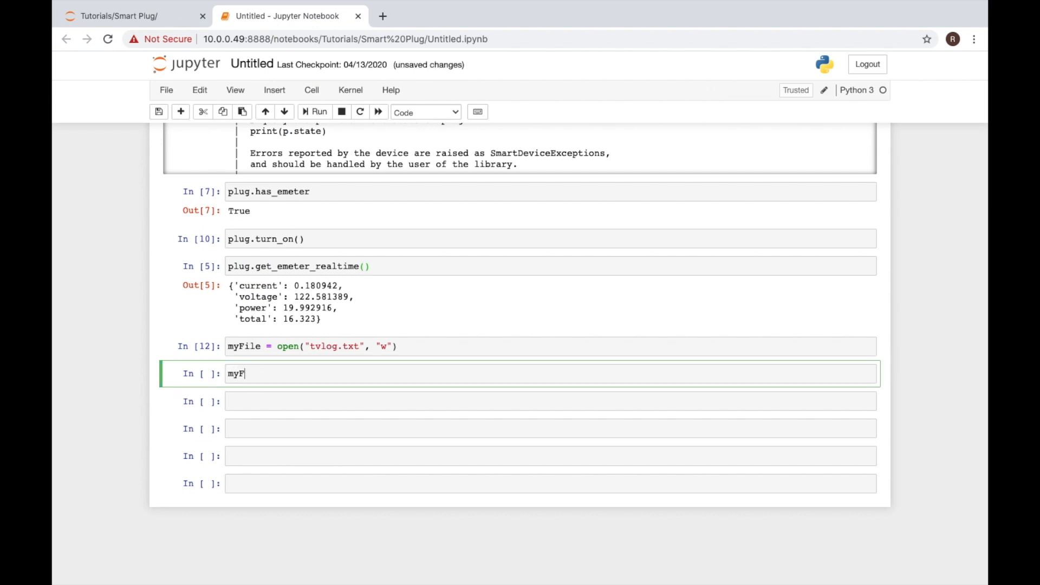
{"action": "type", "text": "ile."}
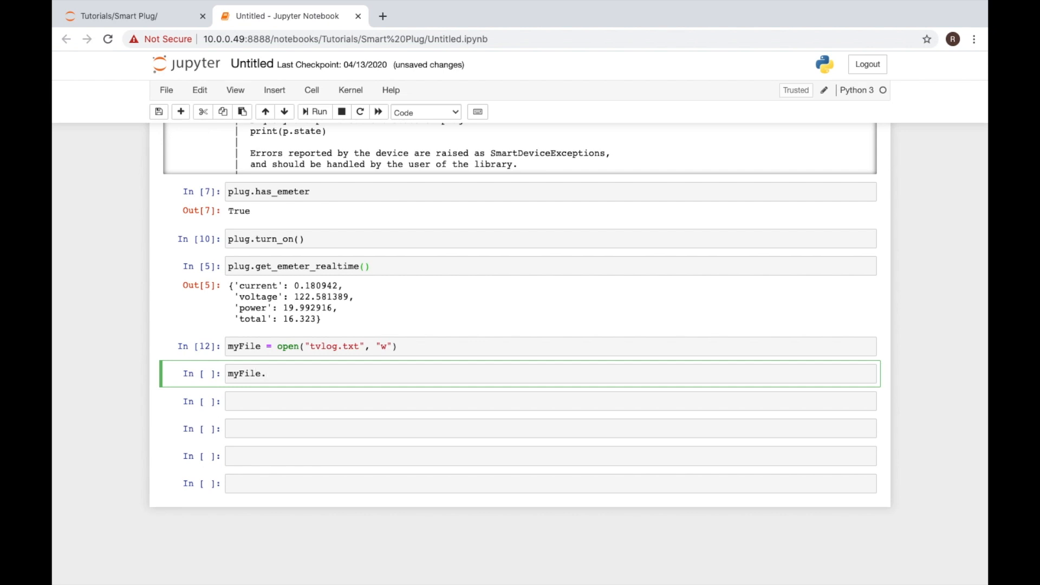
{"action": "key", "text": "Tab"}
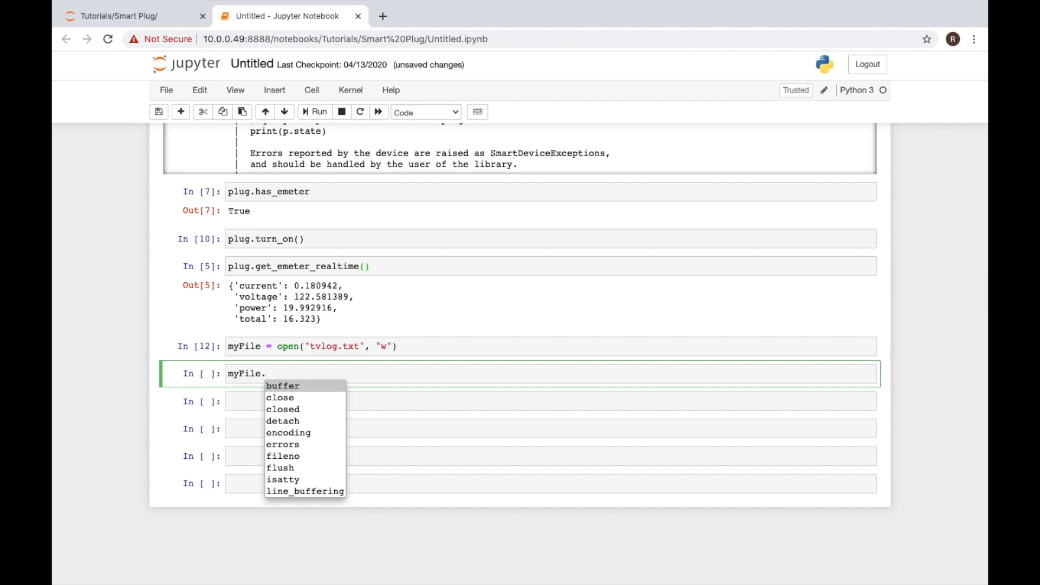
{"action": "mouse_move", "coordinate": [312, 428]}
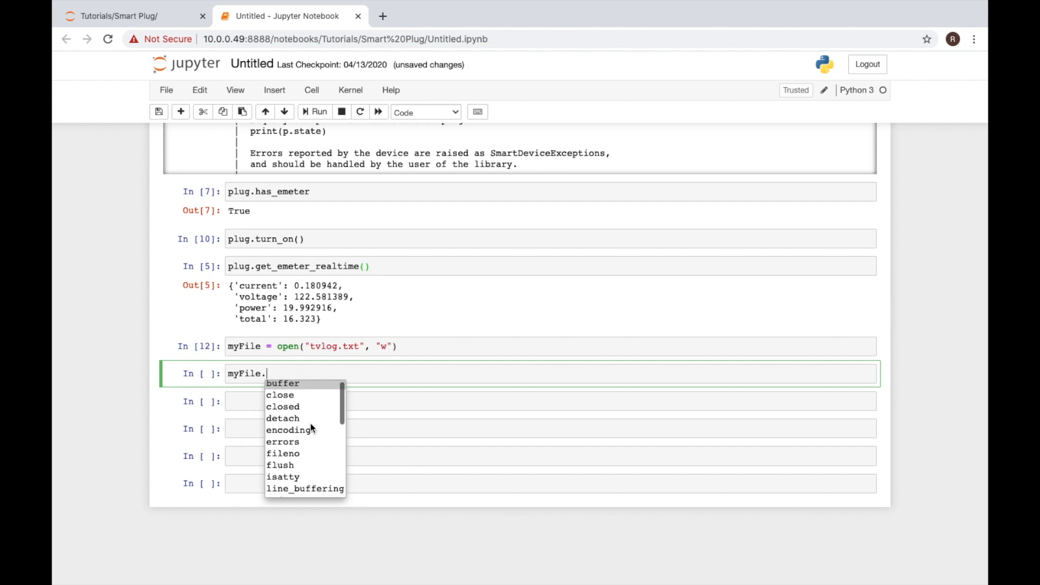
{"action": "scroll", "scroll_direction": "down", "scroll_amount": 3}
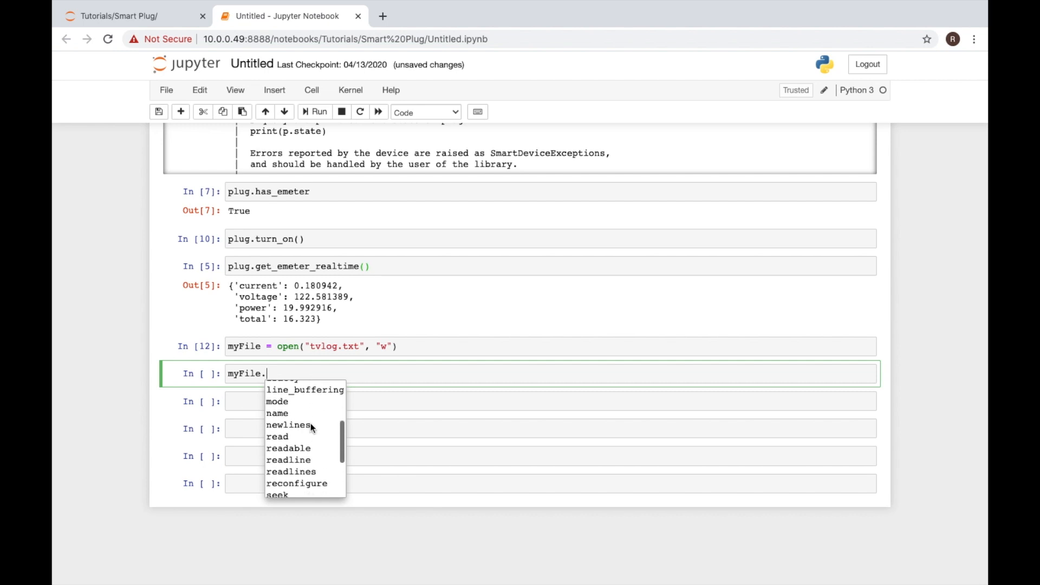
{"action": "scroll", "scroll_direction": "down", "scroll_amount": 3}
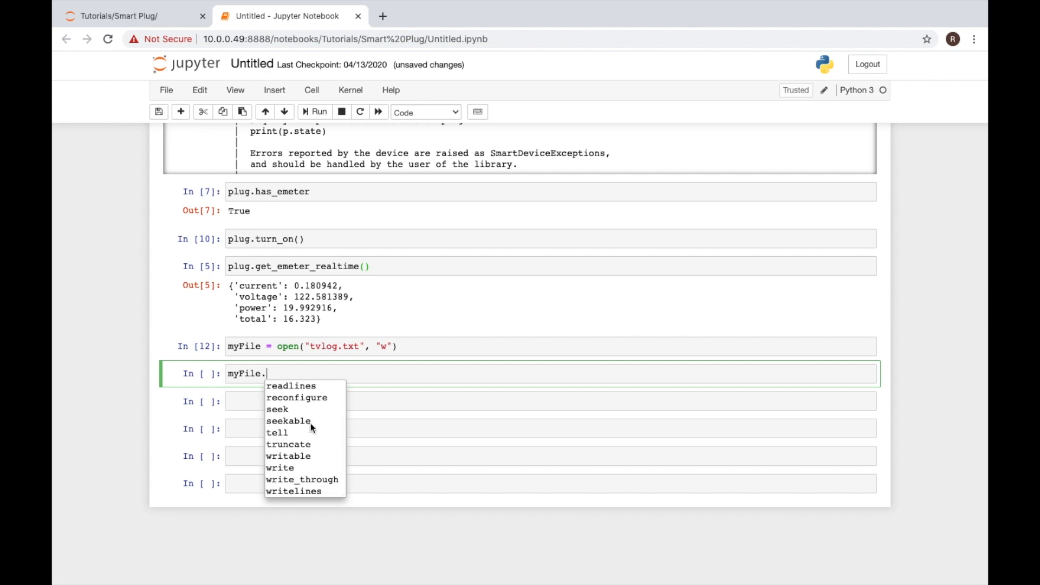
{"action": "mouse_move", "coordinate": [296, 469]}
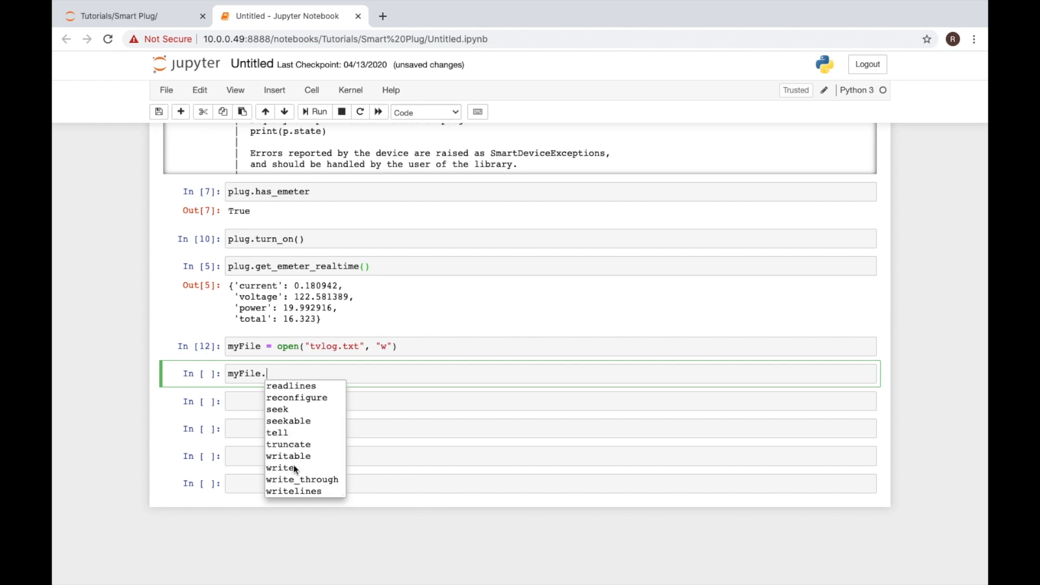
Step: Pick write from autocomplete and write "Hello World" to the file
{"action": "left_click", "coordinate": [279, 468]}
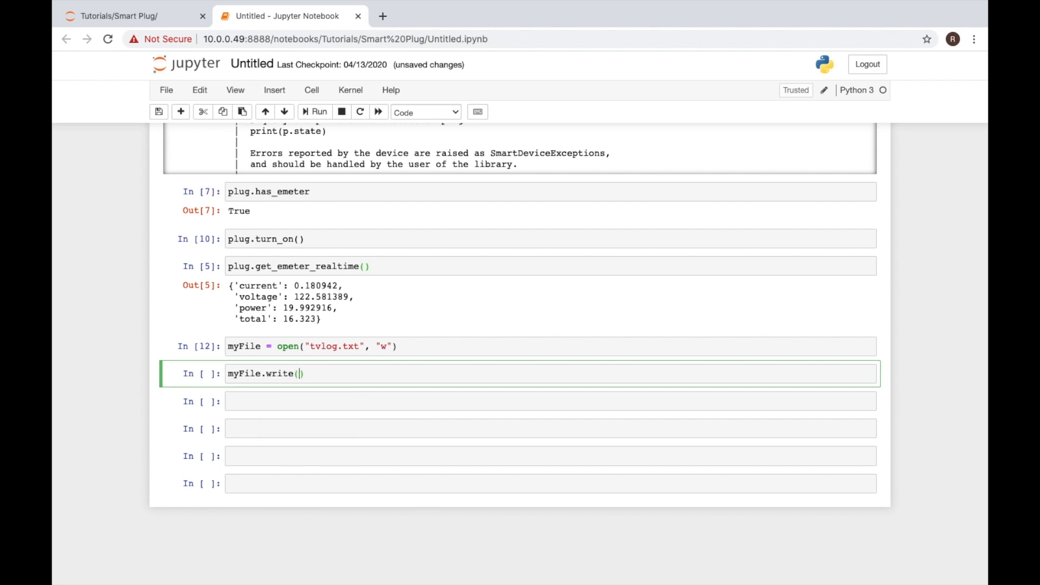
{"action": "type", "text": "\"\""}
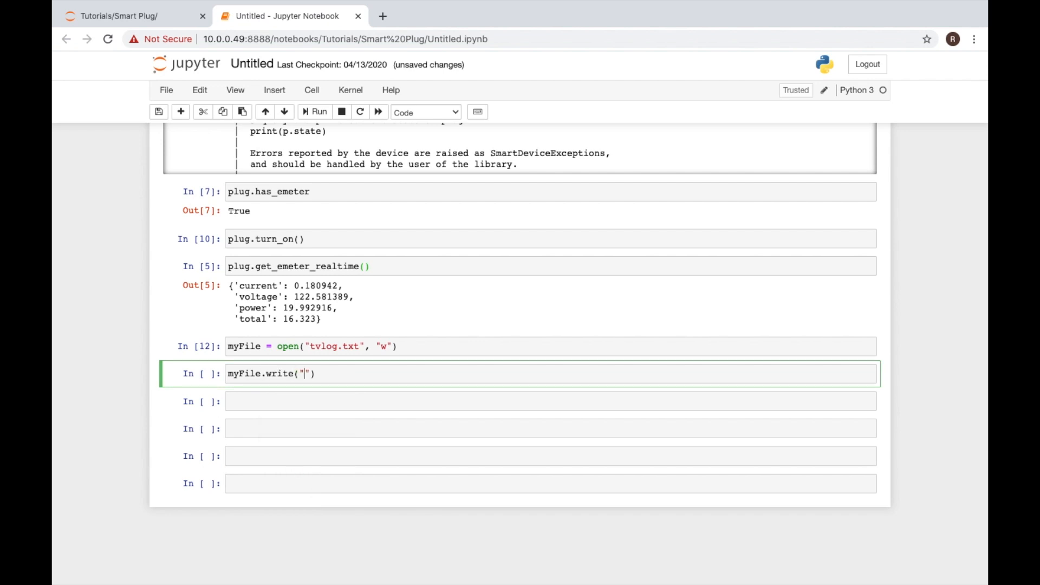
{"action": "type", "text": "Hello"}
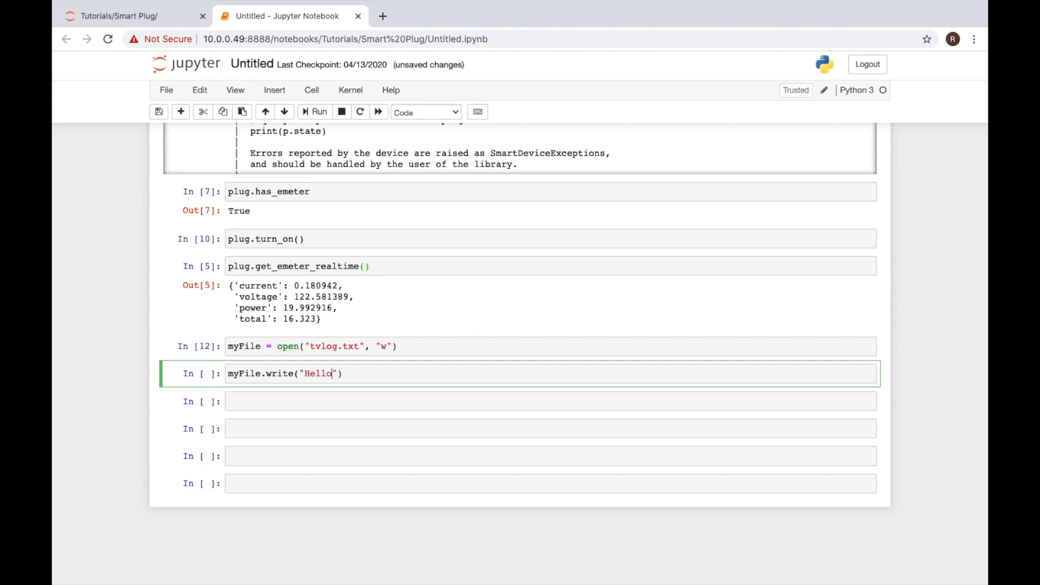
{"action": "type", "text": "World"}
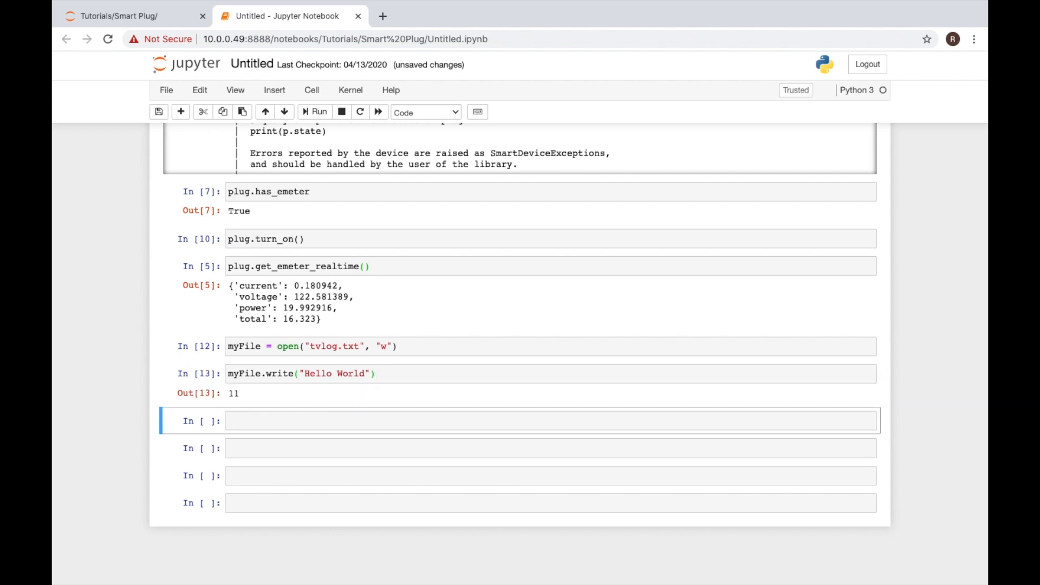
Step: Run myFile.close() in the next cell
{"action": "left_click", "coordinate": [248, 420]}
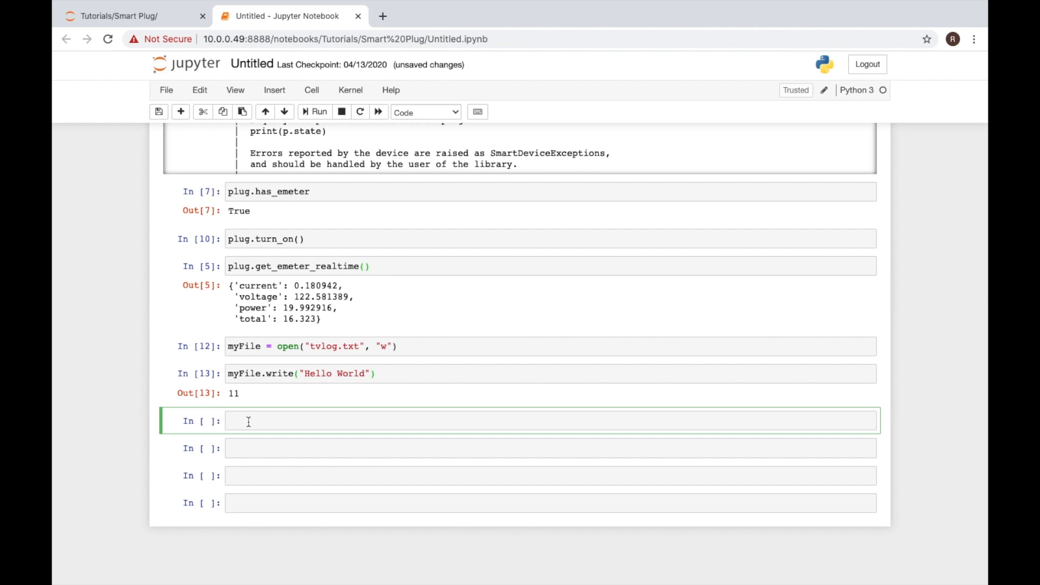
{"action": "type", "text": "my"}
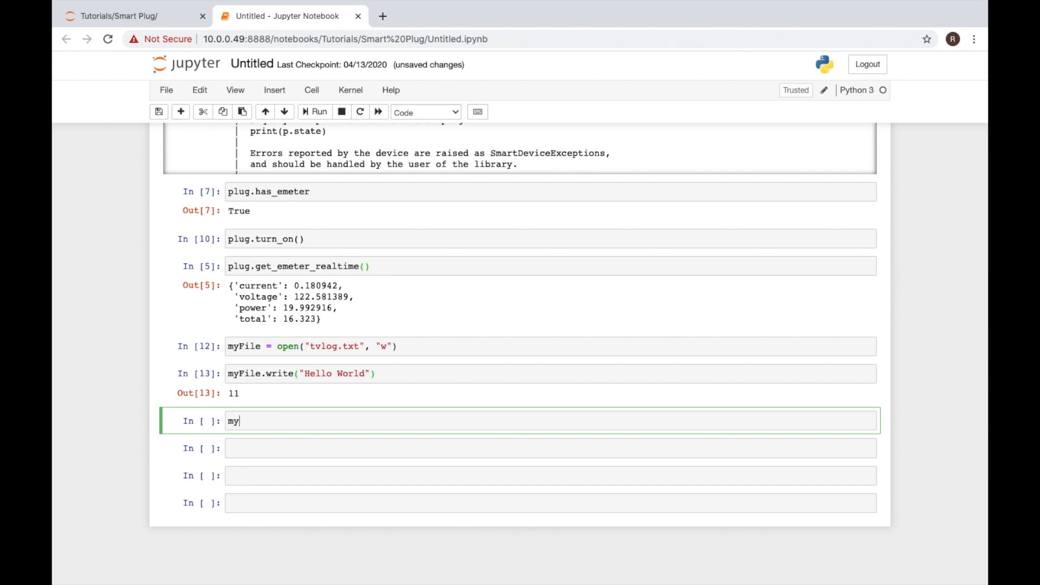
{"action": "type", "text": "File.close"}
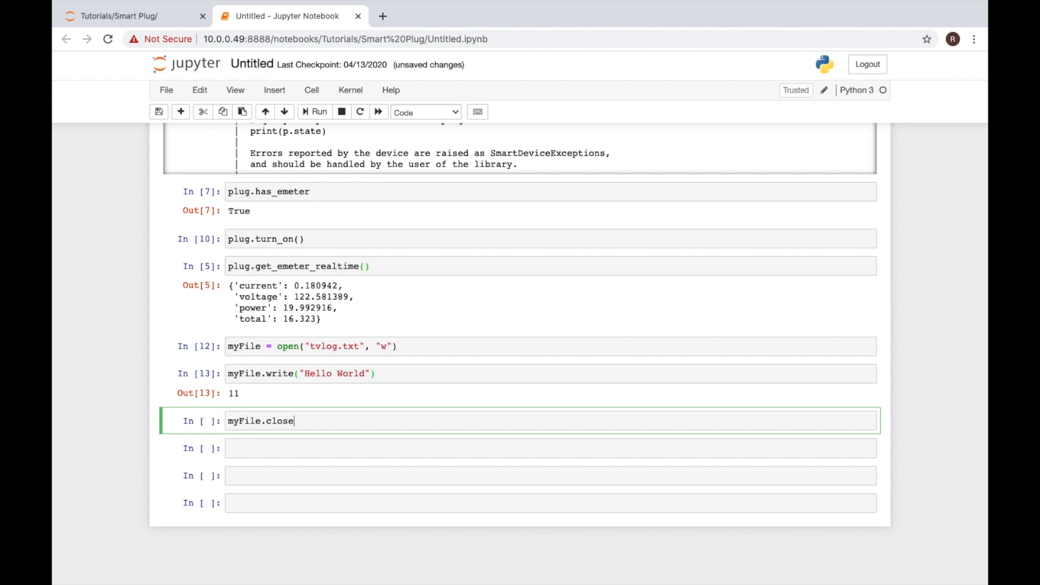
{"action": "type", "text": "()"}
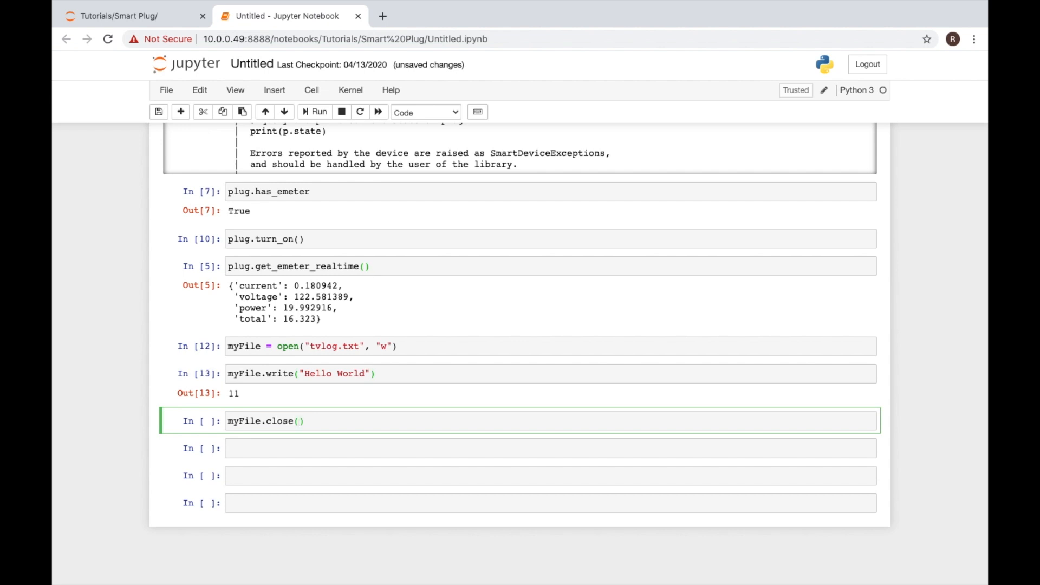
{"action": "left_click", "coordinate": [317, 112]}
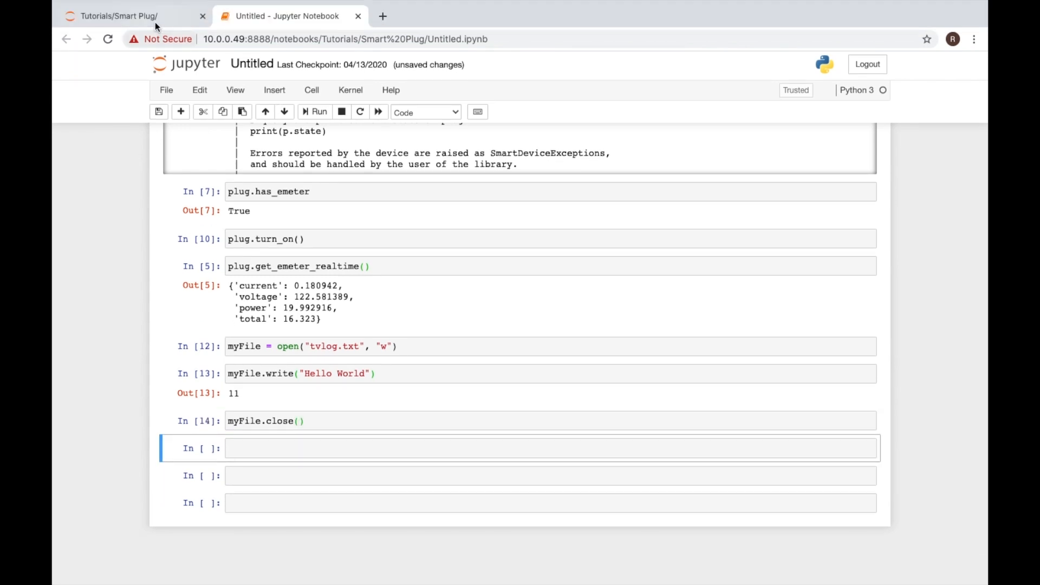
Step: Open tvlog.txt from the Smart Plug listing to see "Hello World", then return to the notebook
{"action": "left_click", "coordinate": [119, 15]}
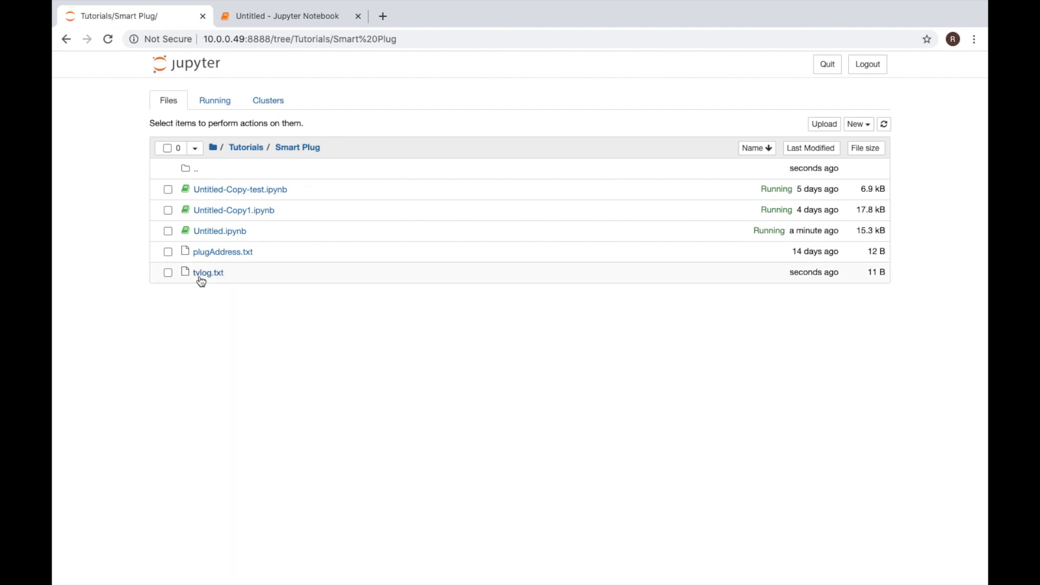
{"action": "left_click", "coordinate": [208, 272]}
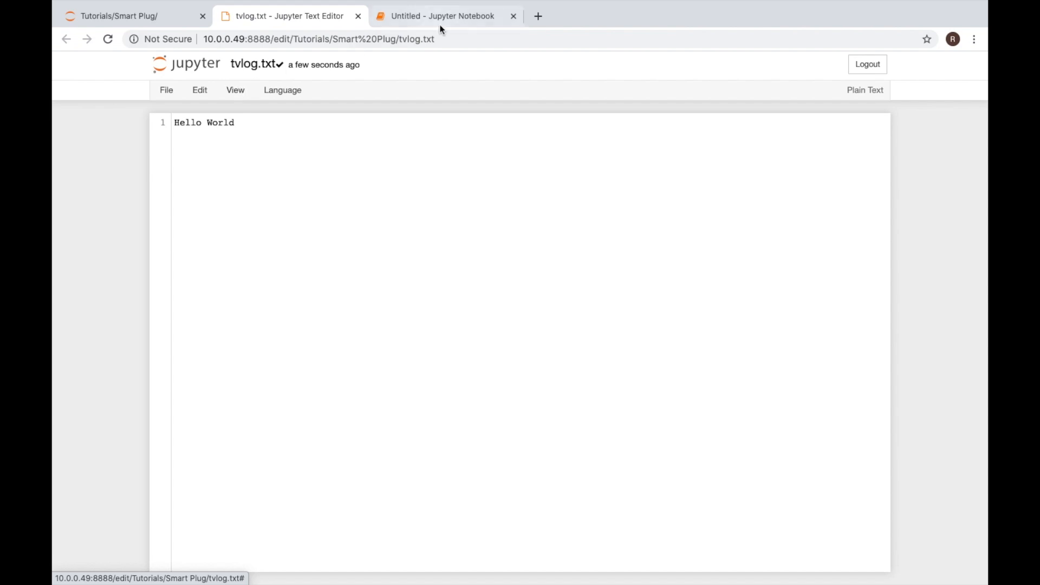
{"action": "left_click", "coordinate": [442, 16]}
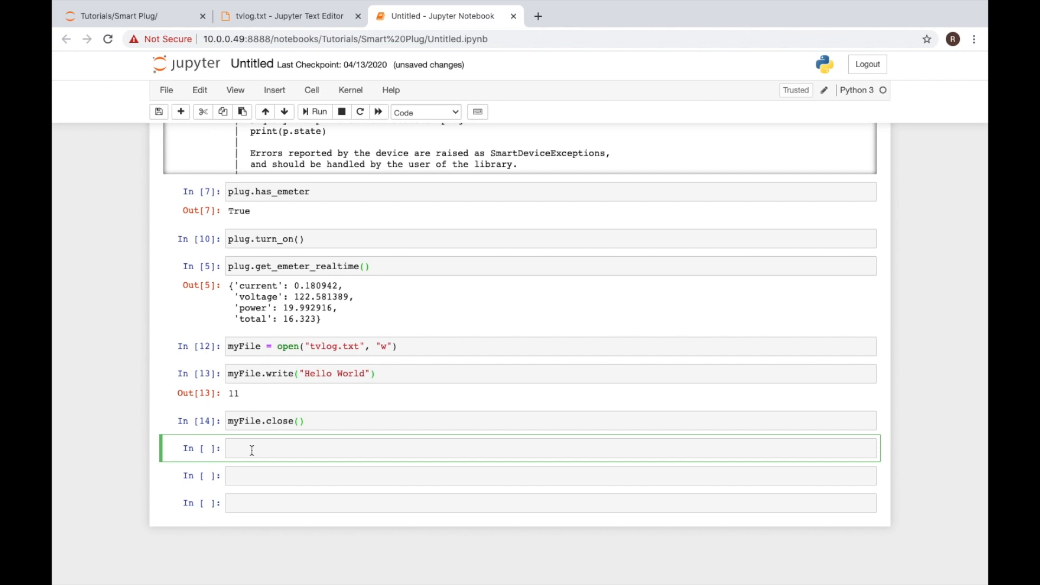
Step: Run myFile = open("tvlog.txt", "r") in the empty cell
{"action": "type", "text": "myF"}
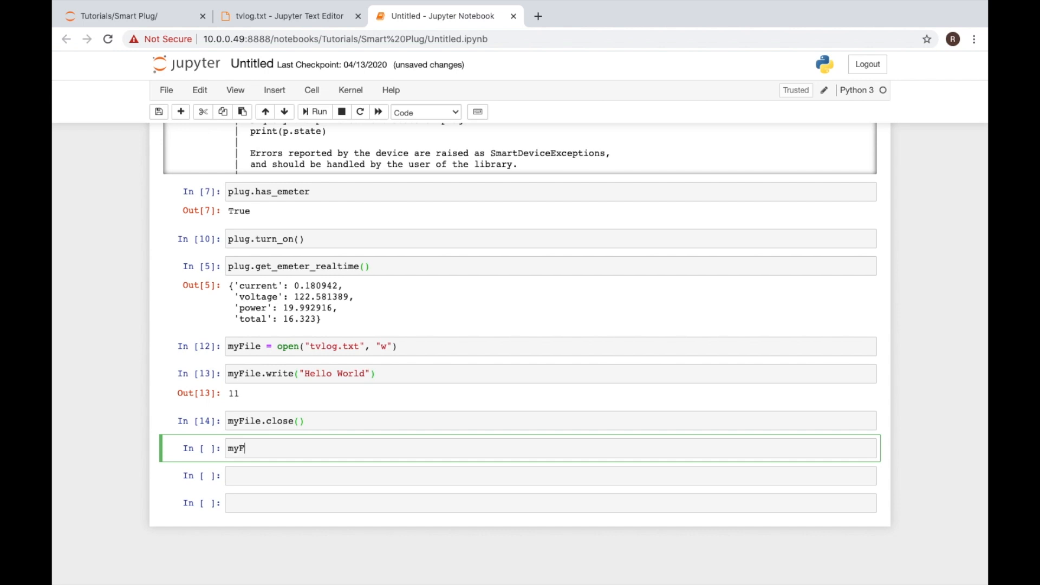
{"action": "type", "text": "ile ="}
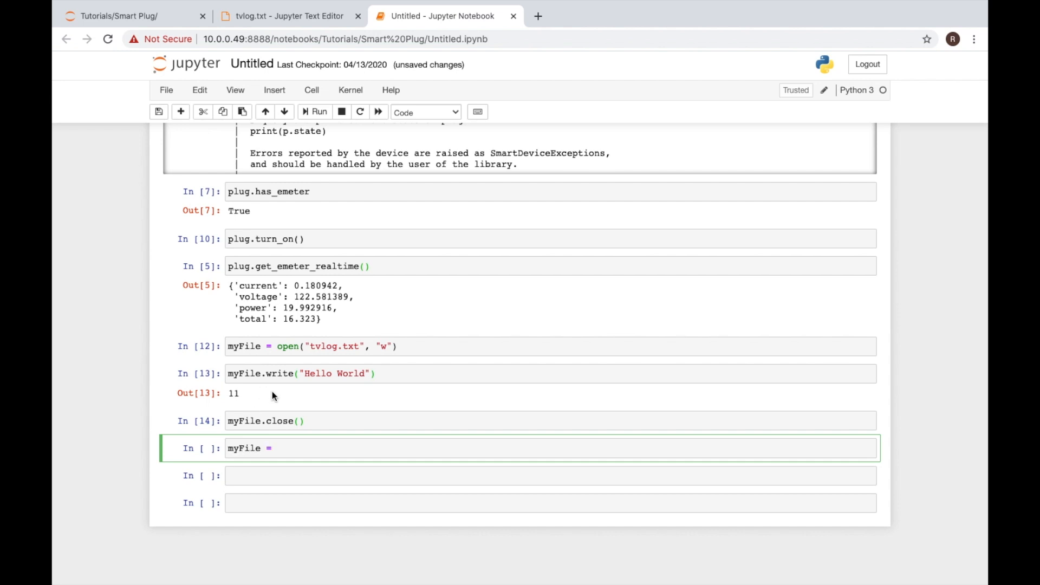
{"action": "type", "text": "open"}
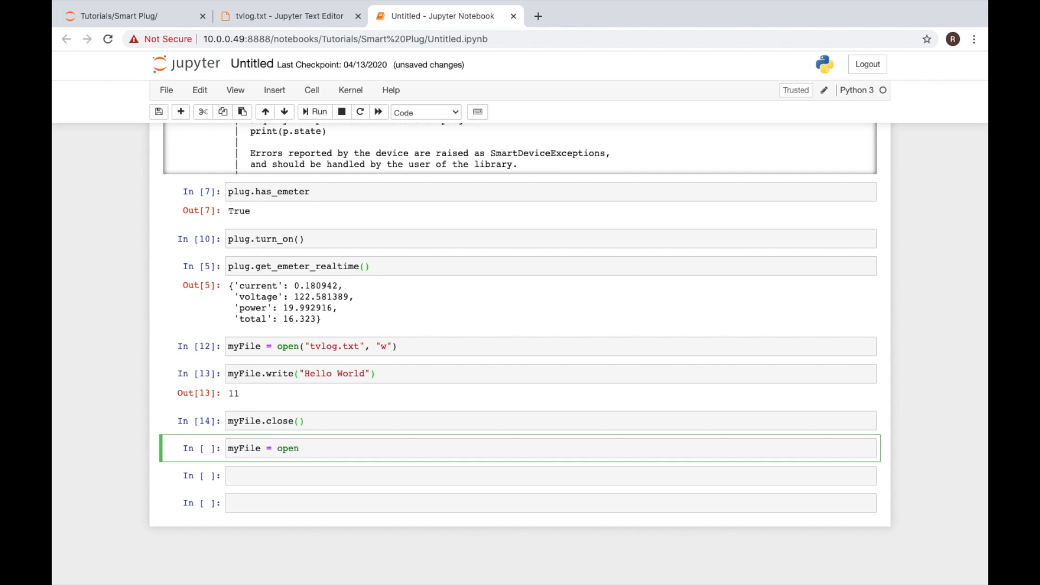
{"action": "type", "text": "()"}
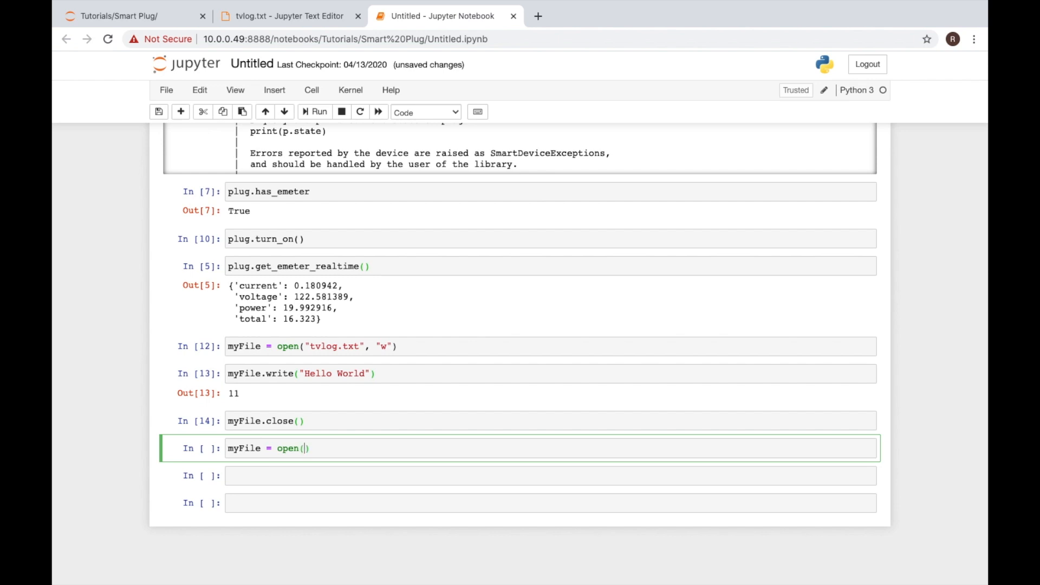
{"action": "type", "text": "\"tv\""}
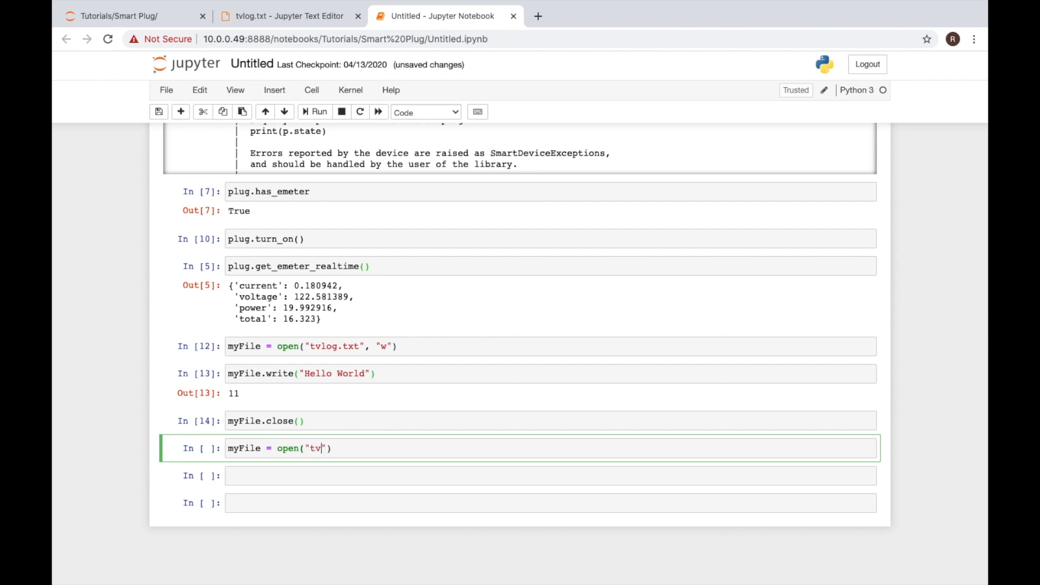
{"action": "type", "text": "log"}
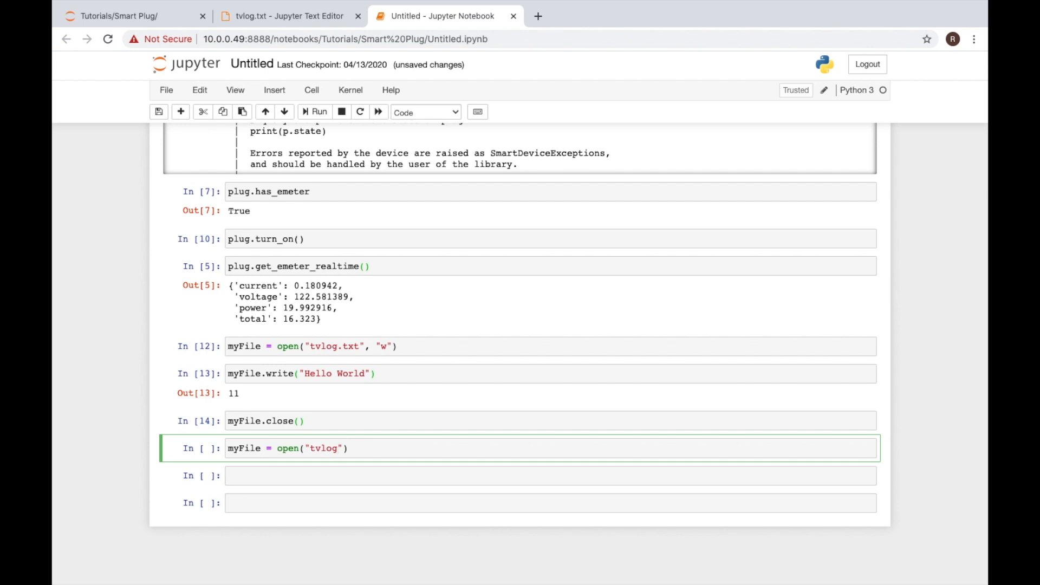
{"action": "type", "text": ".txt"}
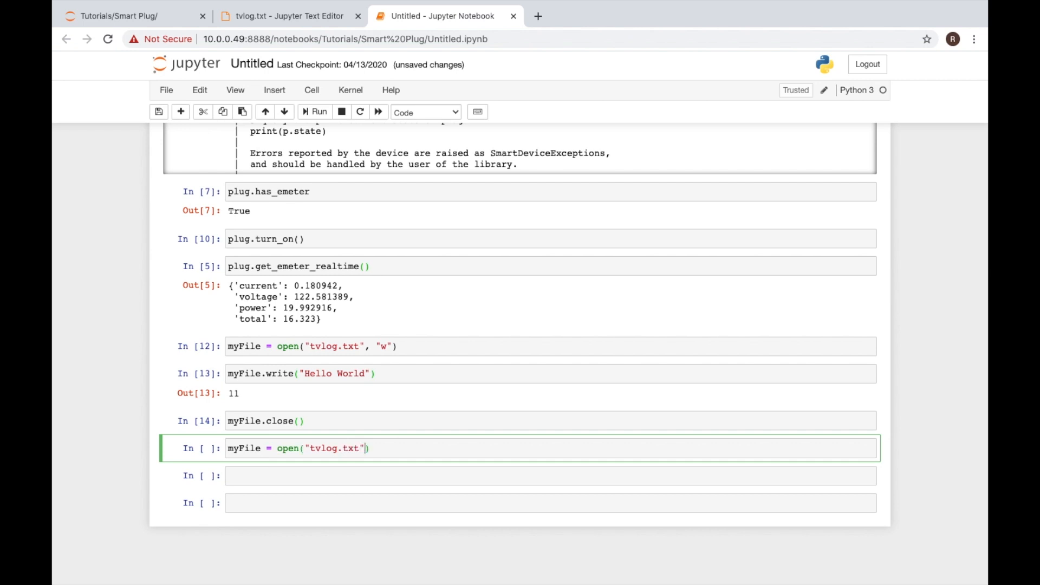
{"action": "type", "text": ", \"r\""}
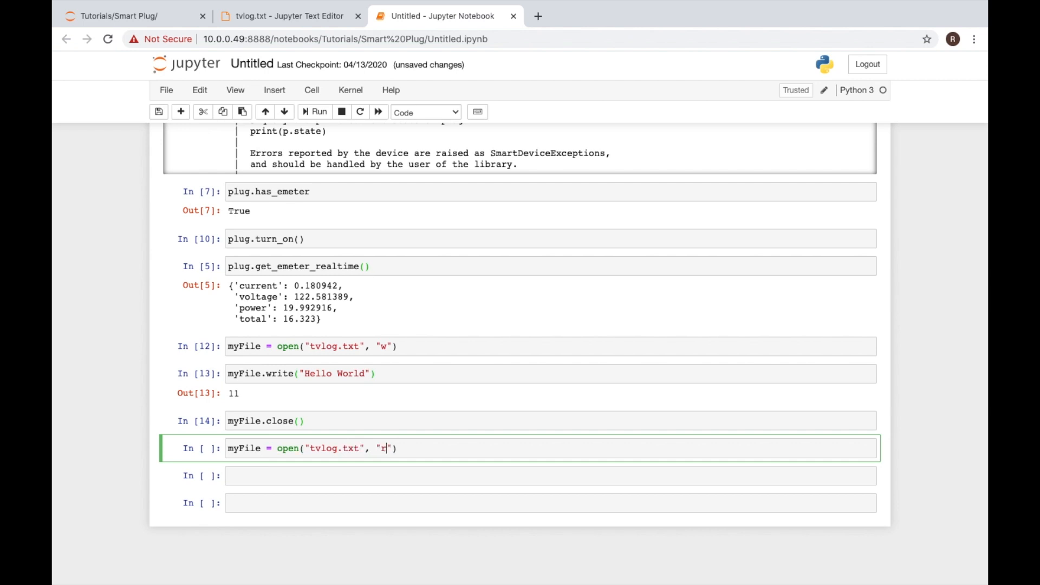
{"action": "type", "text": "\""}
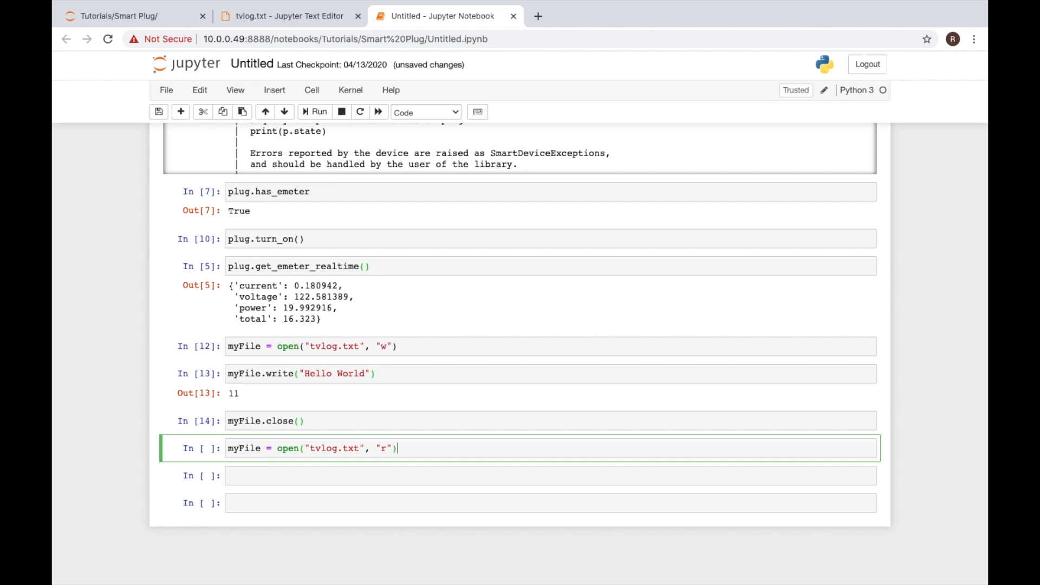
{"action": "key", "text": "shift+enter"}
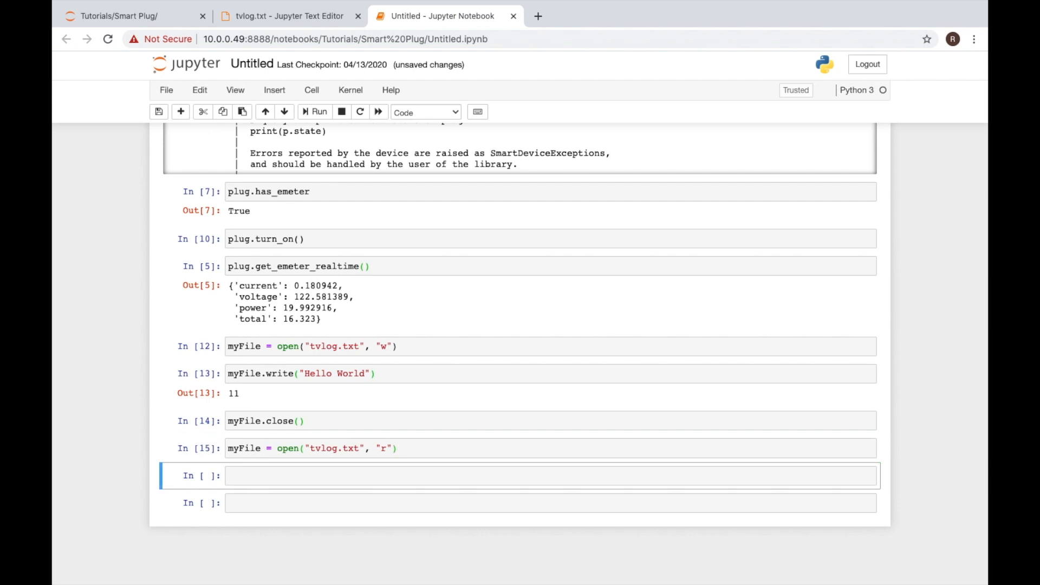
{"action": "mouse_move", "coordinate": [269, 395]}
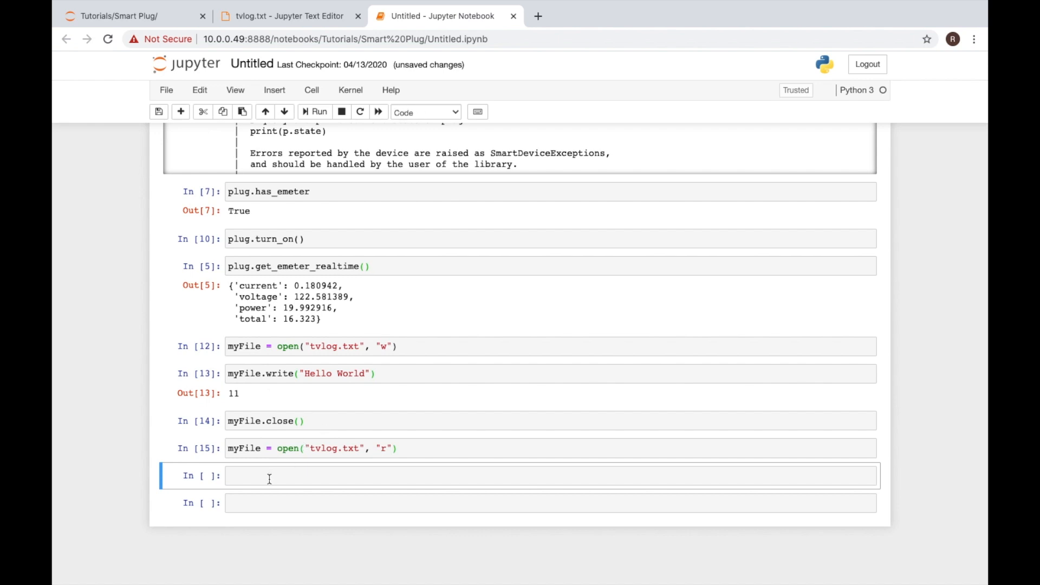
Step: Assign myFile.readline() to data, chosen from autocomplete, and type data in the new cell
{"action": "type", "text": "my"}
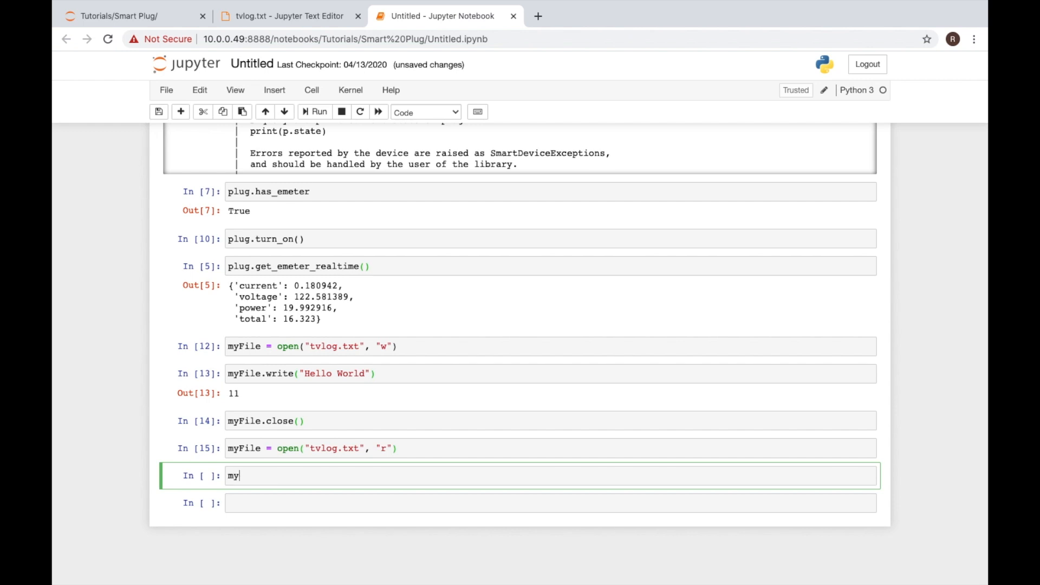
{"action": "type", "text": "File."}
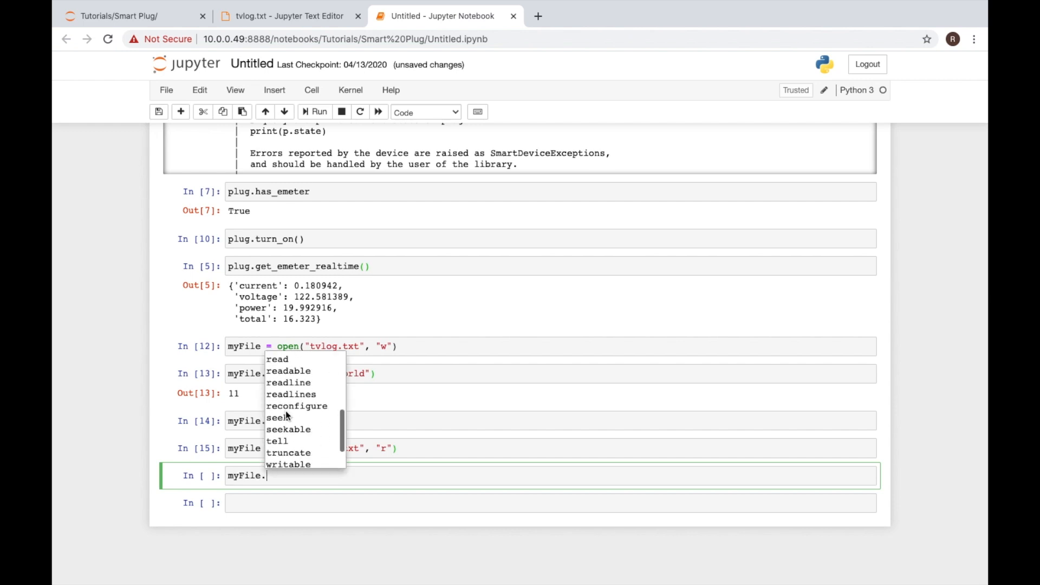
{"action": "scroll", "scroll_direction": "down", "scroll_amount": 3}
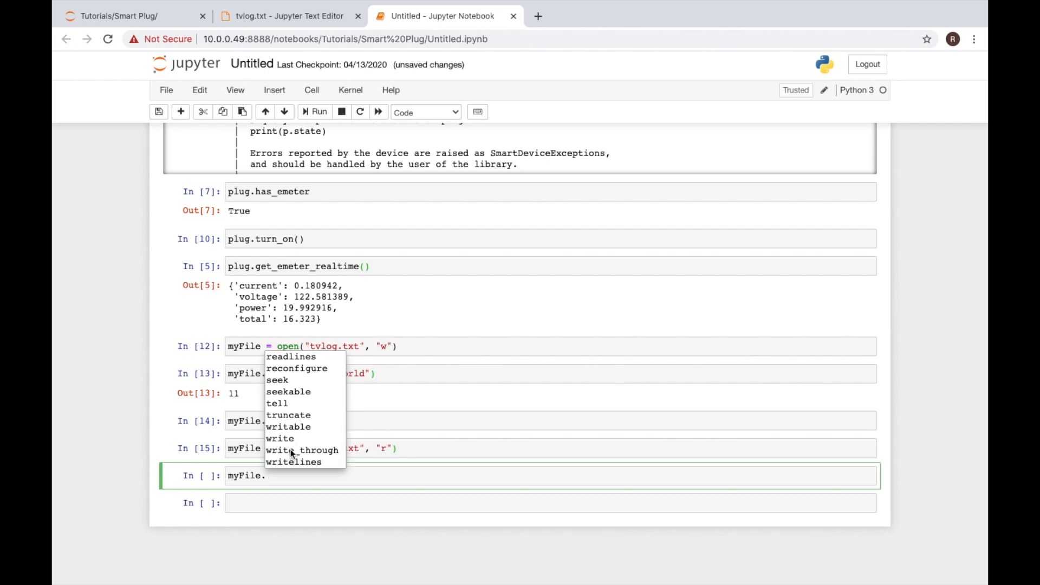
{"action": "scroll", "scroll_direction": "up", "scroll_amount": 3}
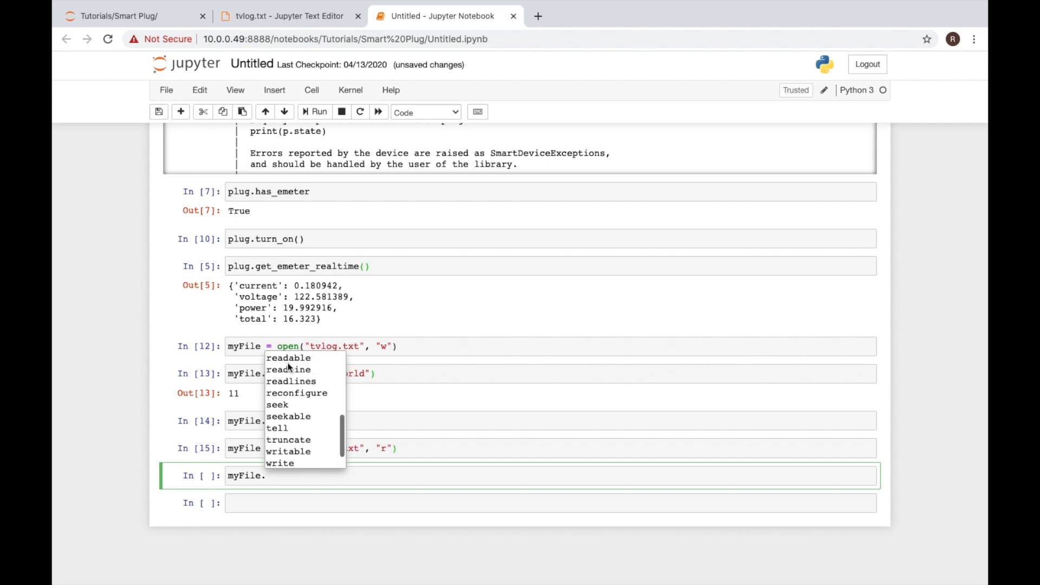
{"action": "left_click", "coordinate": [289, 369]}
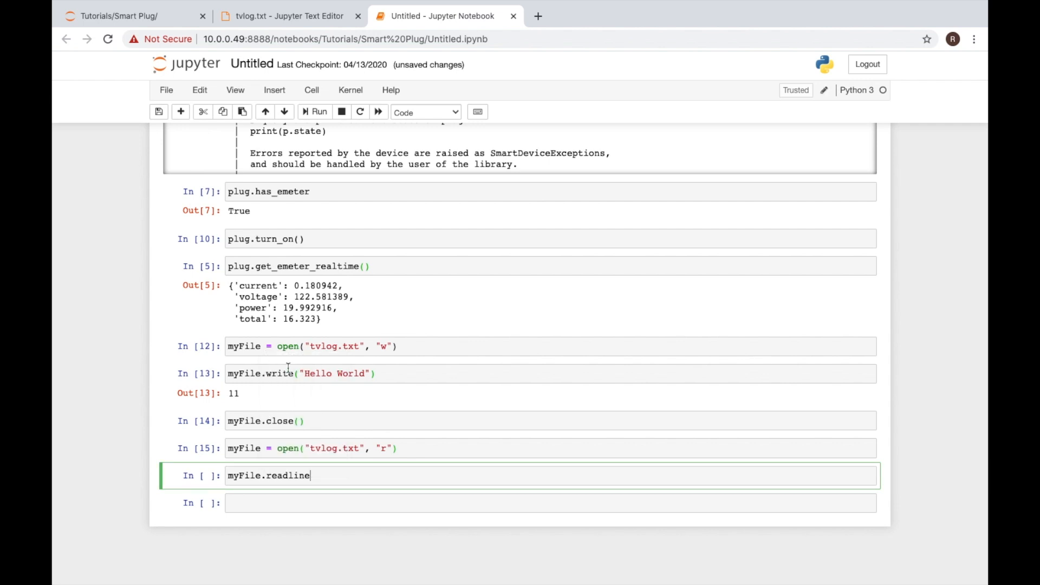
{"action": "type", "text": "()"}
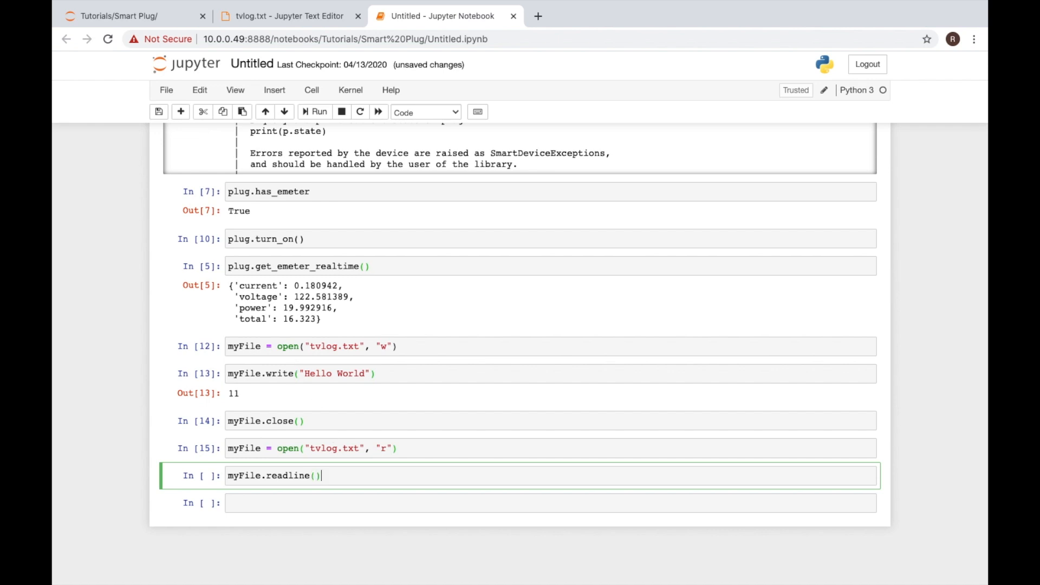
{"action": "mouse_move", "coordinate": [337, 476]}
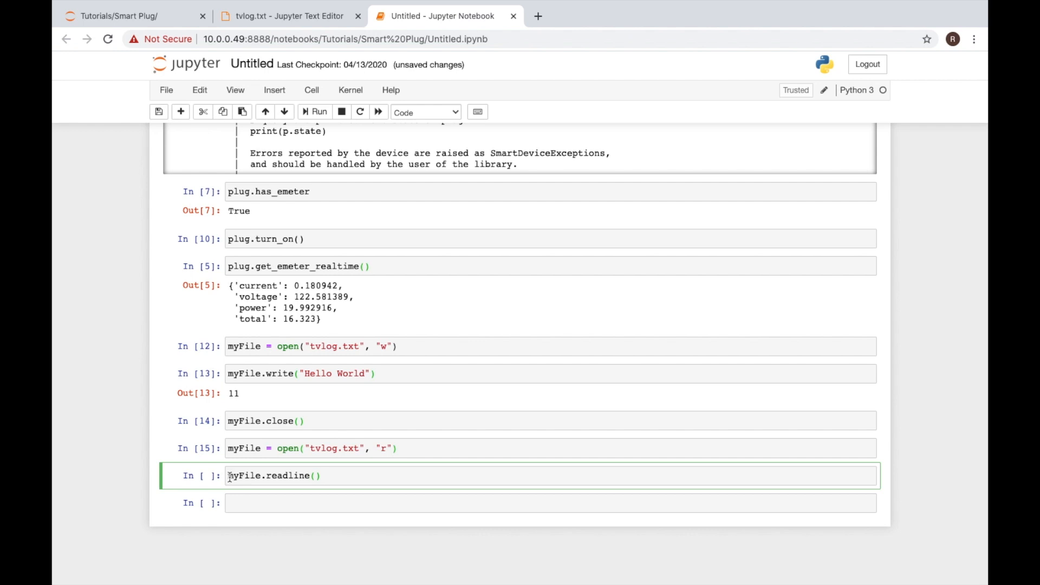
{"action": "type", "text": "data"}
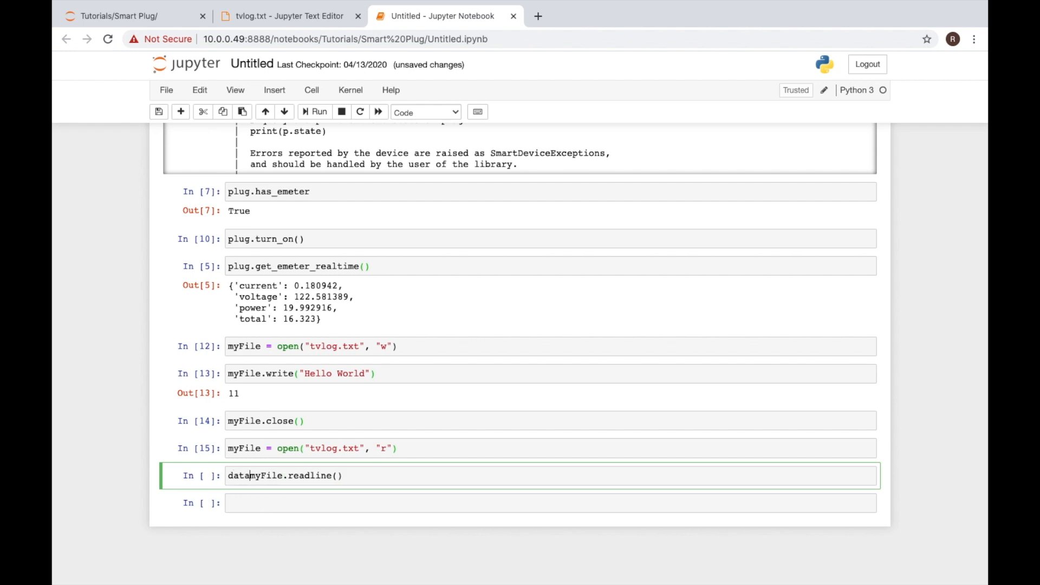
{"action": "type", "text": "="}
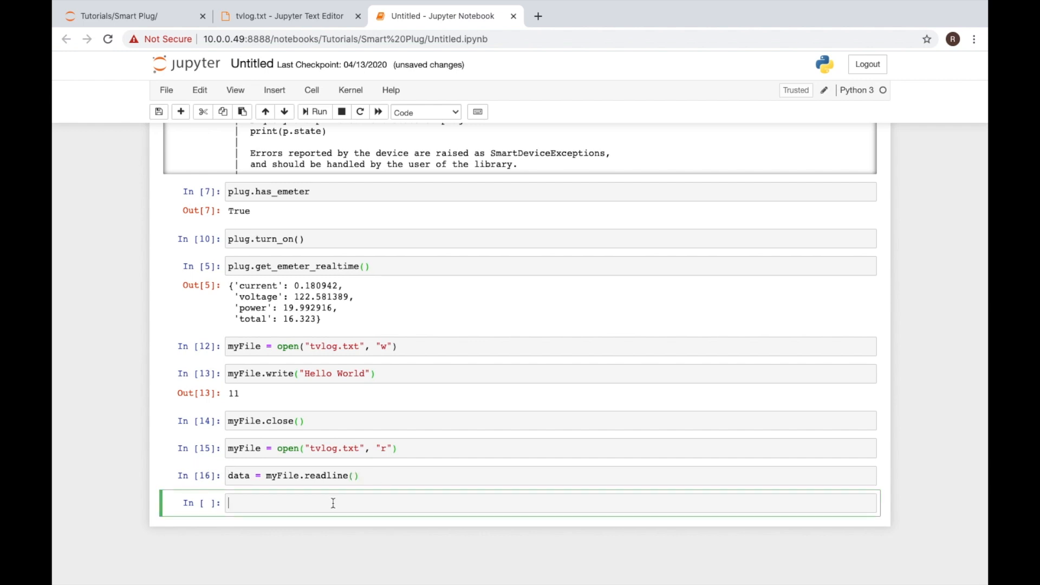
{"action": "type", "text": "data"}
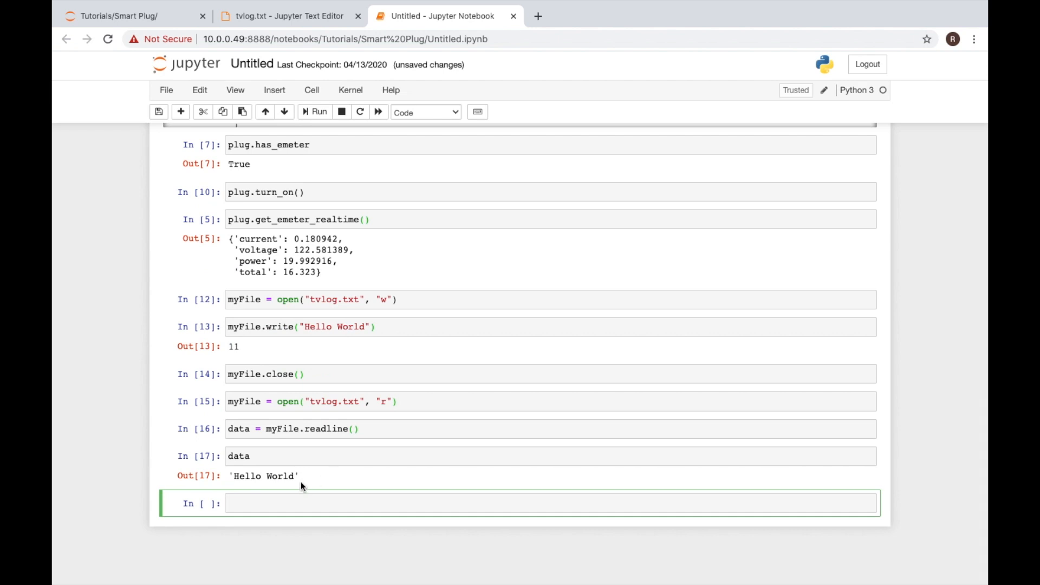
{"action": "mouse_move", "coordinate": [288, 496]}
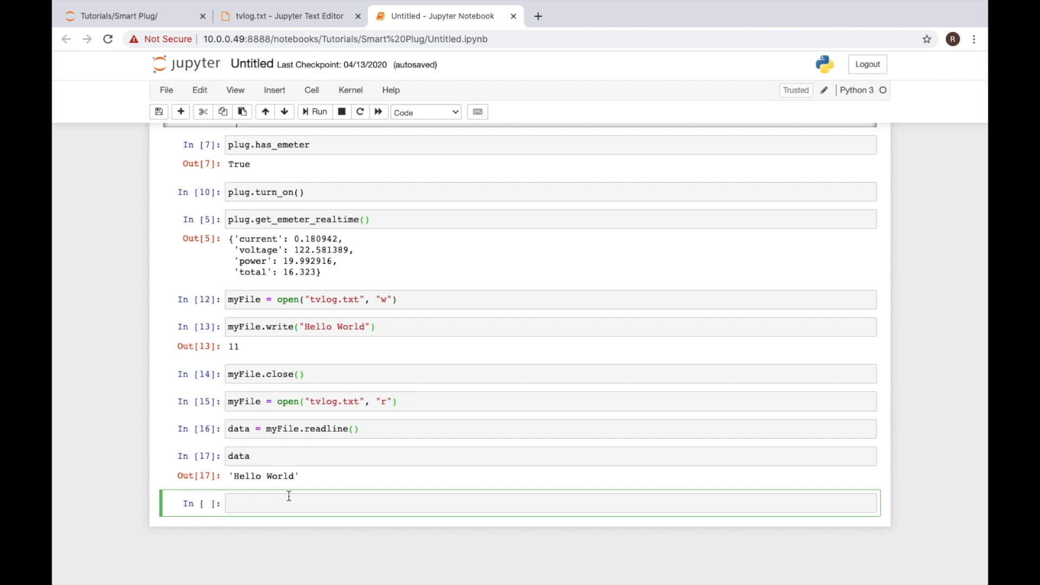
Step: Start an if statement on plug.get_emeter_realtime(), picked from the suggestions
{"action": "type", "text": "if"}
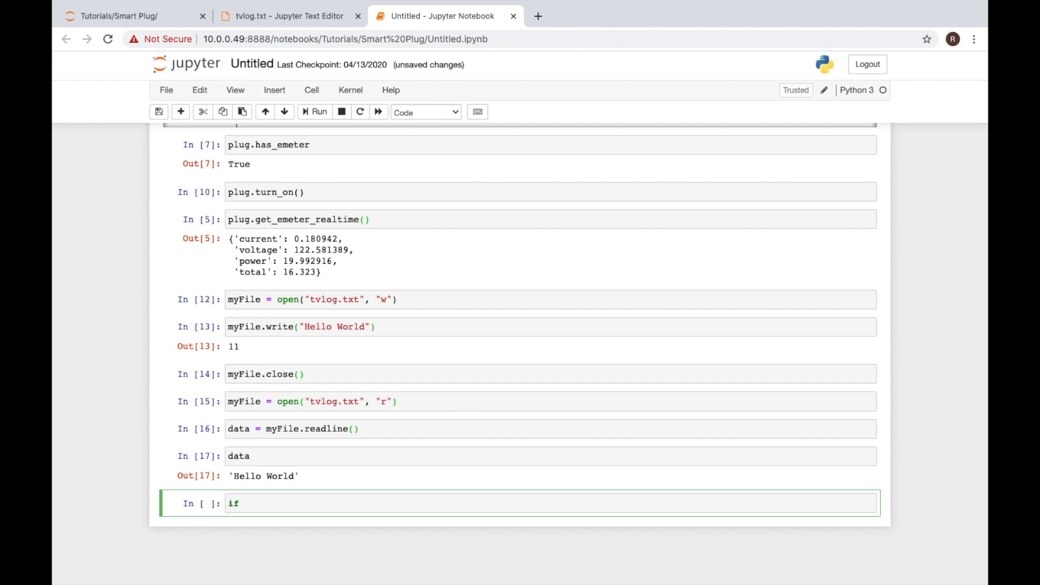
{"action": "mouse_move", "coordinate": [288, 493]}
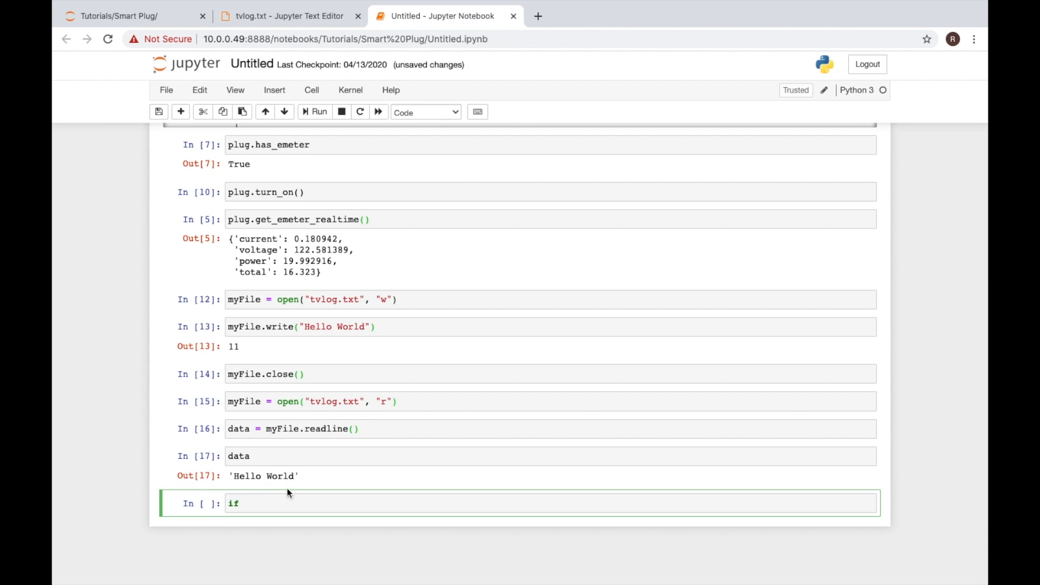
{"action": "mouse_move", "coordinate": [242, 262]}
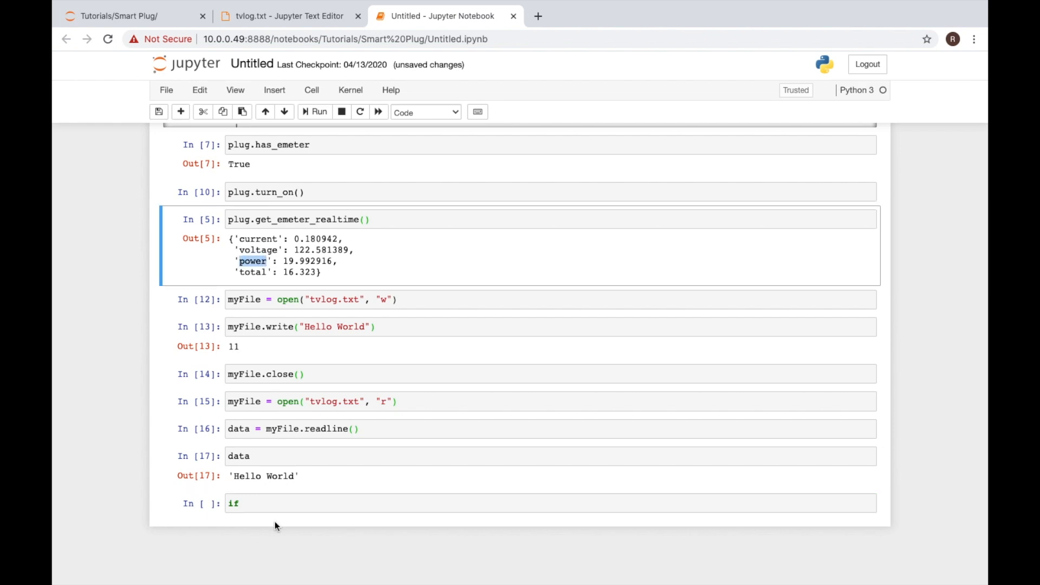
{"action": "type", "text": "pl"}
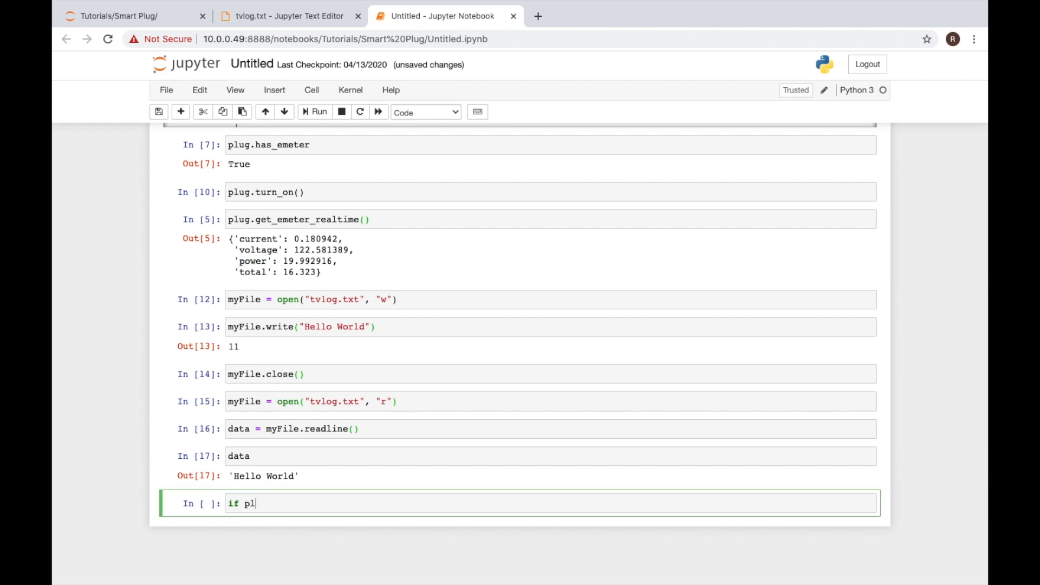
{"action": "type", "text": "ug."}
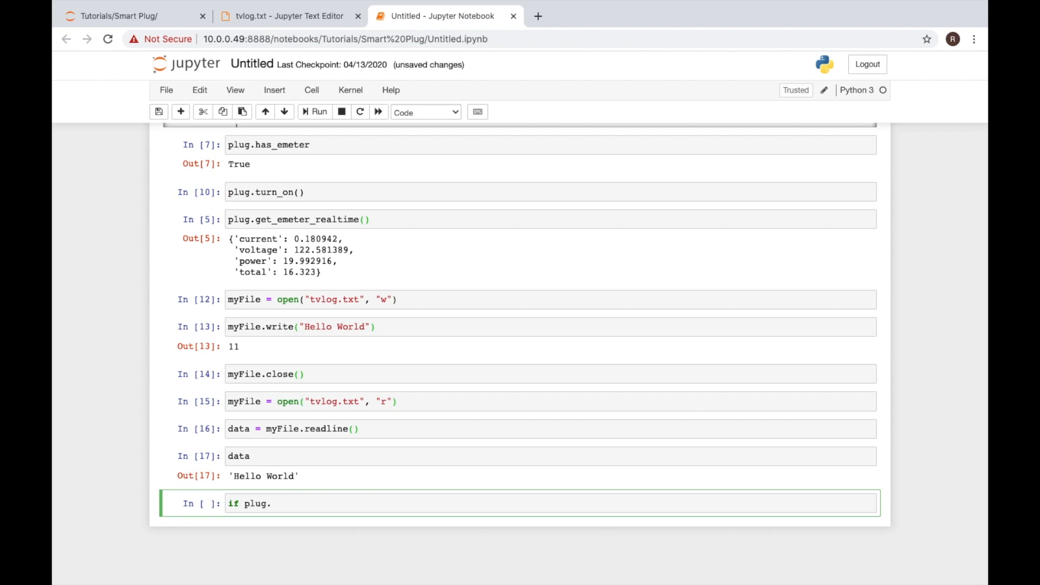
{"action": "type", "text": "get_"}
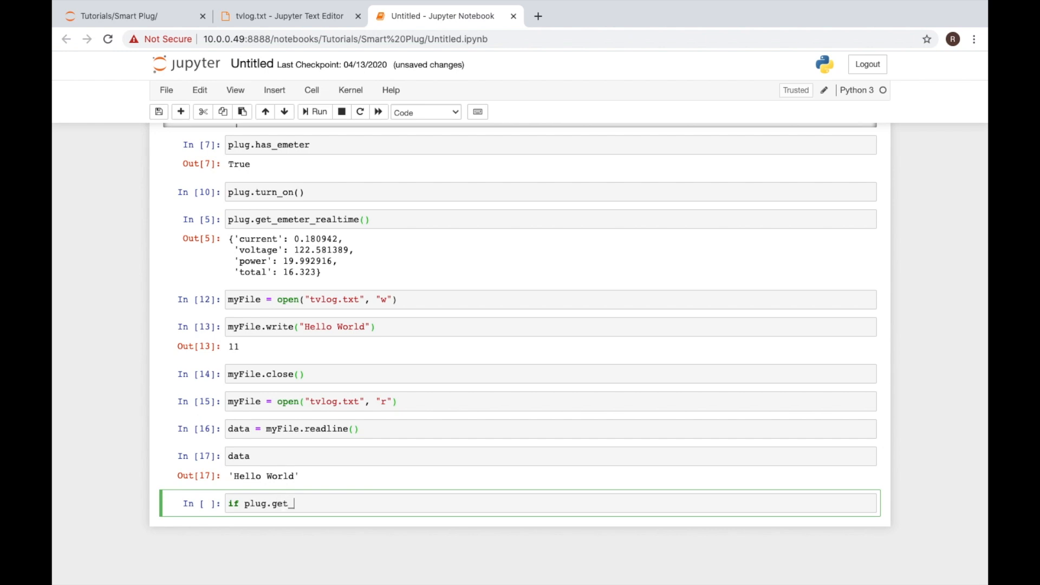
{"action": "type", "text": "eme"}
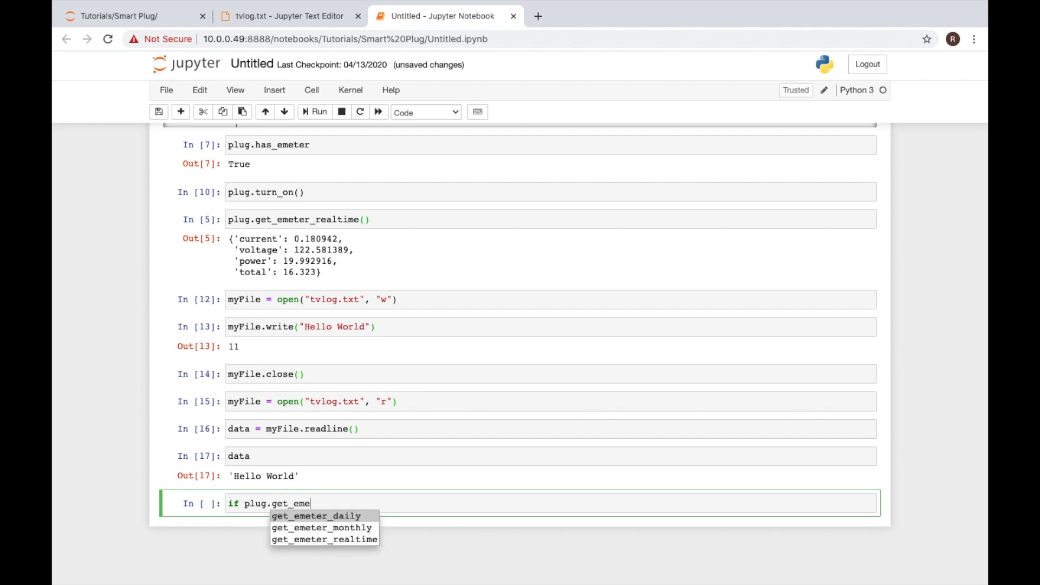
{"action": "left_click", "coordinate": [324, 539]}
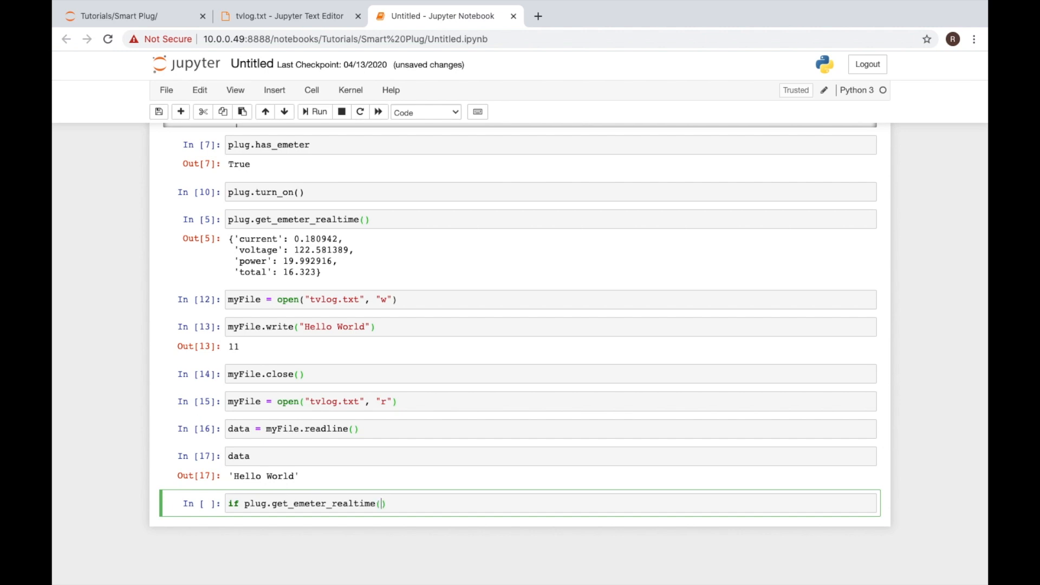
Step: Complete the condition as ['power'] > 10: with an empty line below
{"action": "type", "text": "[]"}
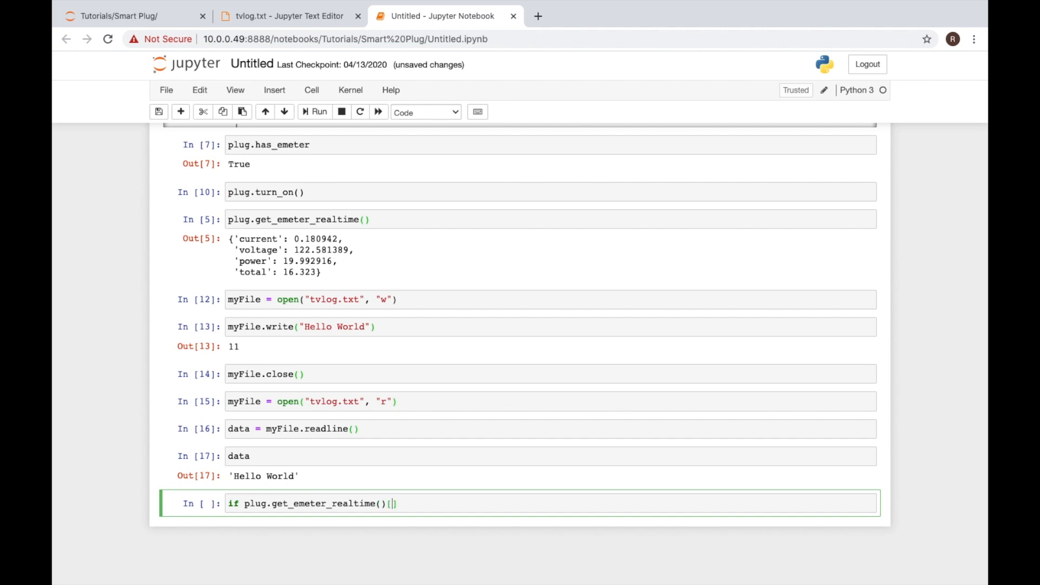
{"action": "type", "text": "'"}
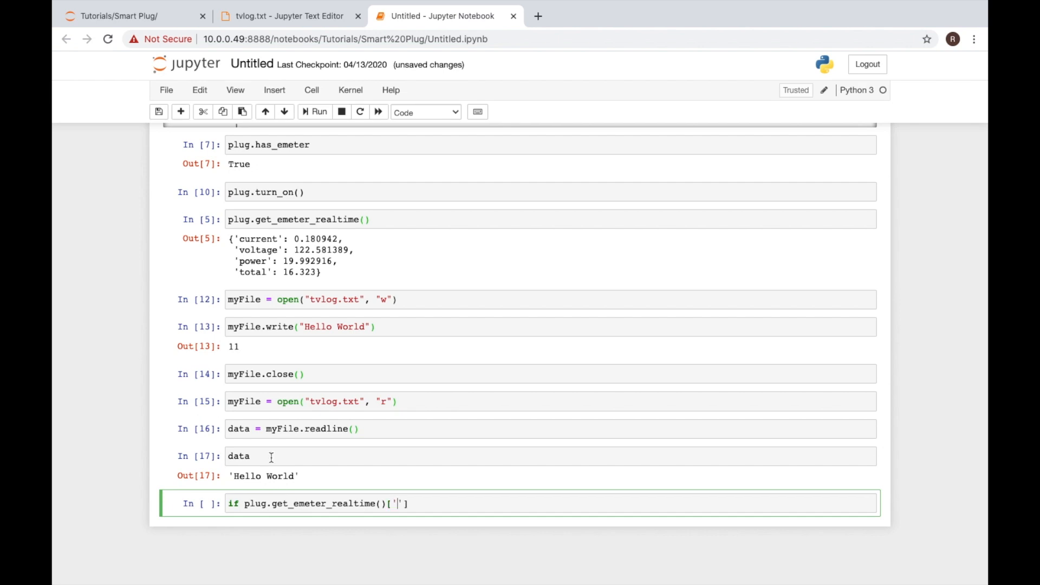
{"action": "mouse_move", "coordinate": [203, 325]}
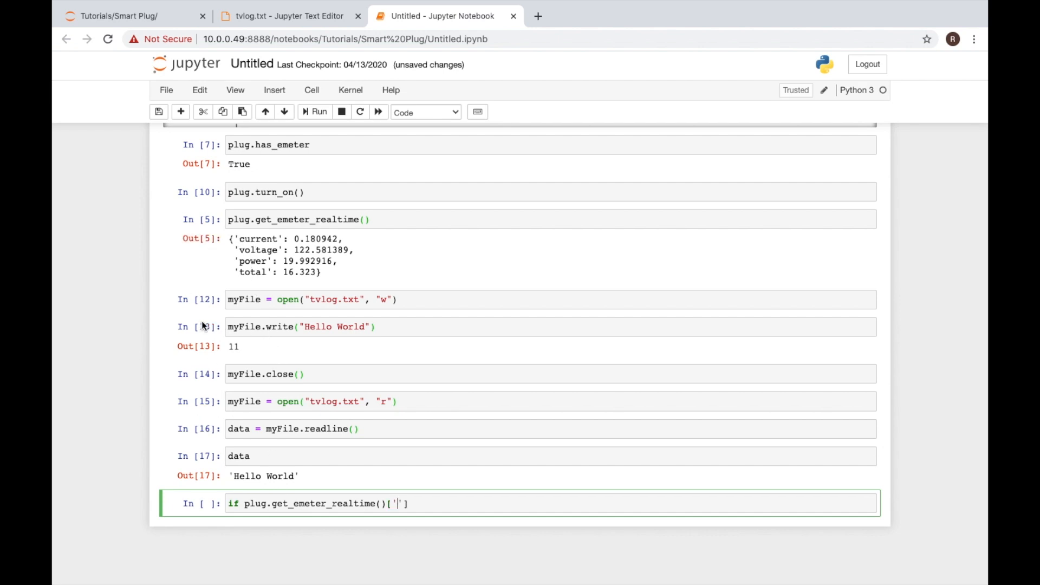
{"action": "type", "text": "power"}
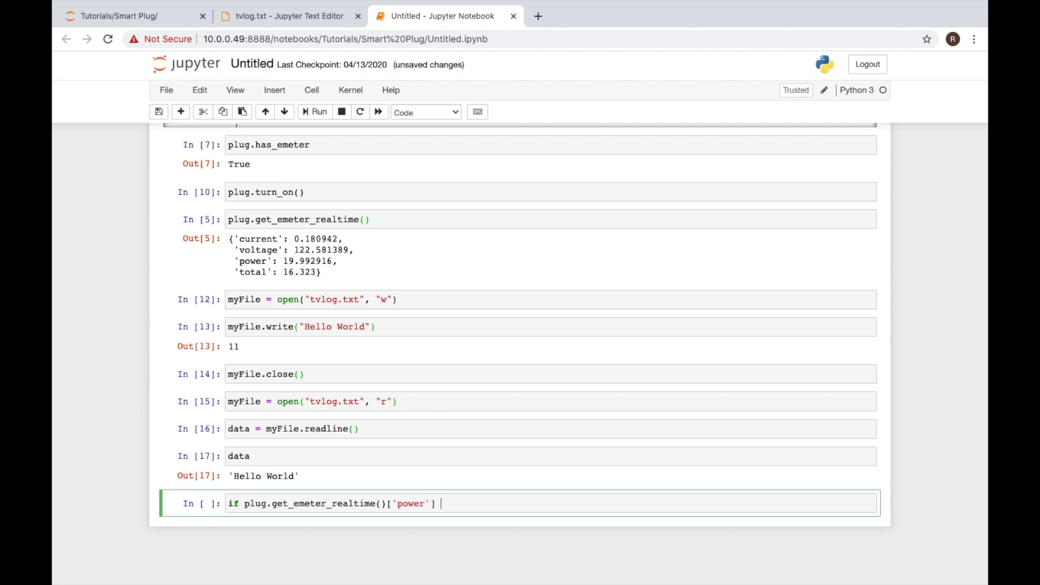
{"action": "type", "text": ">"}
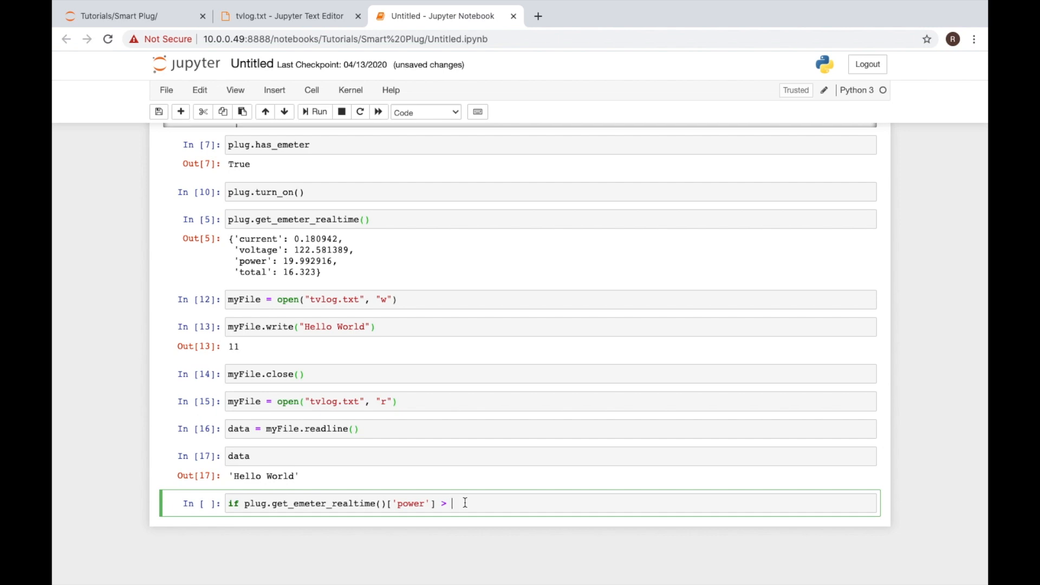
{"action": "type", "text": "10"}
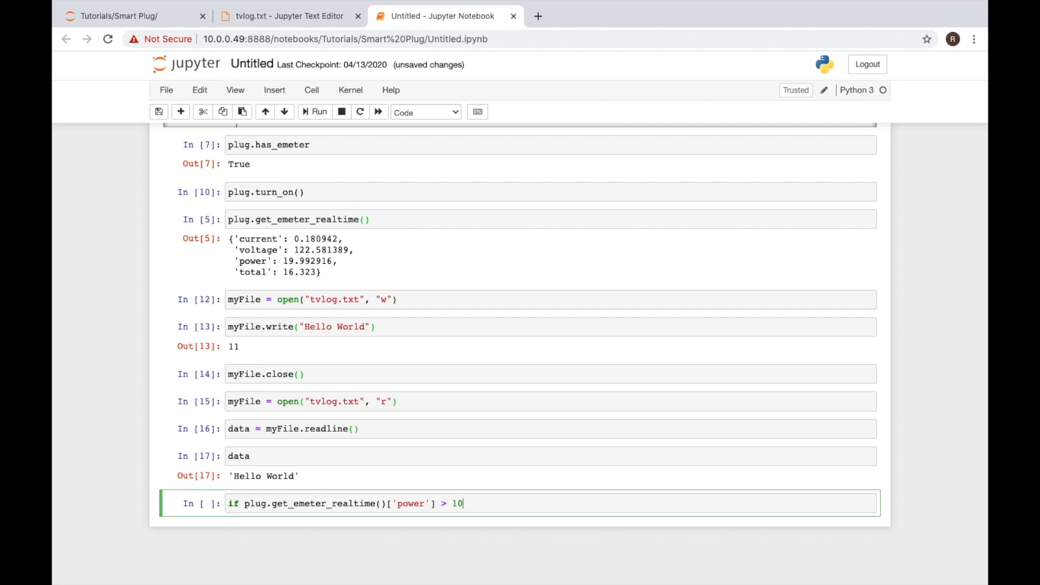
{"action": "type", "text": ":"}
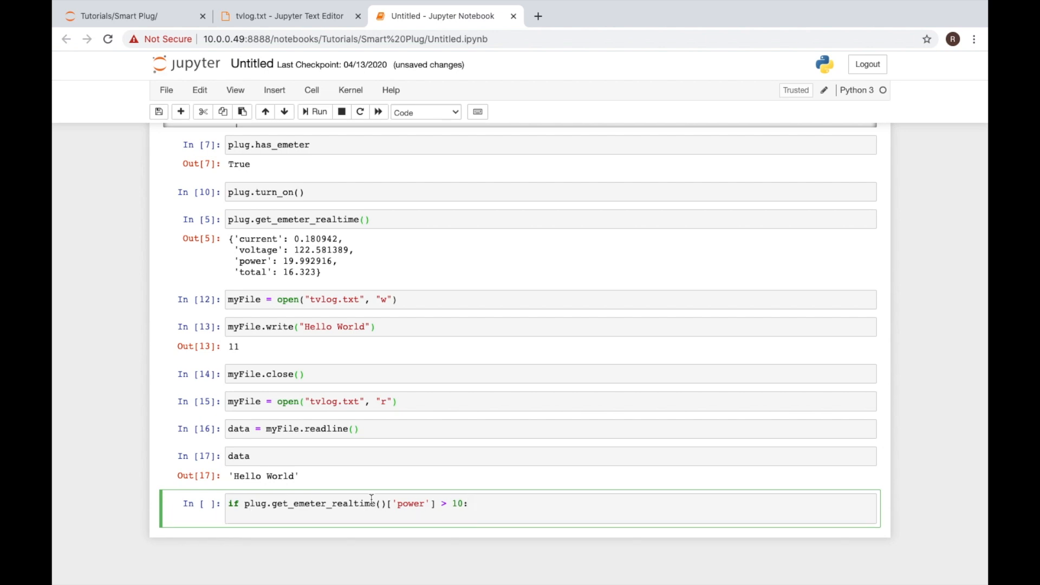
{"action": "scroll", "scroll_direction": "down", "scroll_amount": 3}
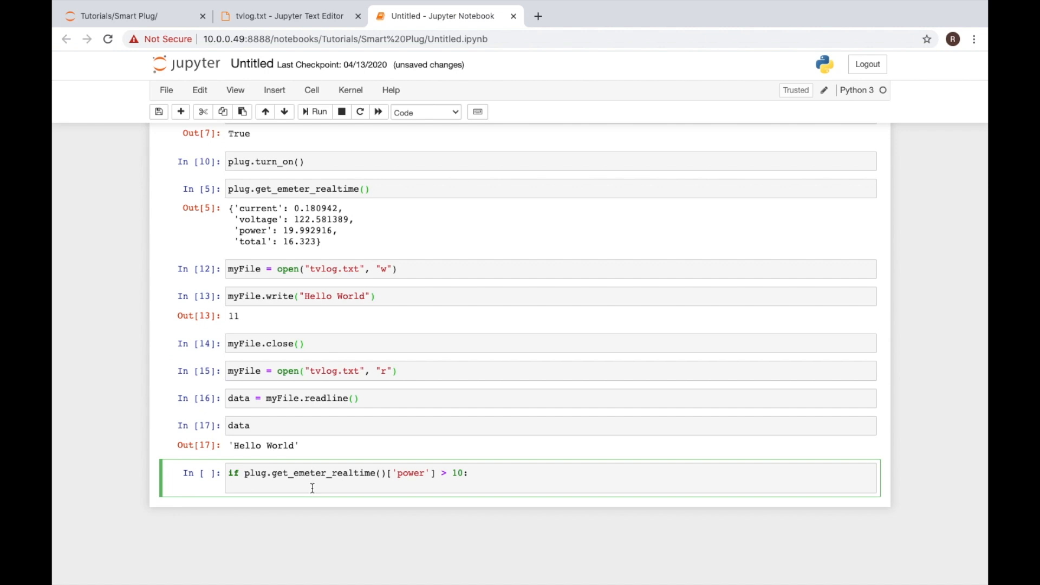
Step: Write the comment '#Open our file and read the existing data' under the if statement
{"action": "type", "text": "#o"}
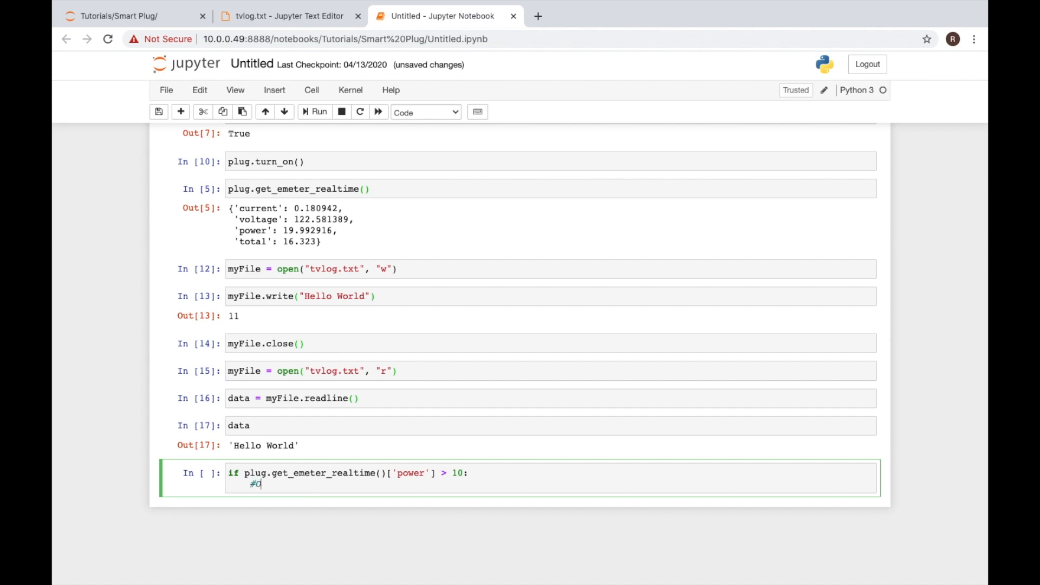
{"action": "type", "text": "pen our"}
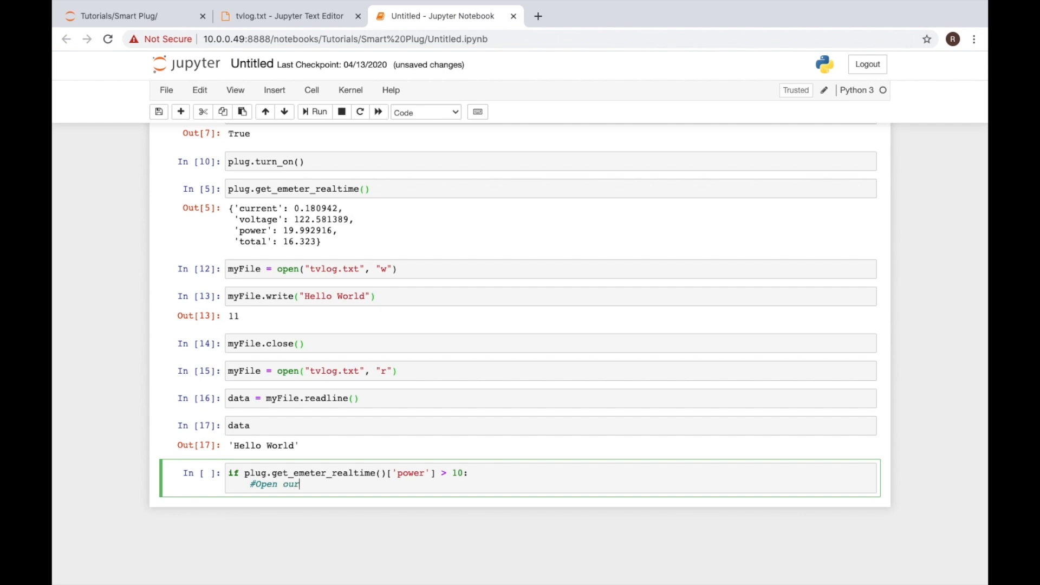
{"action": "type", "text": "file"}
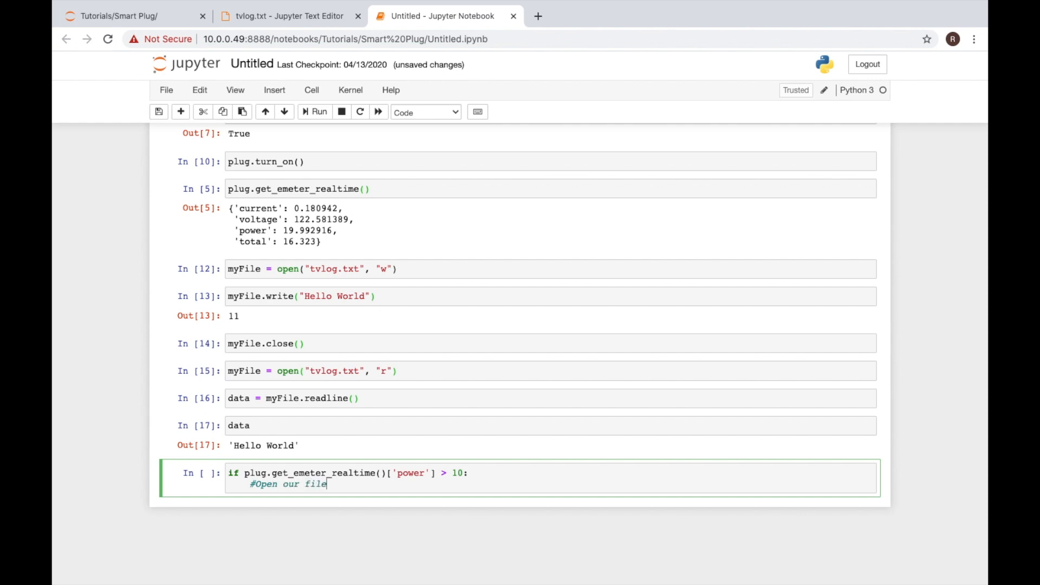
{"action": "type", "text": "and read the"}
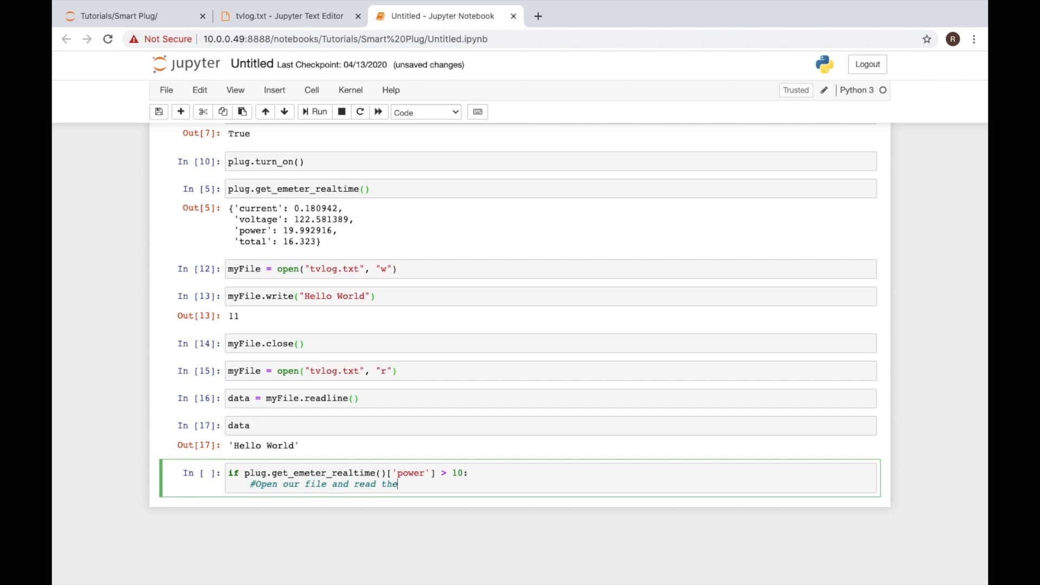
{"action": "type", "text": "exix"}
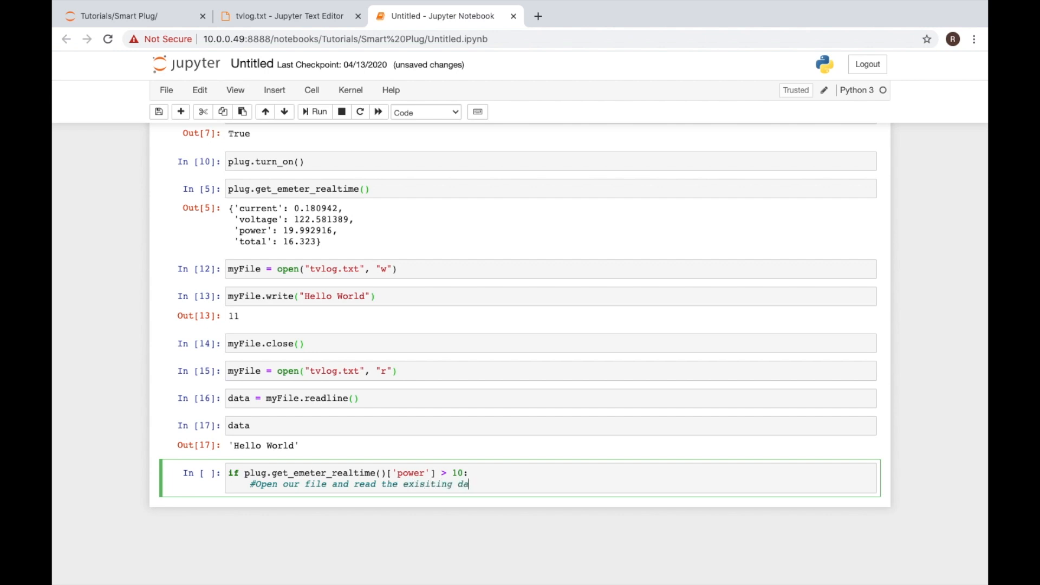
Step: Change tvlog.txt's contents from Hello World to 0 and save the file
{"action": "left_click", "coordinate": [288, 16]}
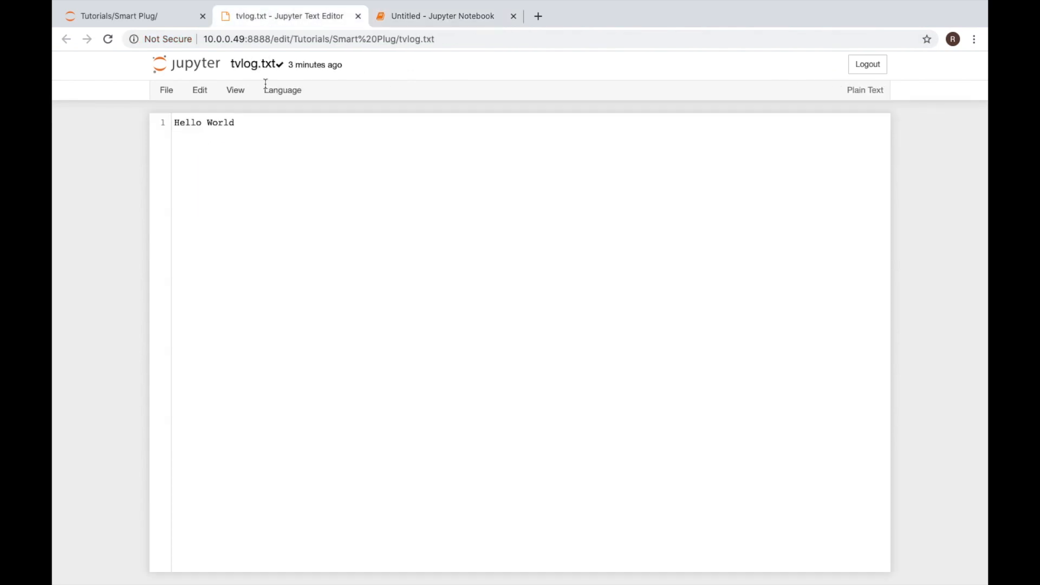
{"action": "type", "text": "0"}
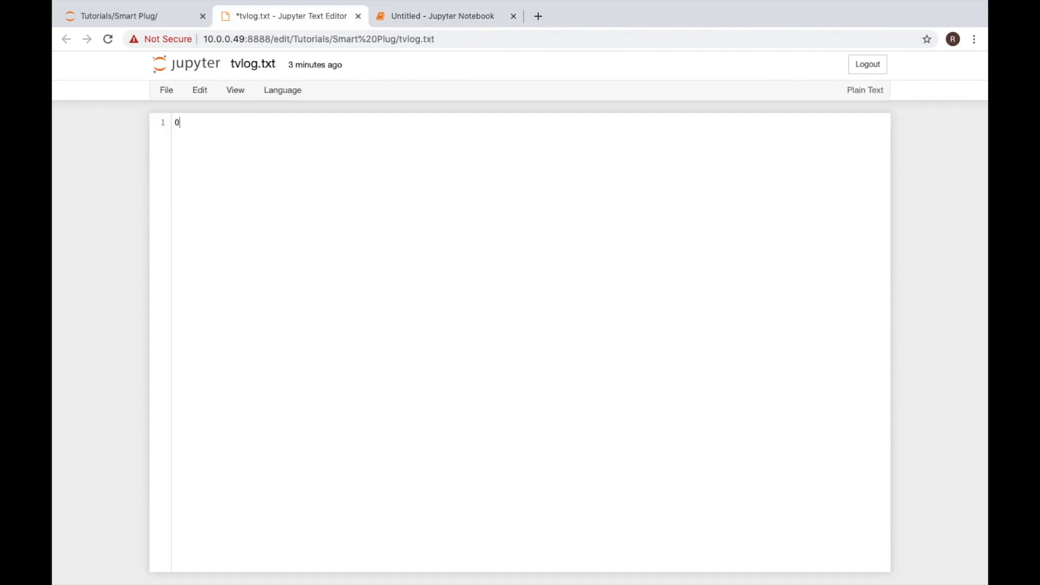
{"action": "left_click", "coordinate": [165, 89]}
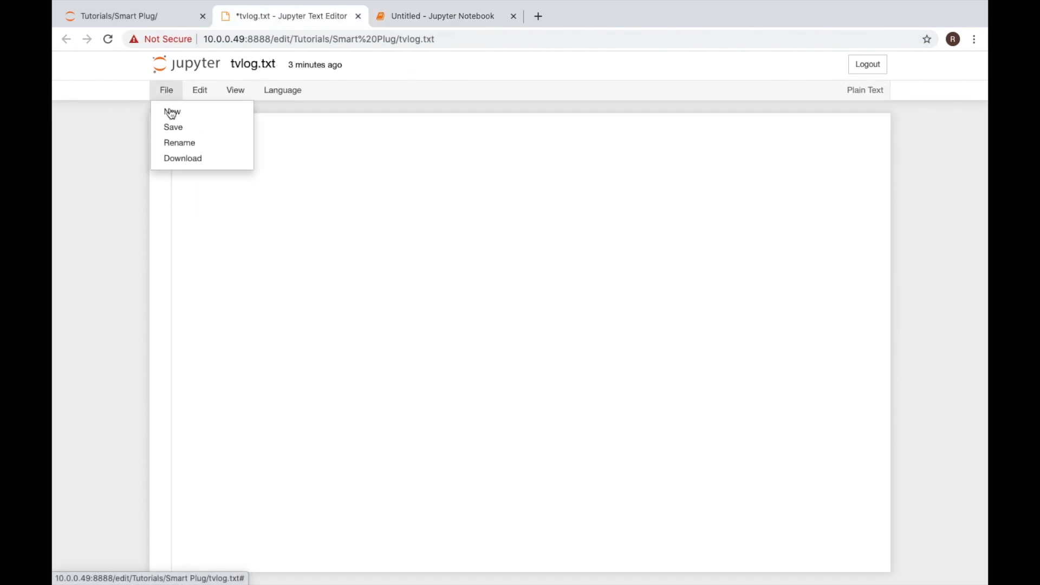
{"action": "left_click", "coordinate": [444, 15]}
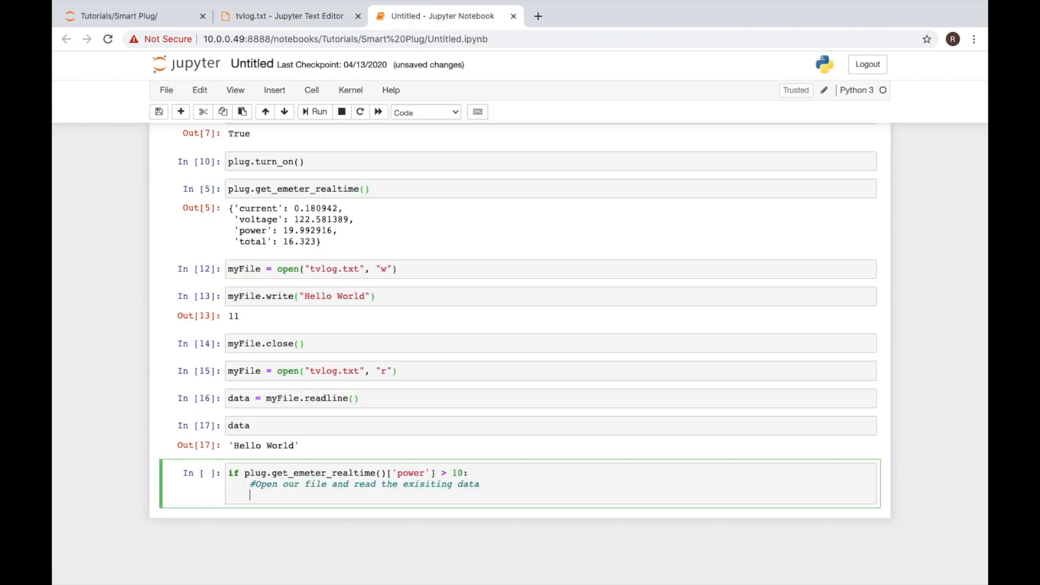
Step: Add myFile = open("tvlog.txt", "r") inside the if block
{"action": "type", "text": "my"}
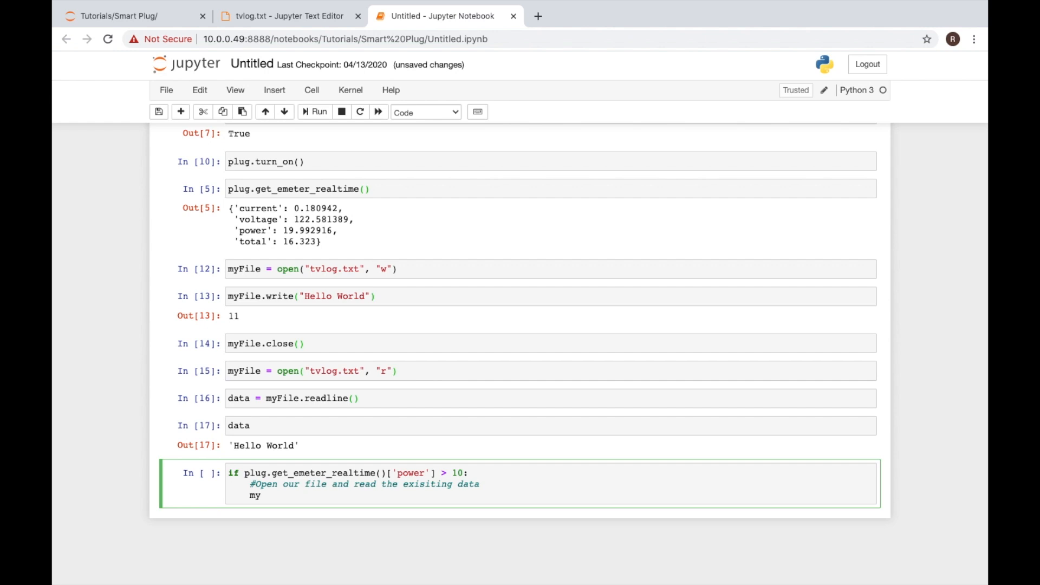
{"action": "type", "text": "File = open"}
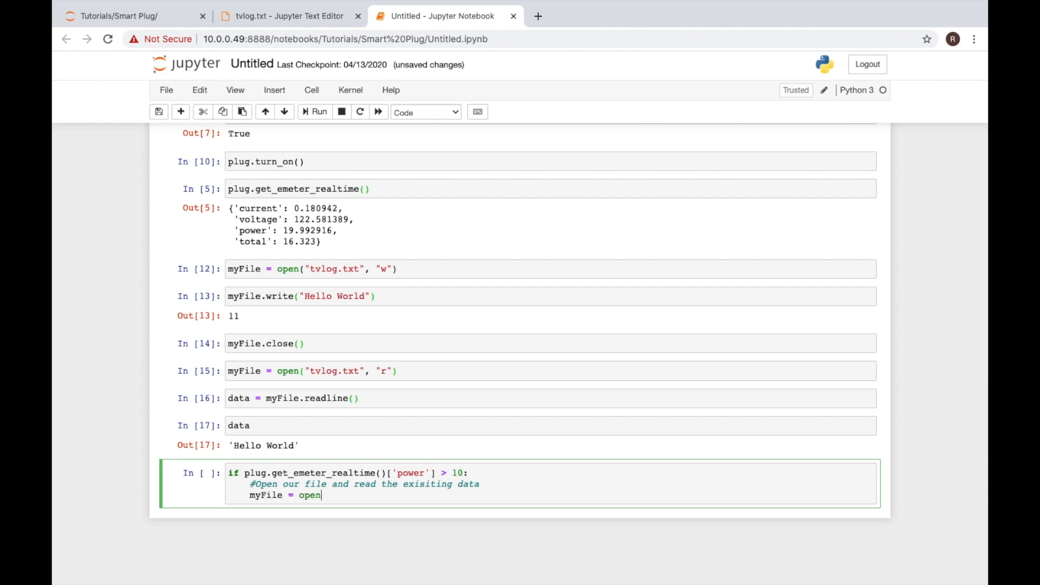
{"action": "type", "text": "()"}
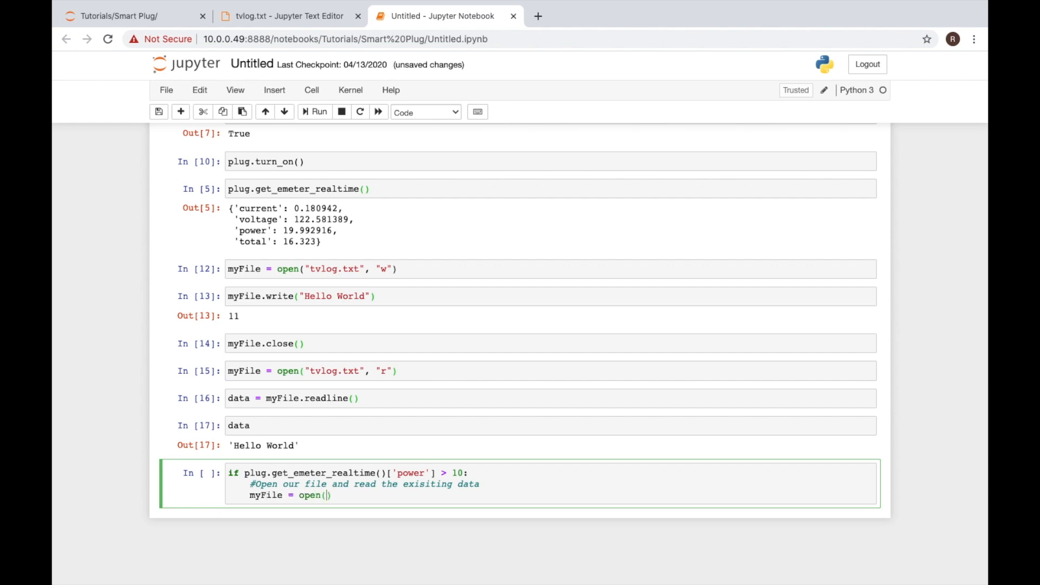
{"action": "type", "text": "tvl"}
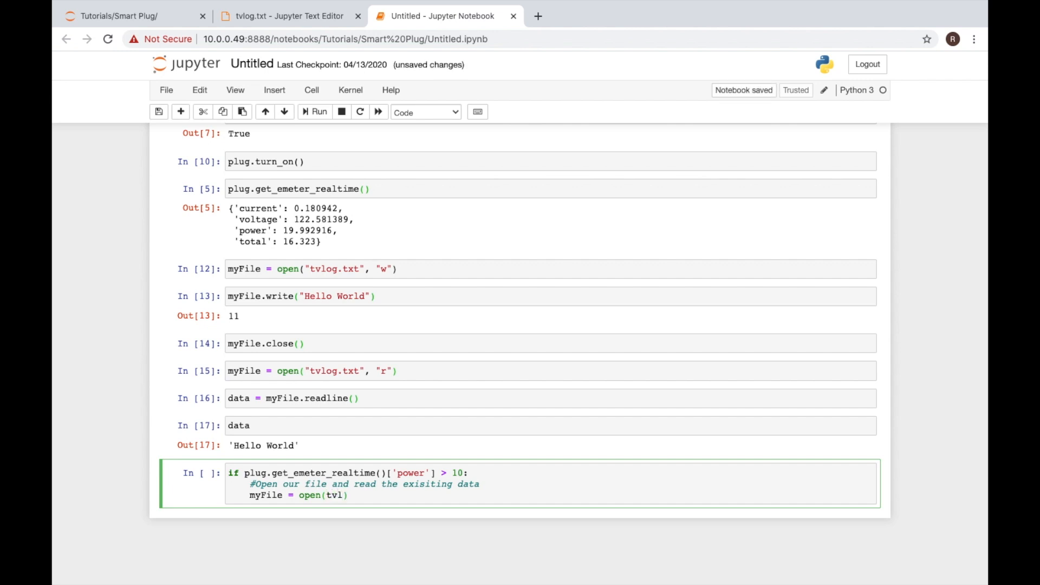
{"action": "type", "text": "og.txt\","}
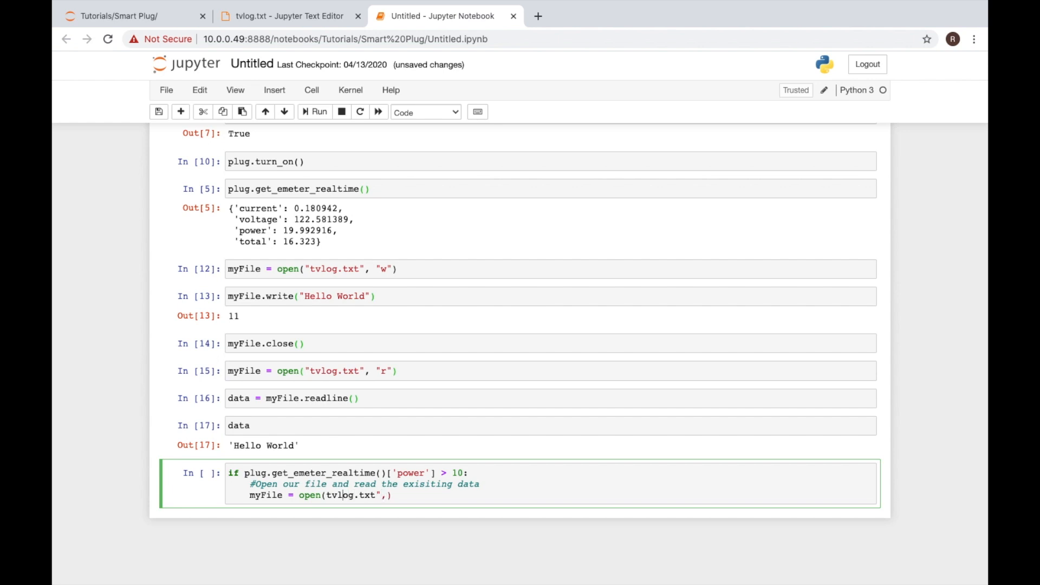
{"action": "type", "text": "\""}
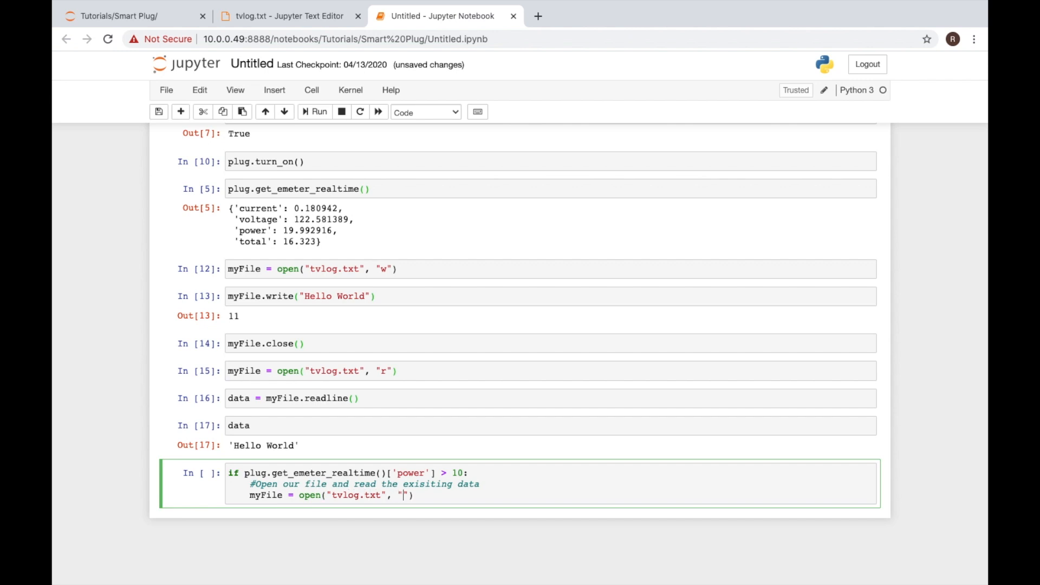
{"action": "type", "text": "r"}
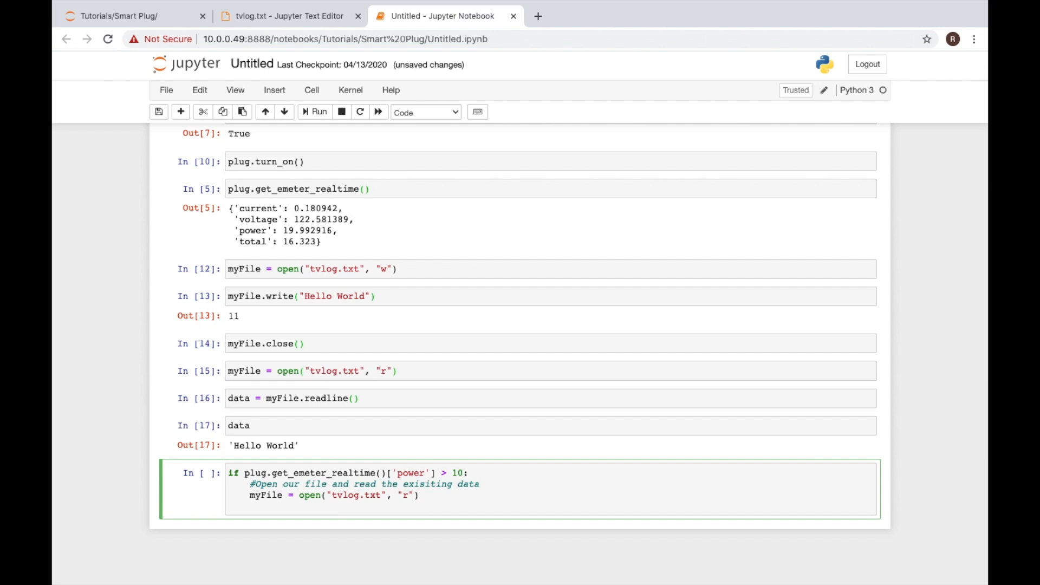
Step: Start a new line data = myFile. to bring up method suggestions
{"action": "type", "text": "data"}
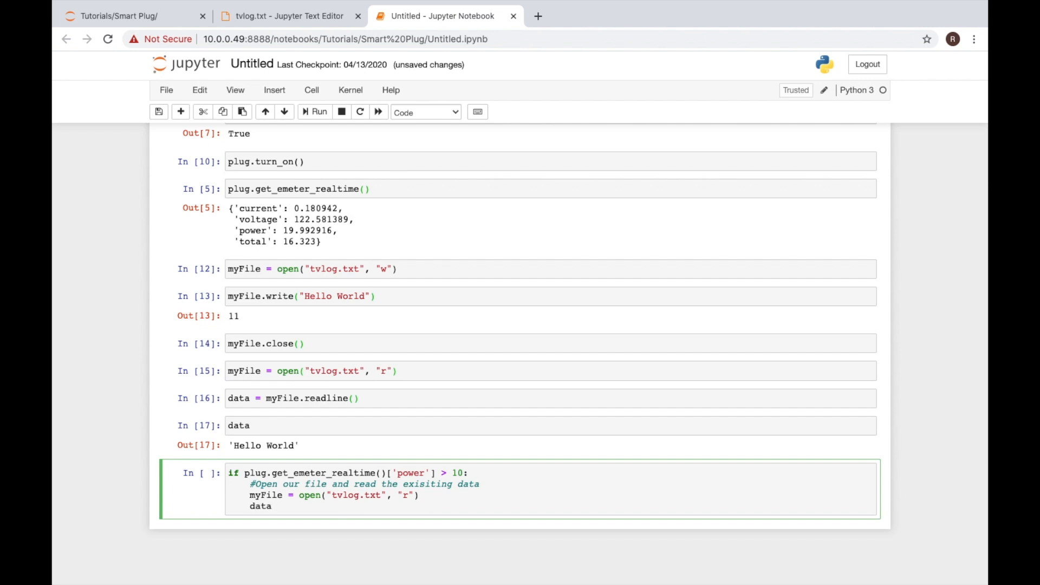
{"action": "type", "text": "="}
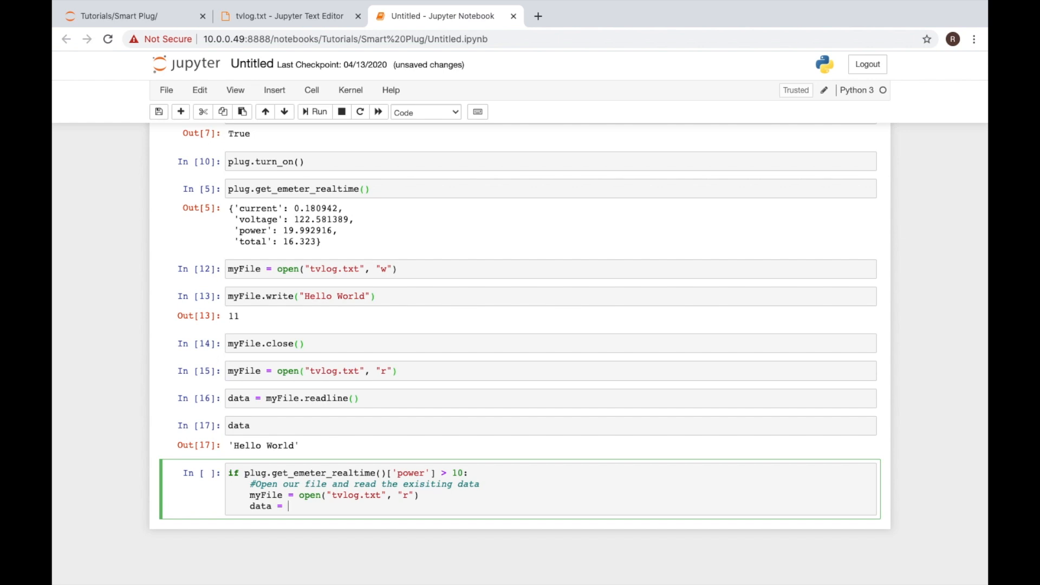
{"action": "type", "text": "m"}
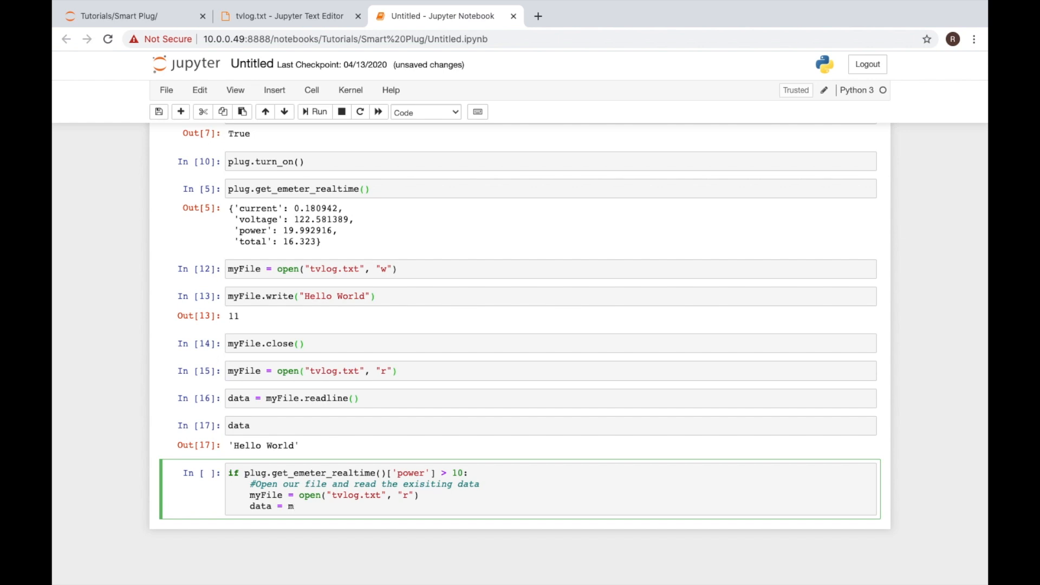
{"action": "type", "text": "yFile"}
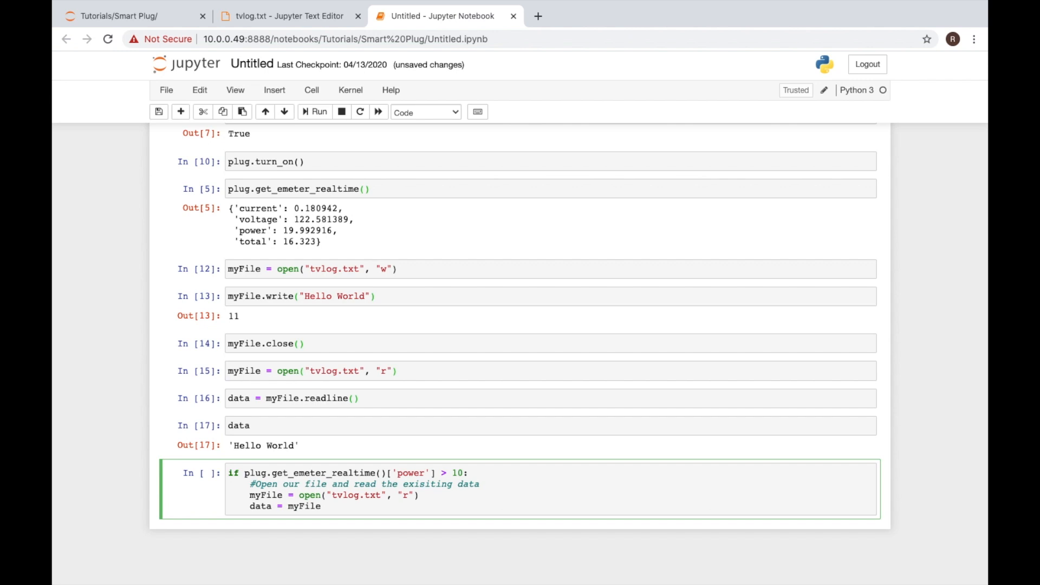
{"action": "type", "text": "."}
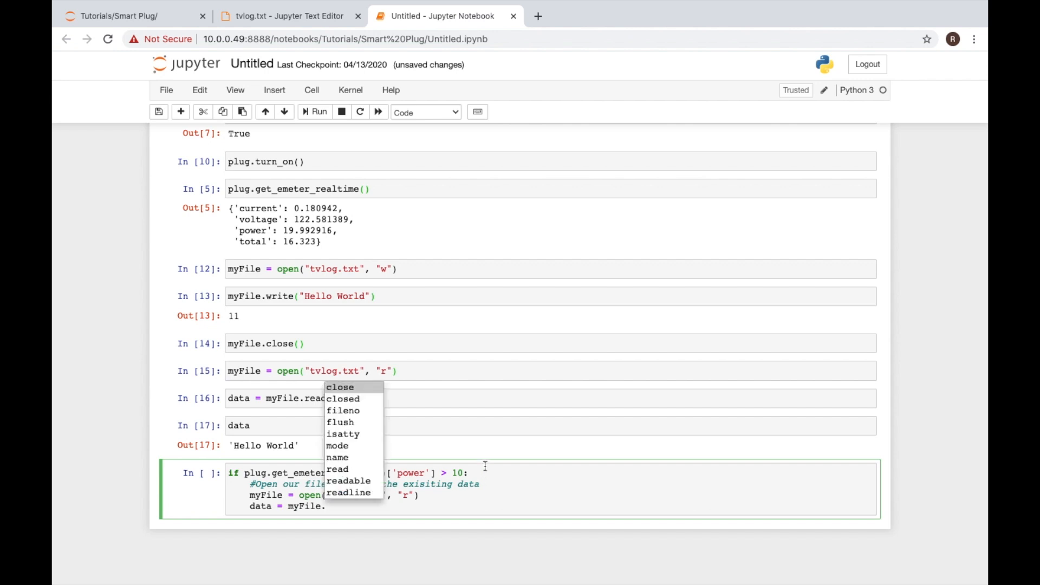
{"action": "mouse_move", "coordinate": [337, 469]}
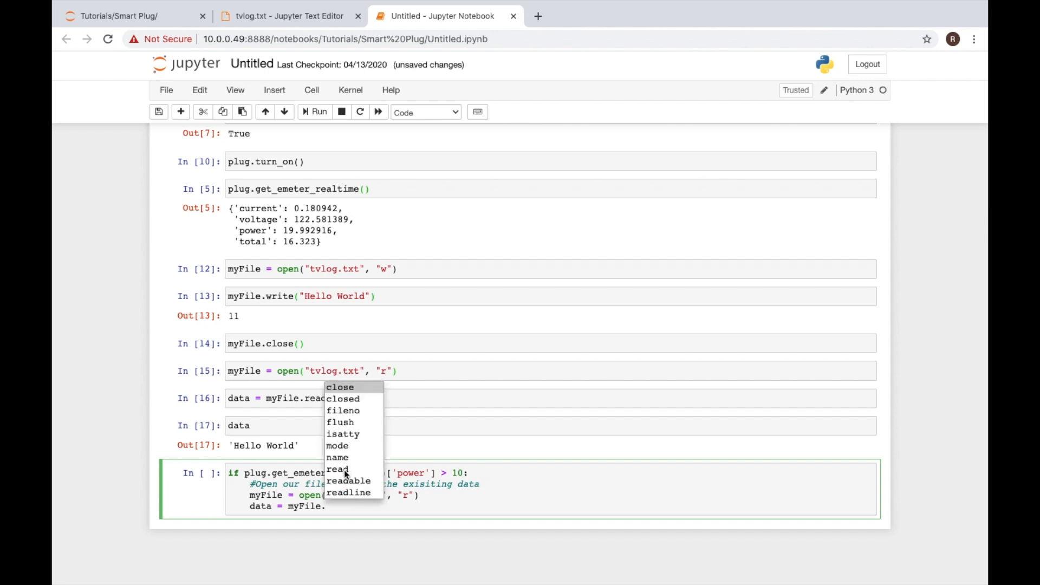
Step: Complete the line as data = int(myFile.read()) using the read suggestion
{"action": "left_click", "coordinate": [348, 492]}
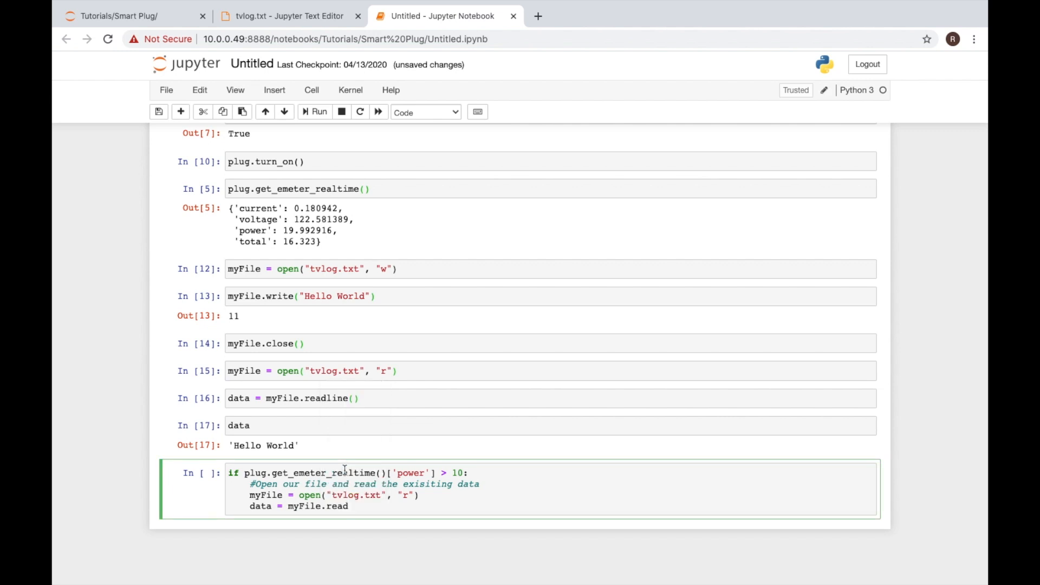
{"action": "type", "text": "()"}
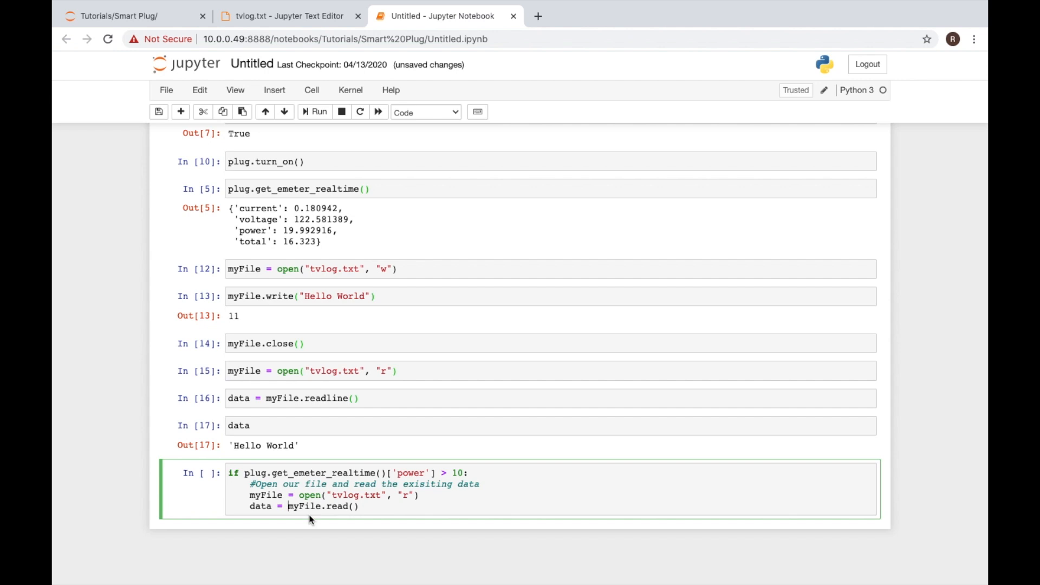
{"action": "type", "text": "int("}
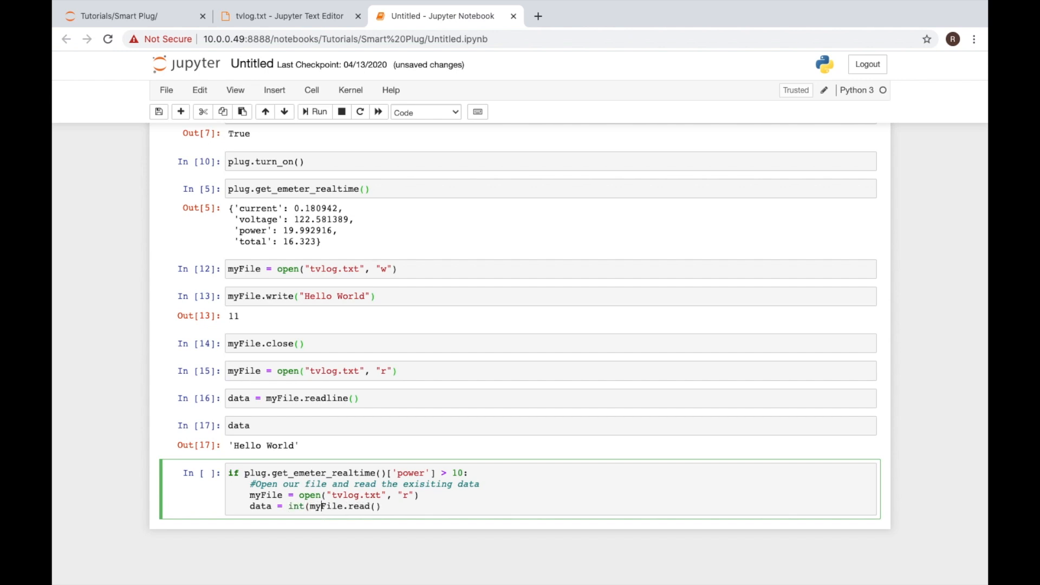
{"action": "type", "text": ")"}
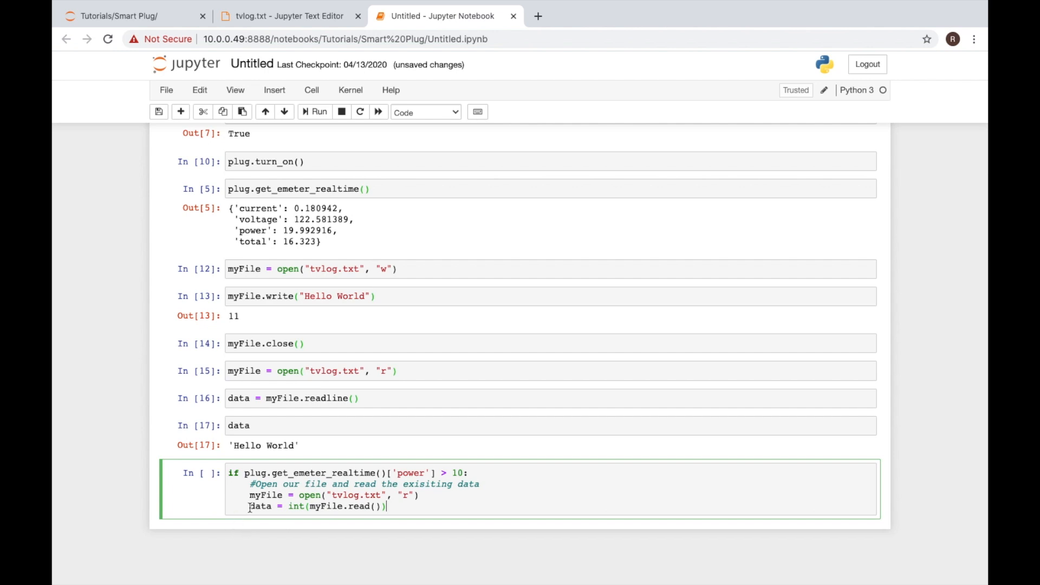
{"action": "mouse_move", "coordinate": [381, 543]}
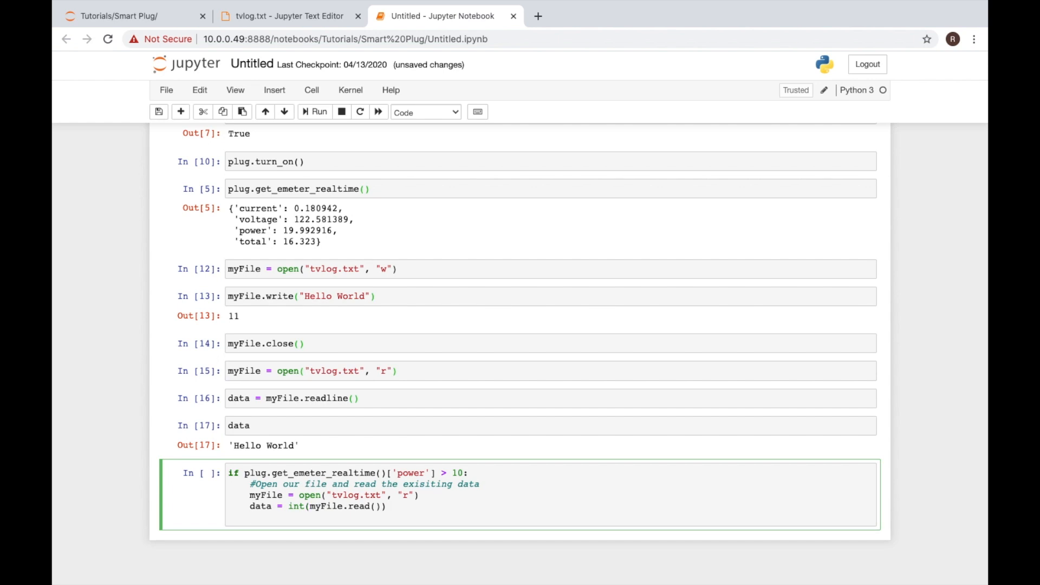
Step: Add myFile.close() and data += 1 to the if block
{"action": "type", "text": "cl"}
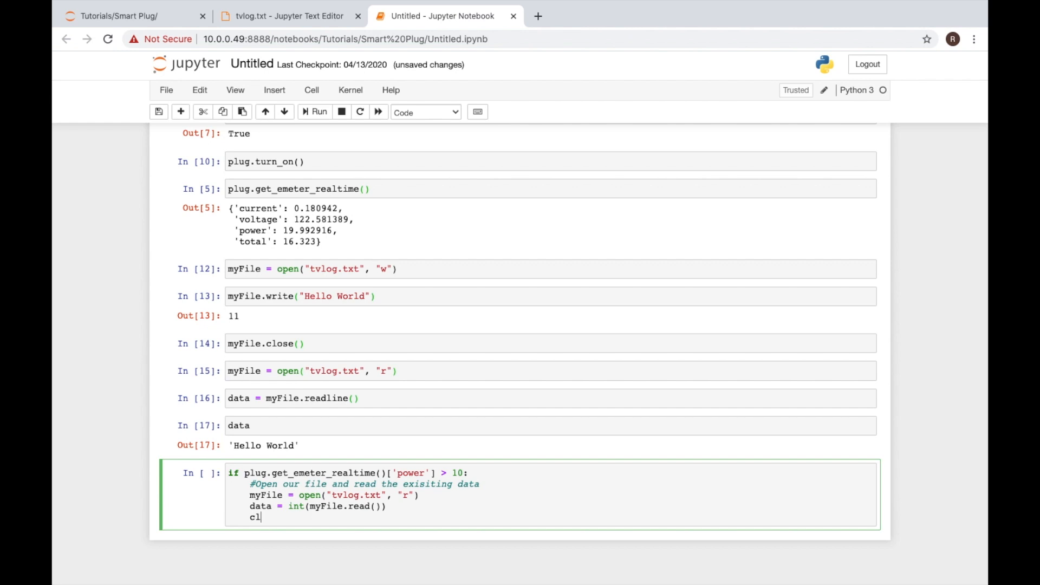
{"action": "type", "text": "myF"}
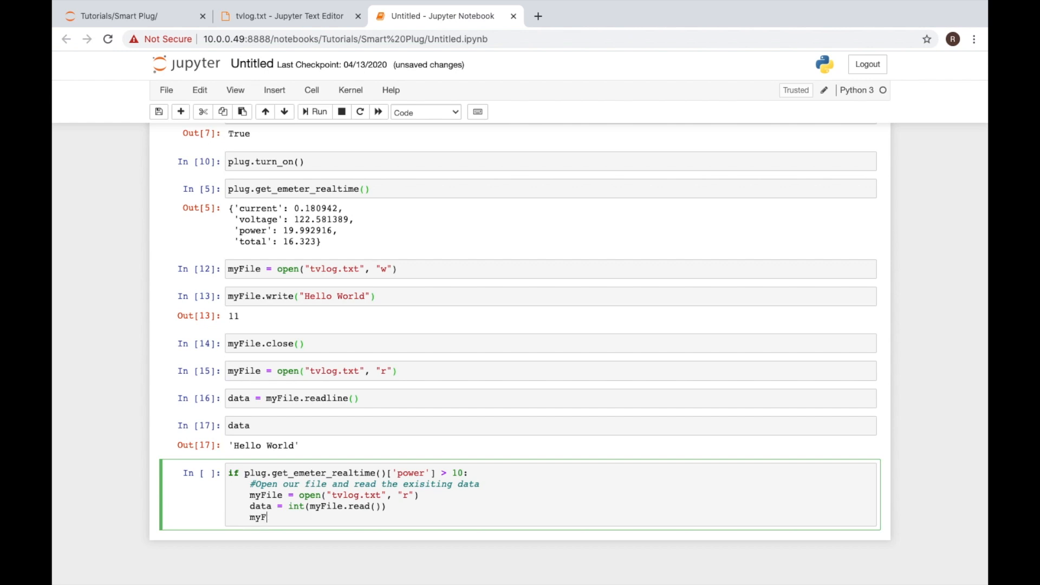
{"action": "type", "text": "ile.close"}
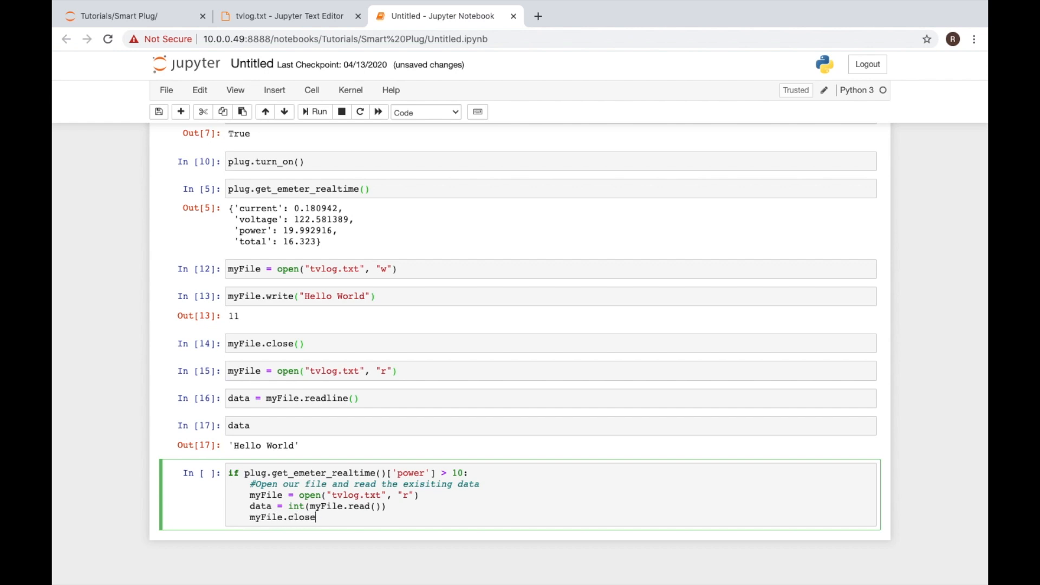
{"action": "type", "text": "()"}
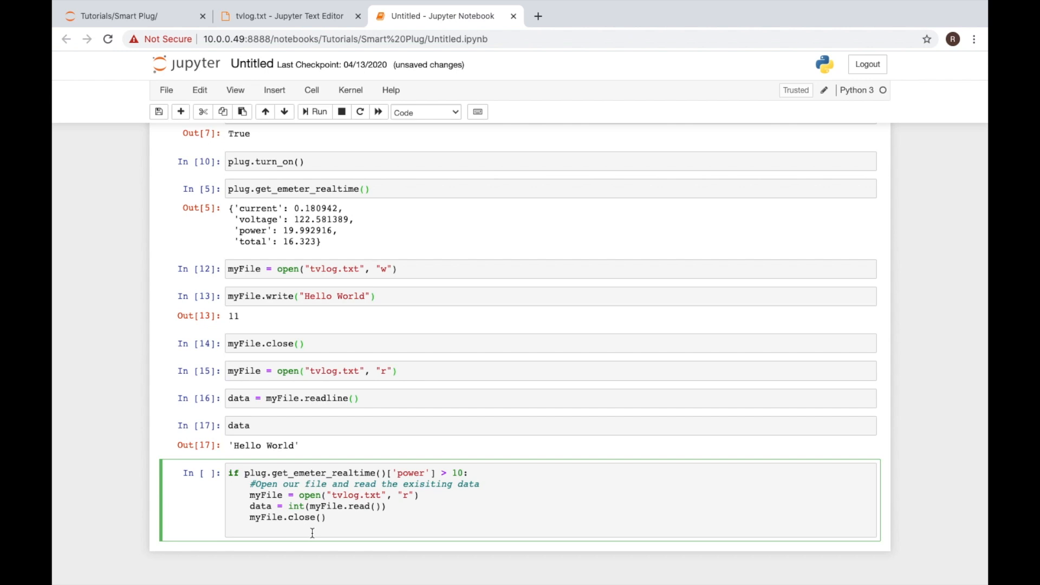
{"action": "type", "text": "data"}
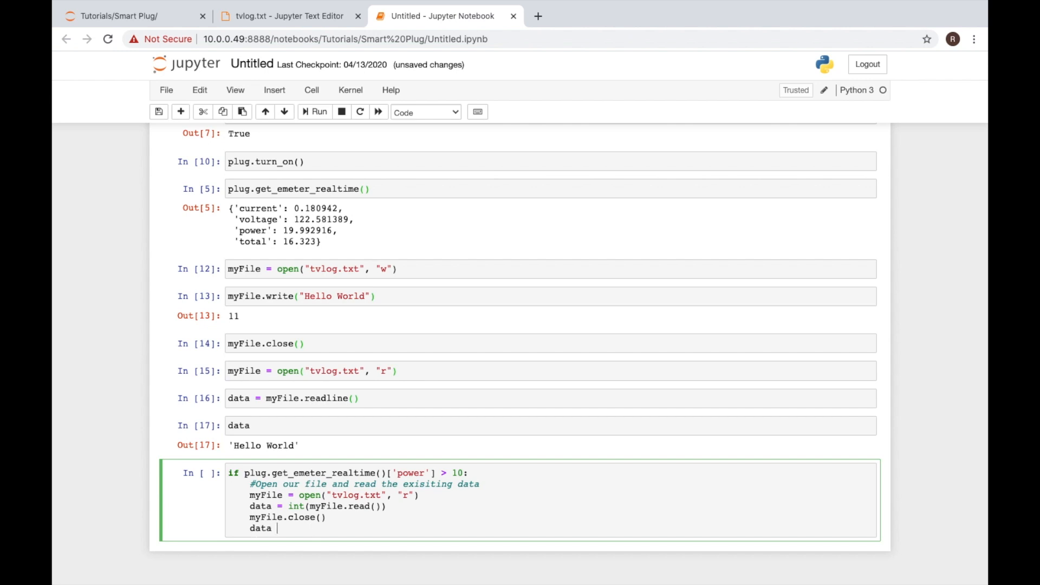
{"action": "type", "text": "+= 1"}
{"action": "type", "text": "#"}
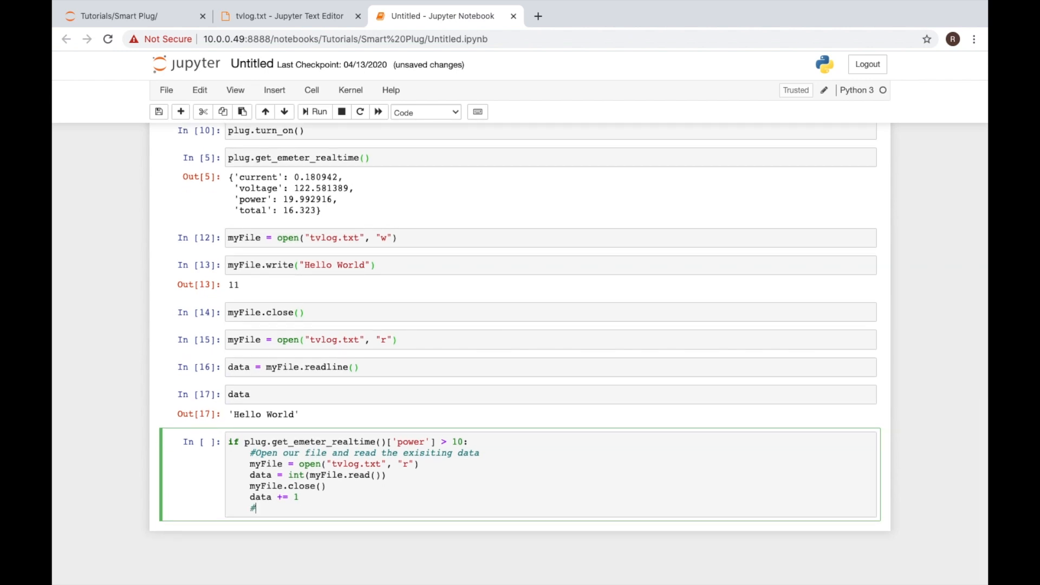
Step: Add the comment '#Save data to file' in the if block
{"action": "type", "text": "S"}
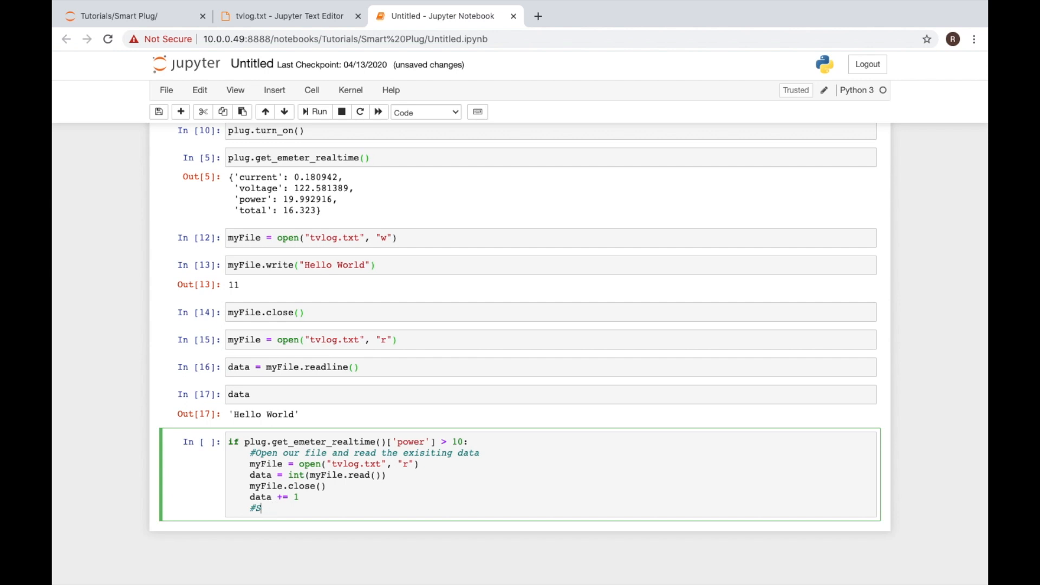
{"action": "type", "text": "ace da"}
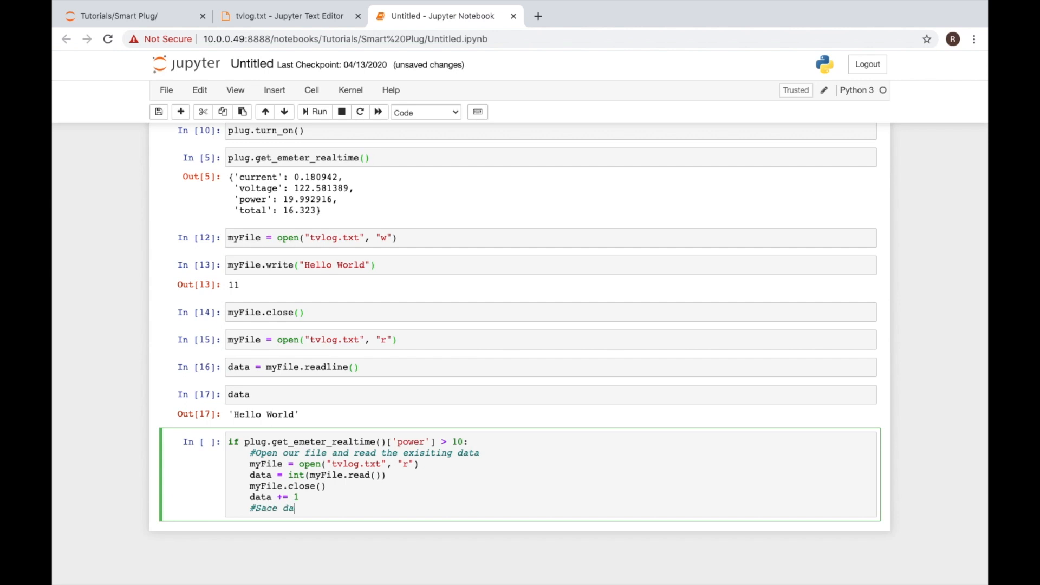
{"action": "type", "text": "Save d"}
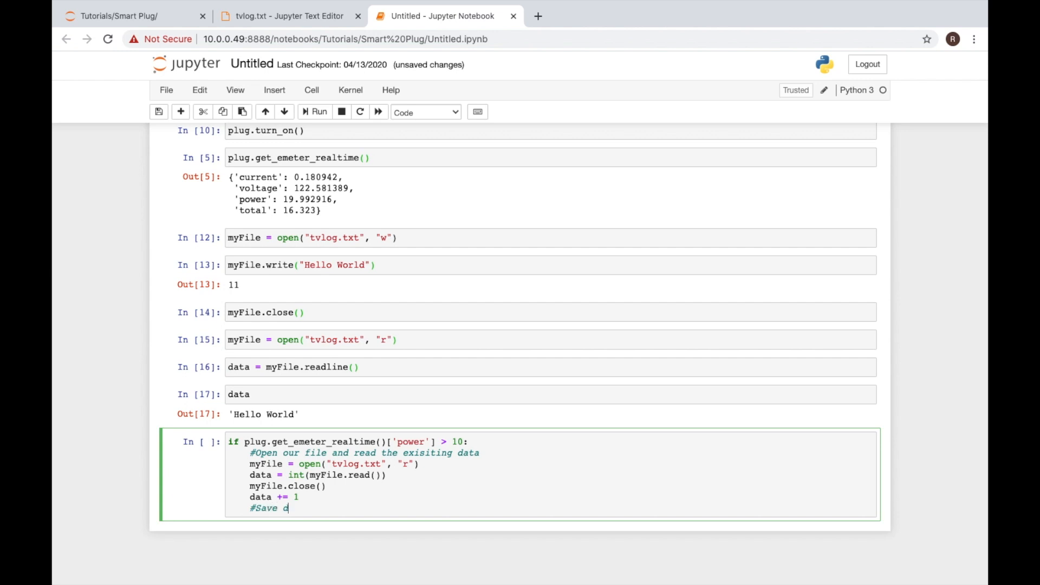
{"action": "type", "text": "ata to file"}
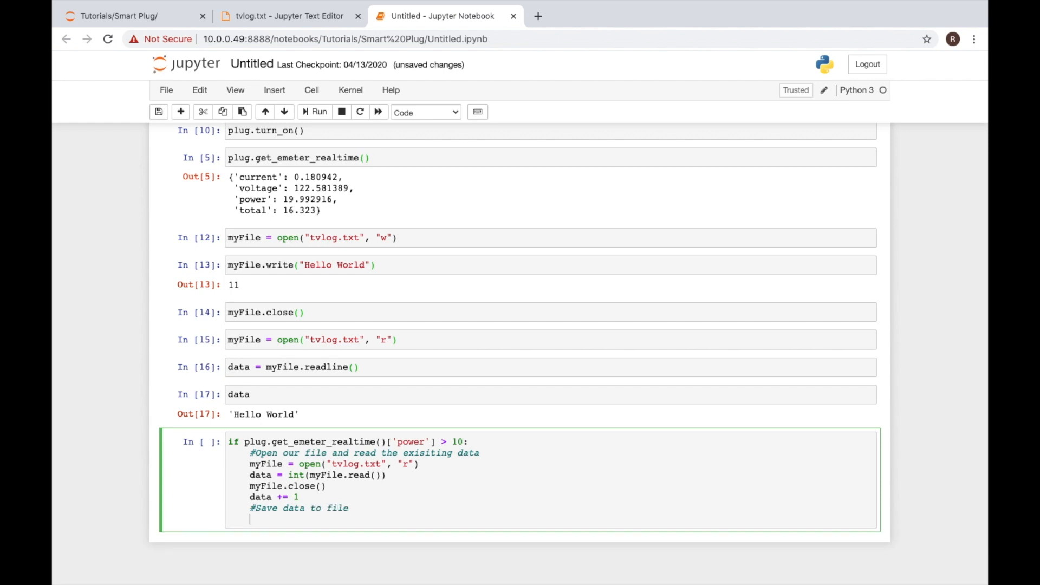
Step: Add myFile = open("tvlog.txt", "w"), removing a stray comma
{"action": "type", "text": "myFile"}
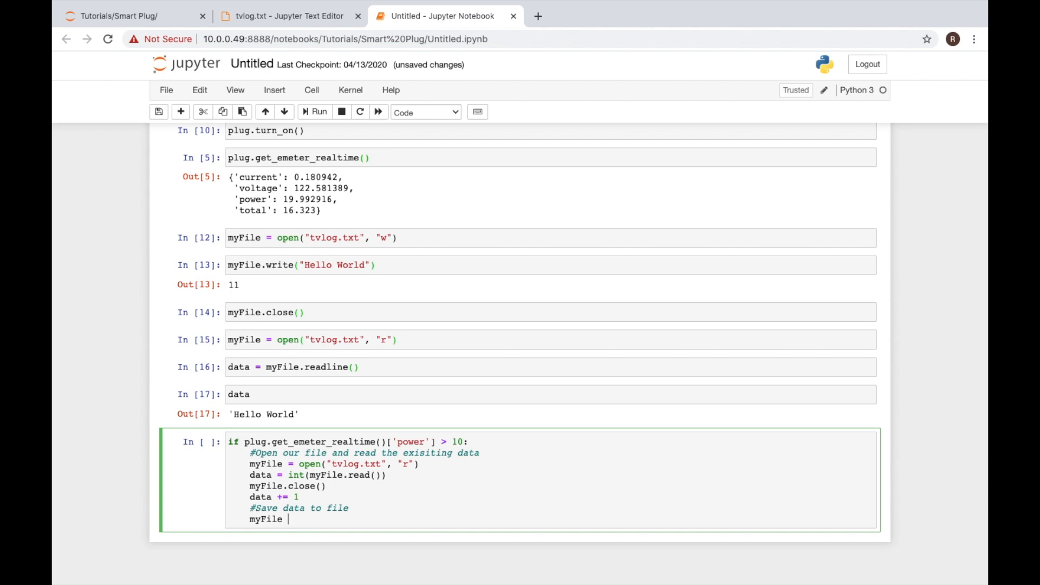
{"action": "type", "text": "= open()"}
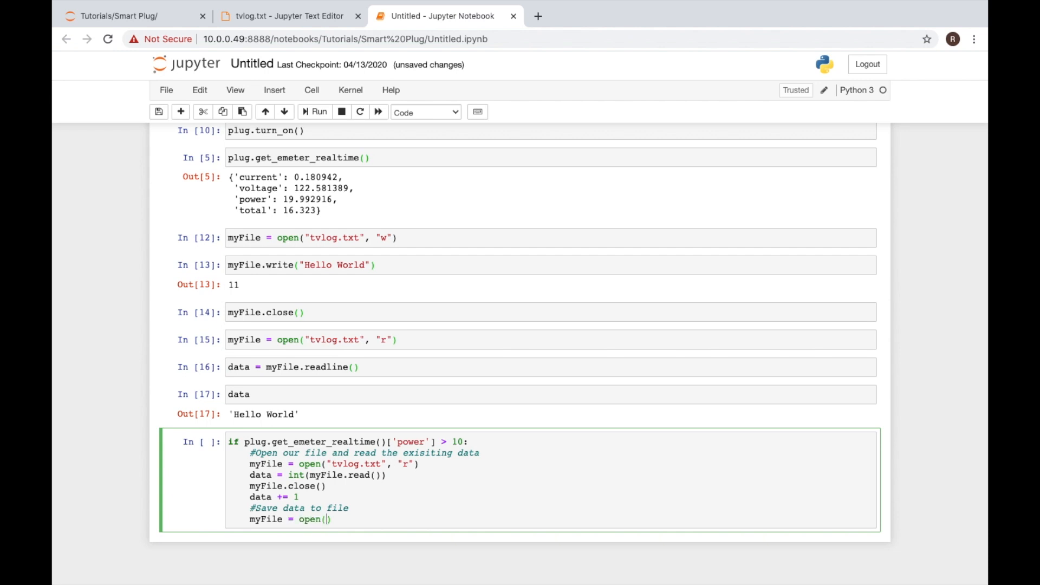
{"action": "type", "text": "\"t"}
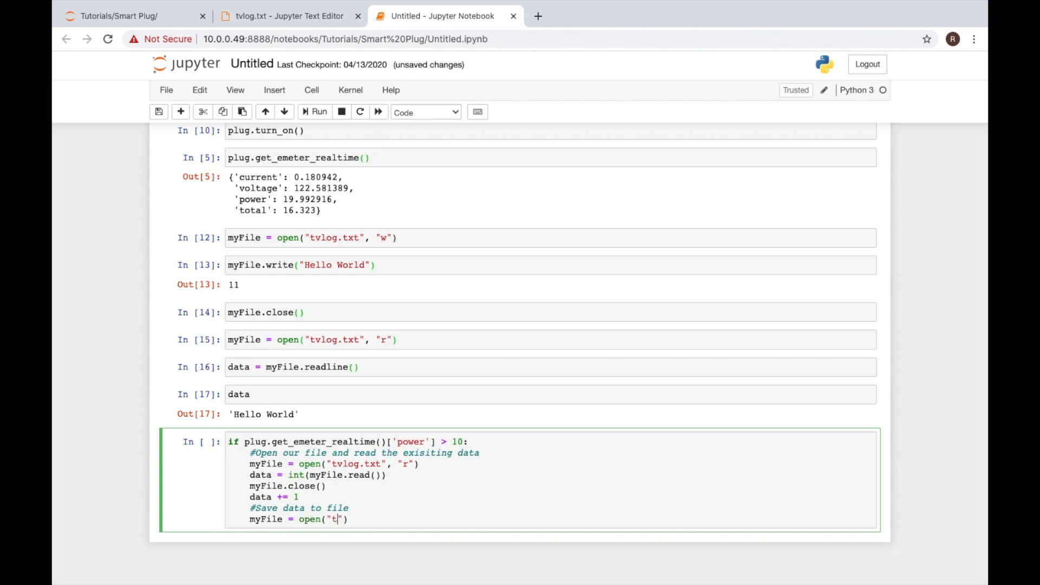
{"action": "type", "text": "vlog.txt,"}
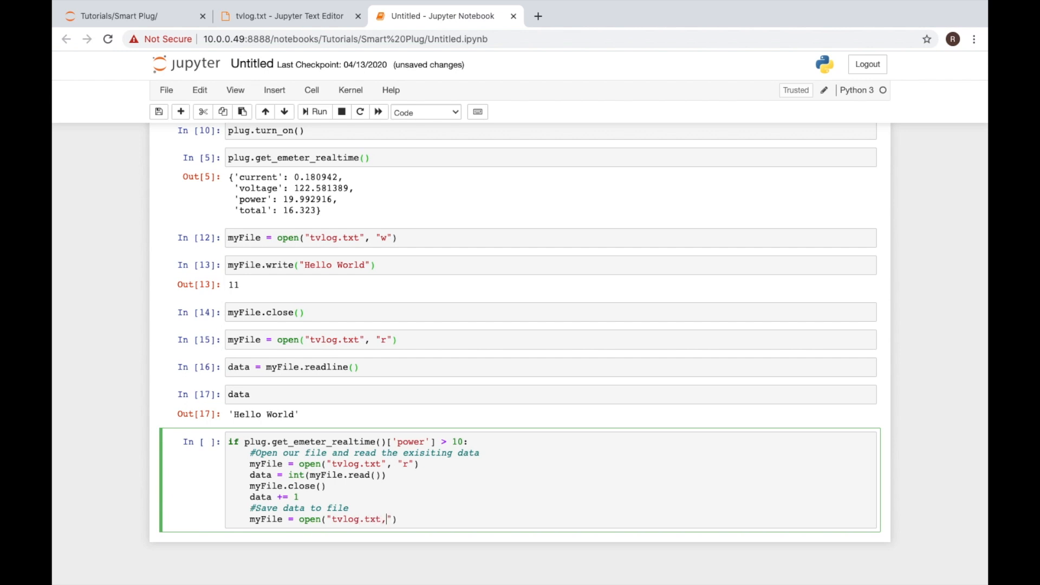
{"action": "key", "text": "Backspace"}
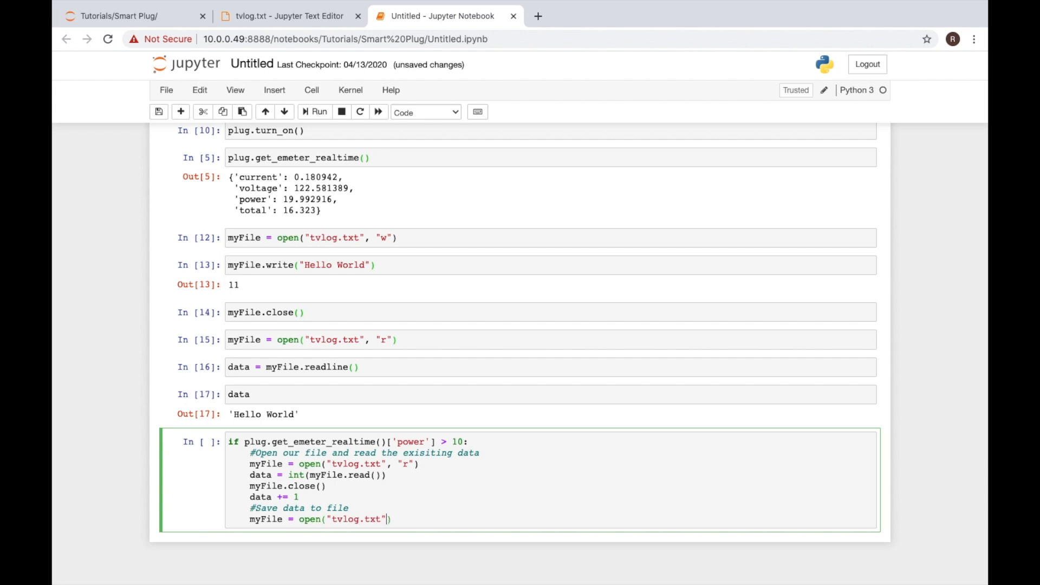
{"action": "type", "text": ", \"w\""}
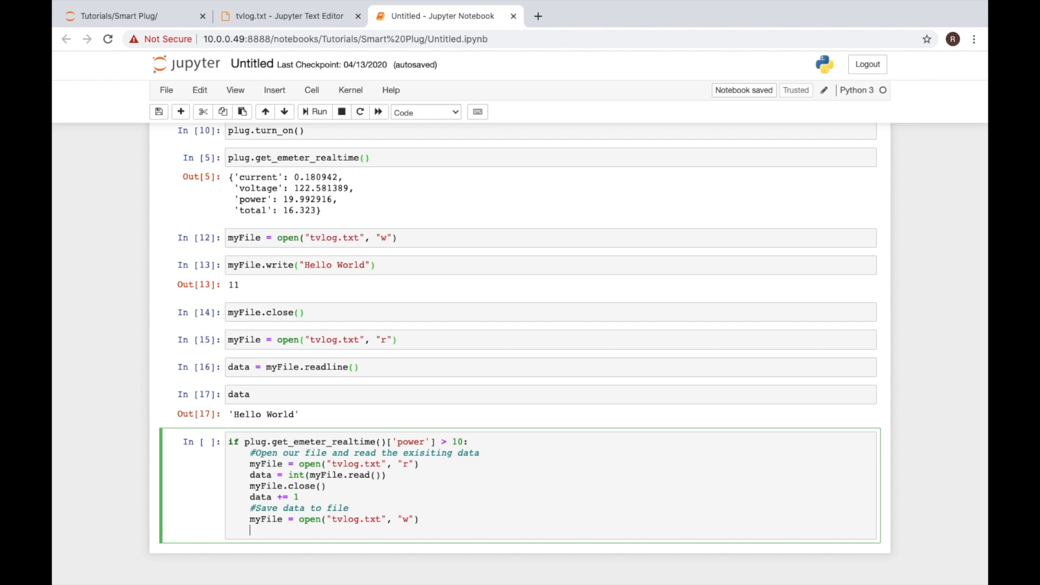
Step: Add the line myFile.write(str(data)) to the if block
{"action": "type", "text": "my"}
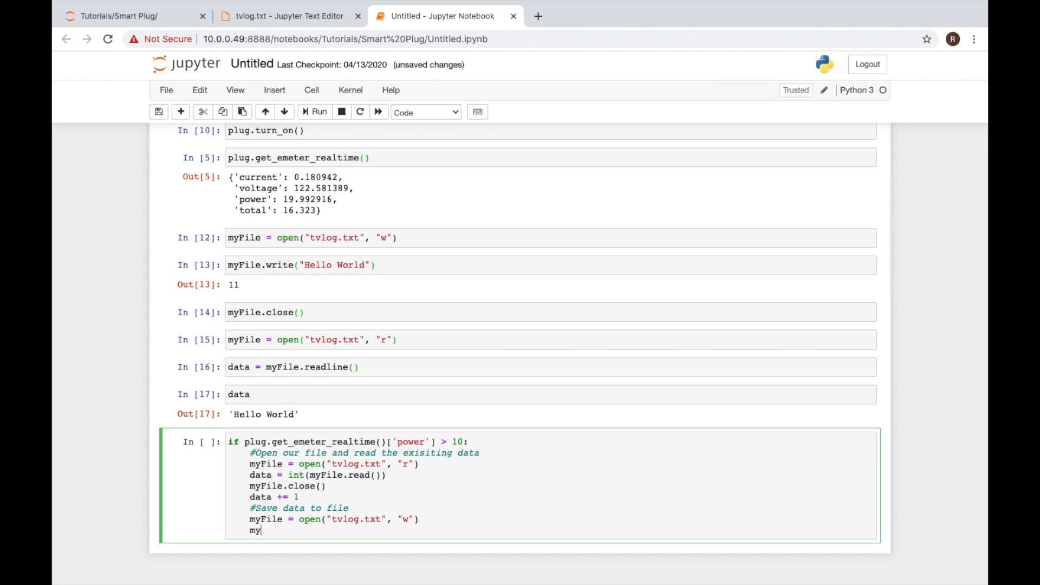
{"action": "type", "text": "File"}
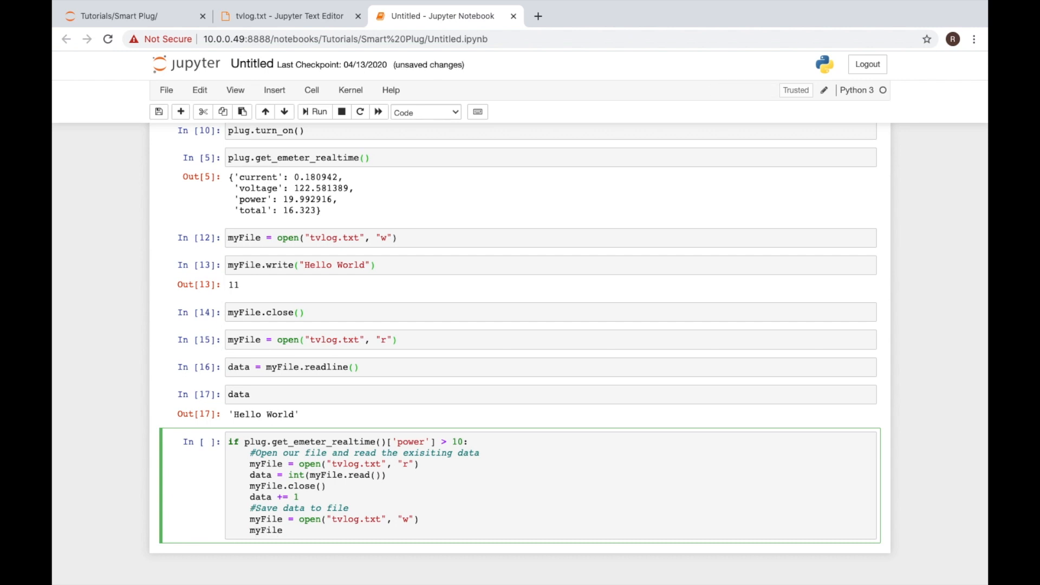
{"action": "type", "text": ".writ"}
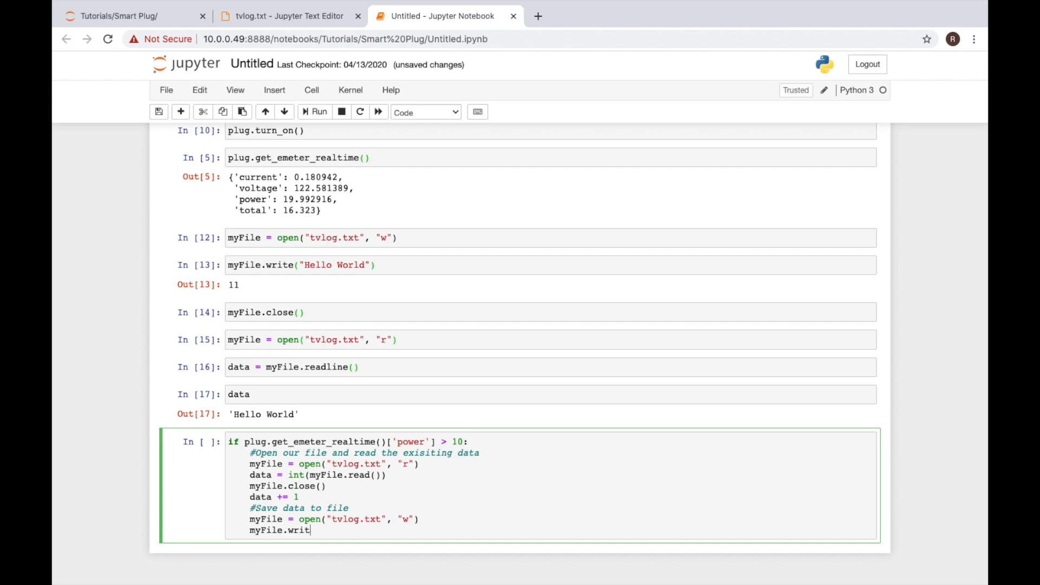
{"action": "type", "text": "e"}
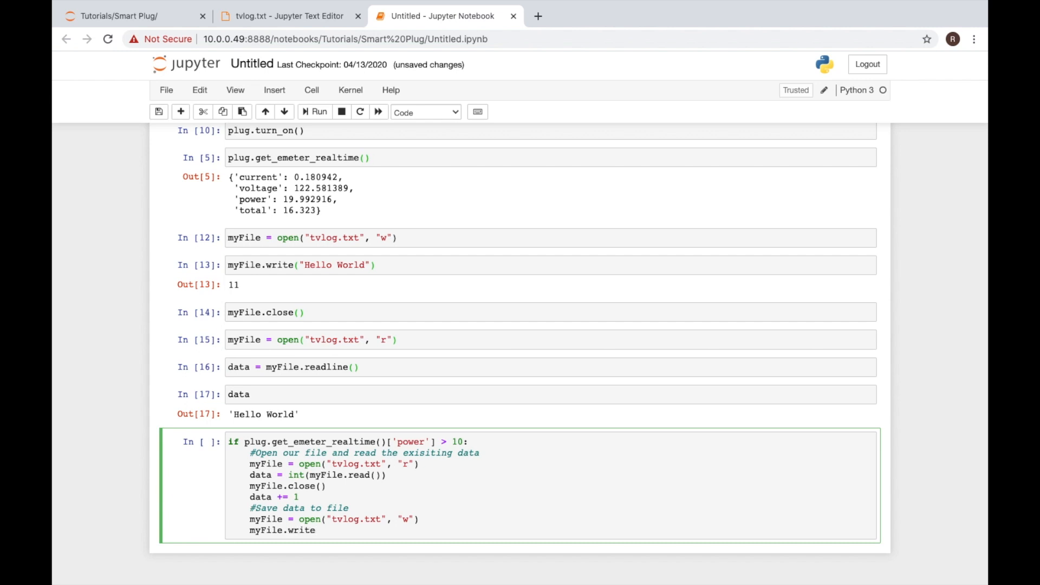
{"action": "type", "text": "()"}
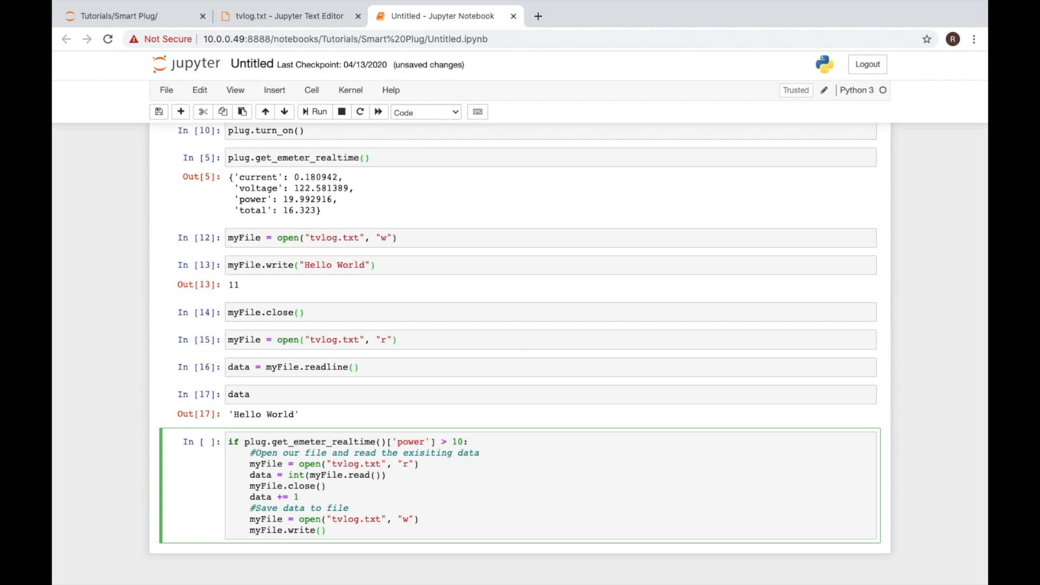
{"action": "type", "text": "data"}
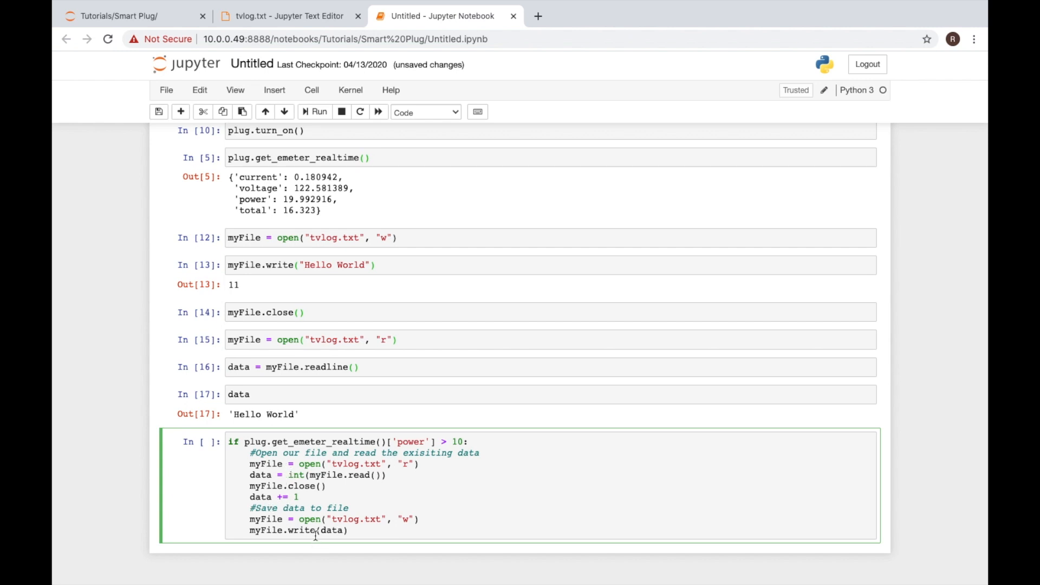
{"action": "mouse_move", "coordinate": [331, 572]}
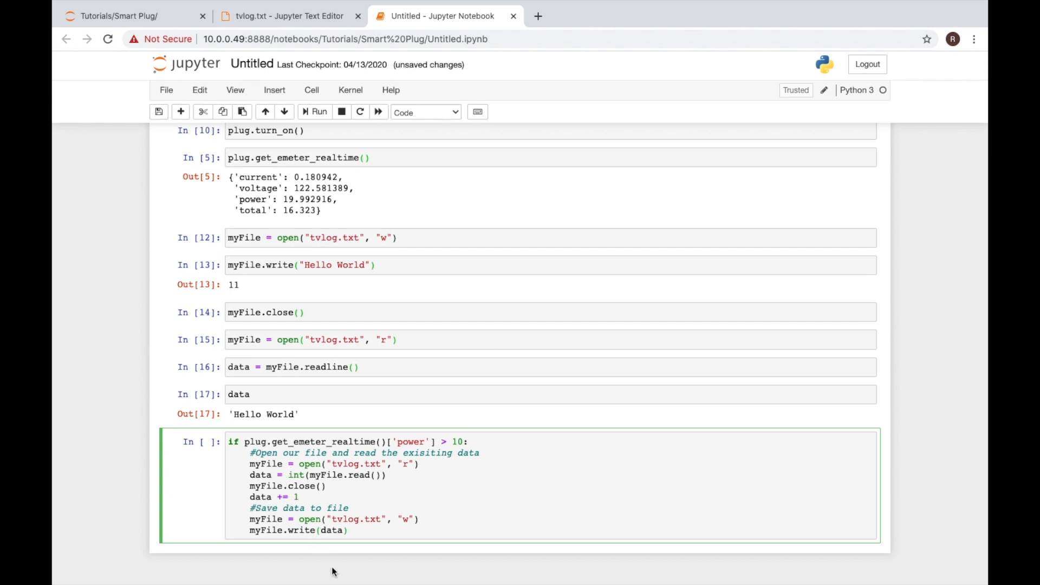
{"action": "type", "text": "str("}
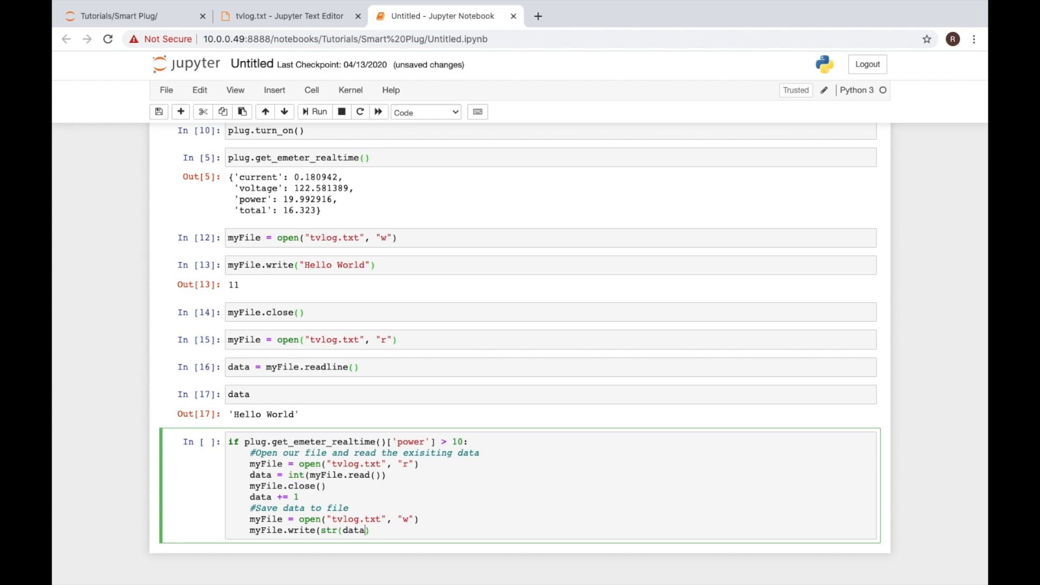
{"action": "type", "text": ")"}
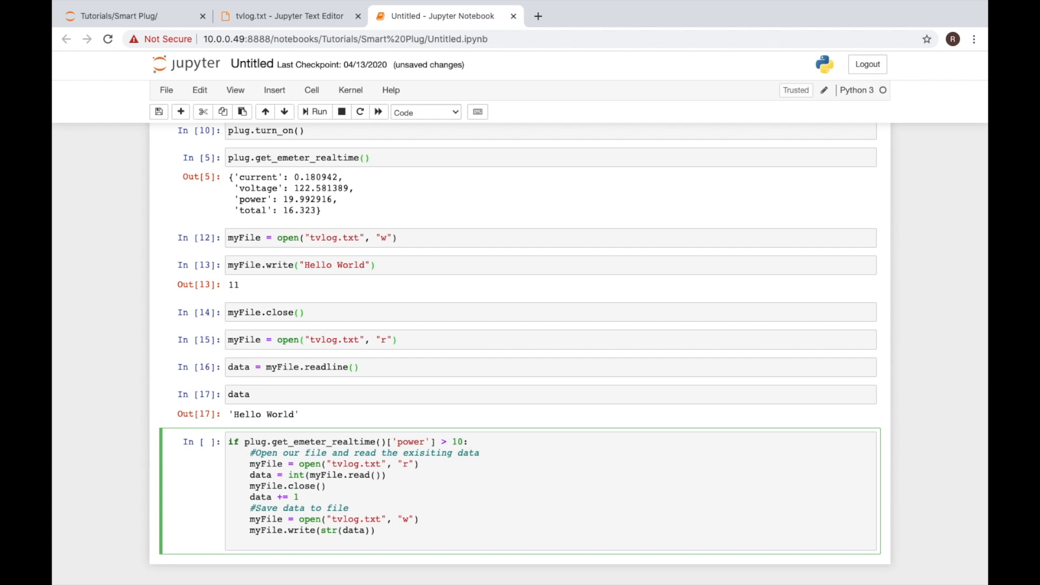
Step: Append myFile.close() as the final line of the if block
{"action": "type", "text": "m"}
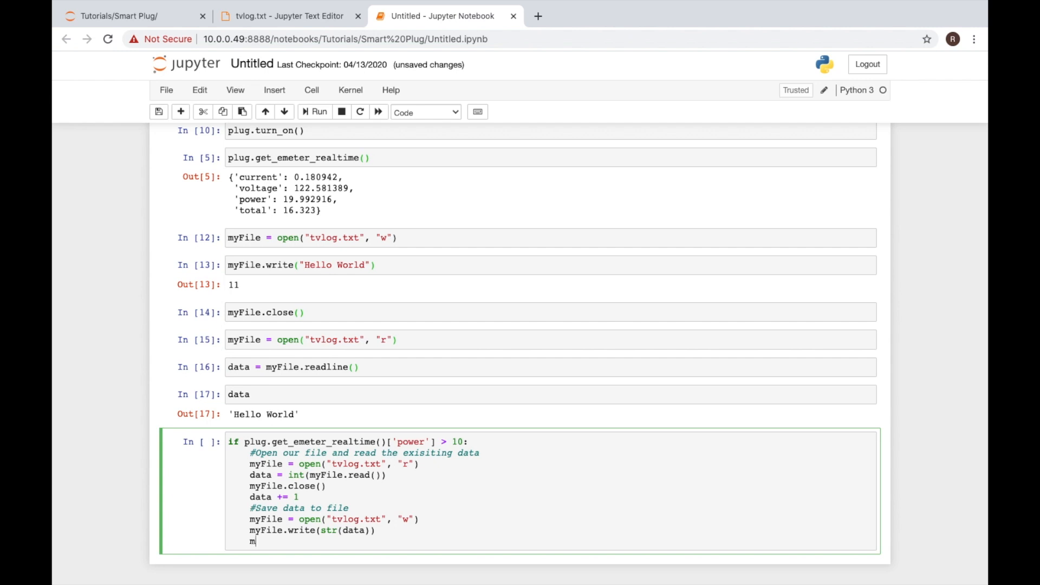
{"action": "type", "text": "yFile"}
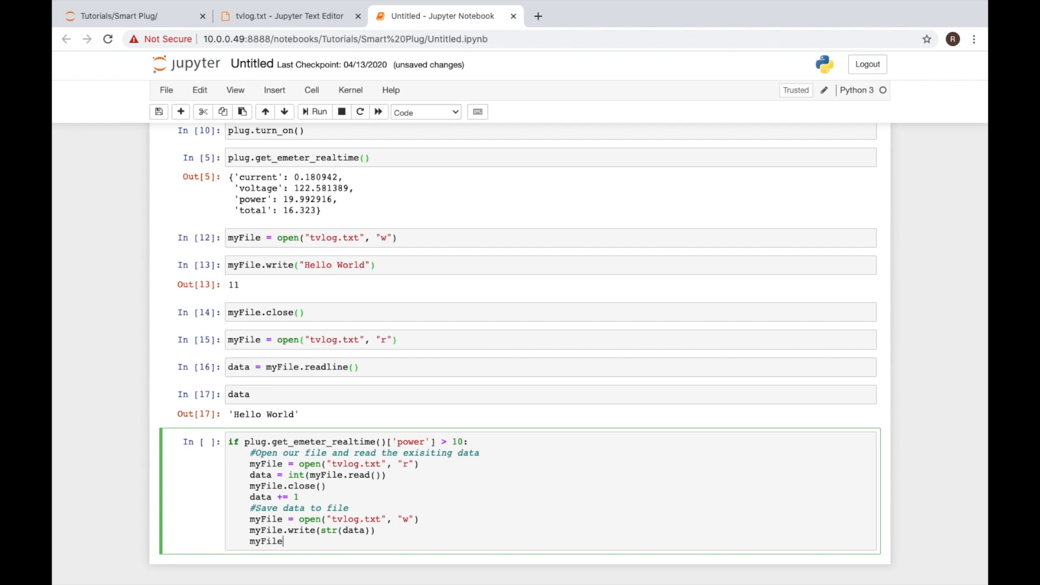
{"action": "type", "text": ".close()"}
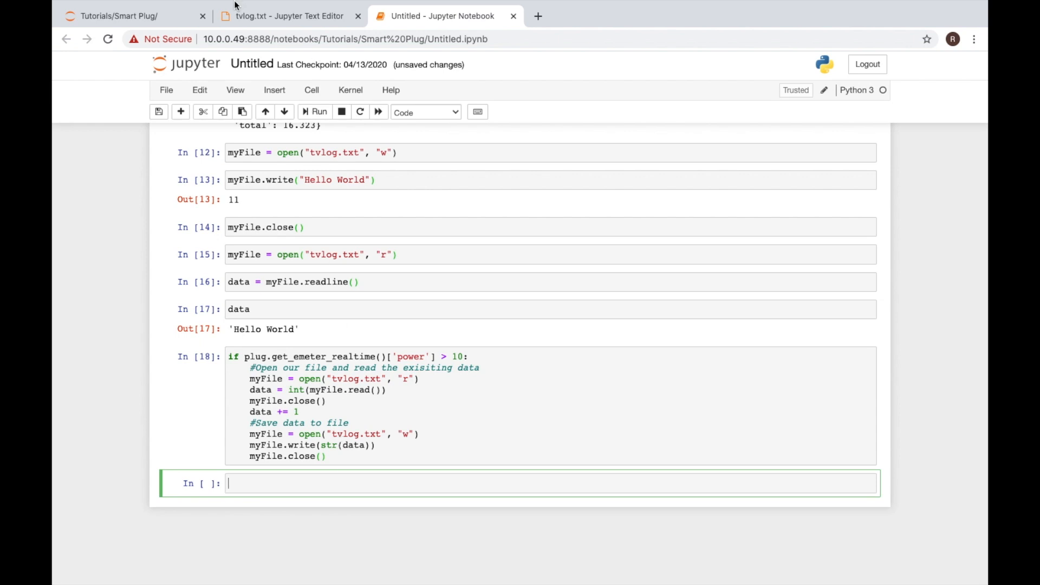
Step: Reload tvlog.txt to see count 1, rerun the threshold cell, then reload again
{"action": "left_click", "coordinate": [287, 16]}
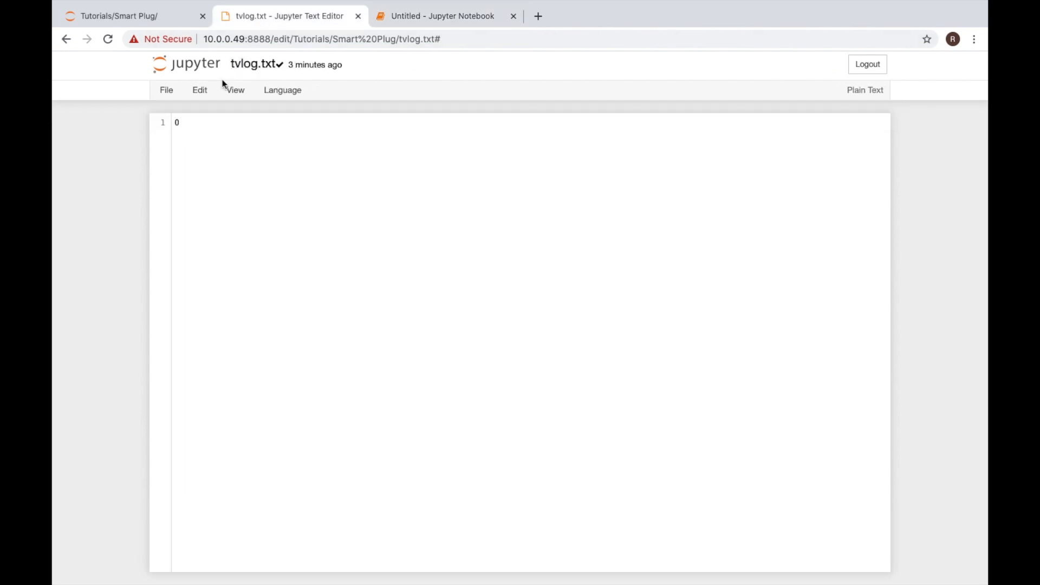
{"action": "left_click", "coordinate": [235, 90]}
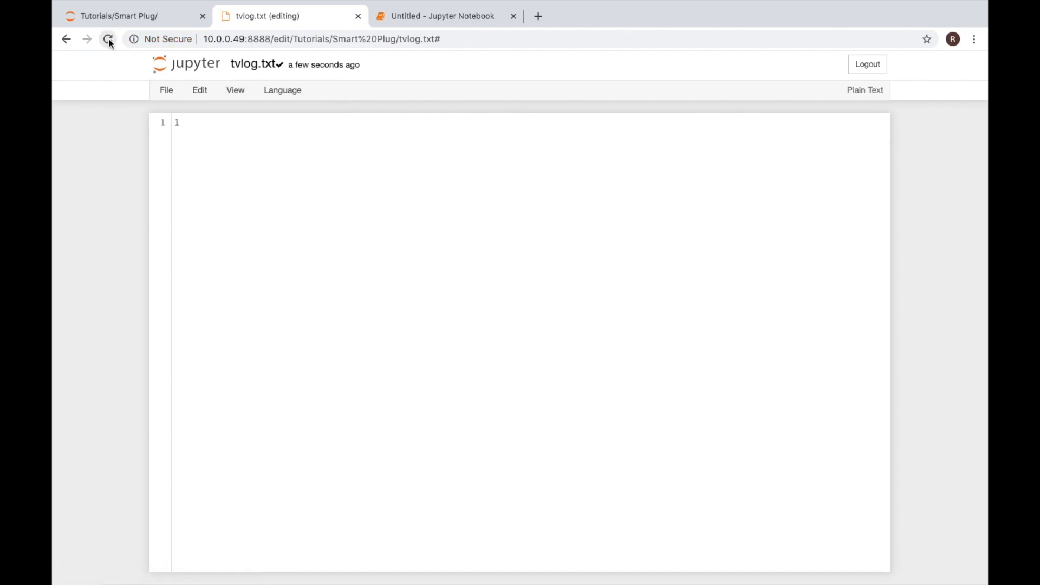
{"action": "left_click", "coordinate": [442, 16]}
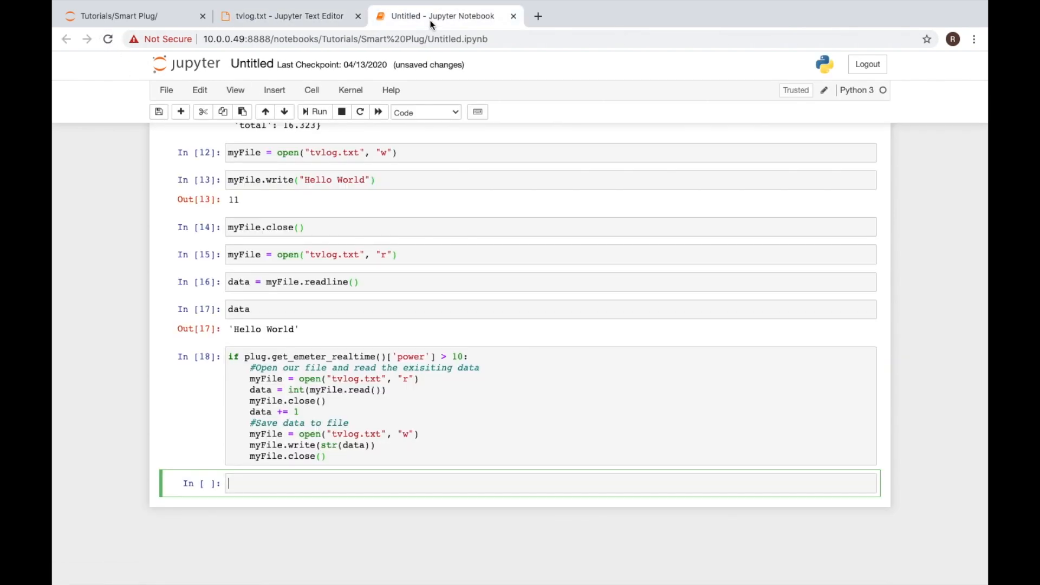
{"action": "left_click", "coordinate": [354, 431]}
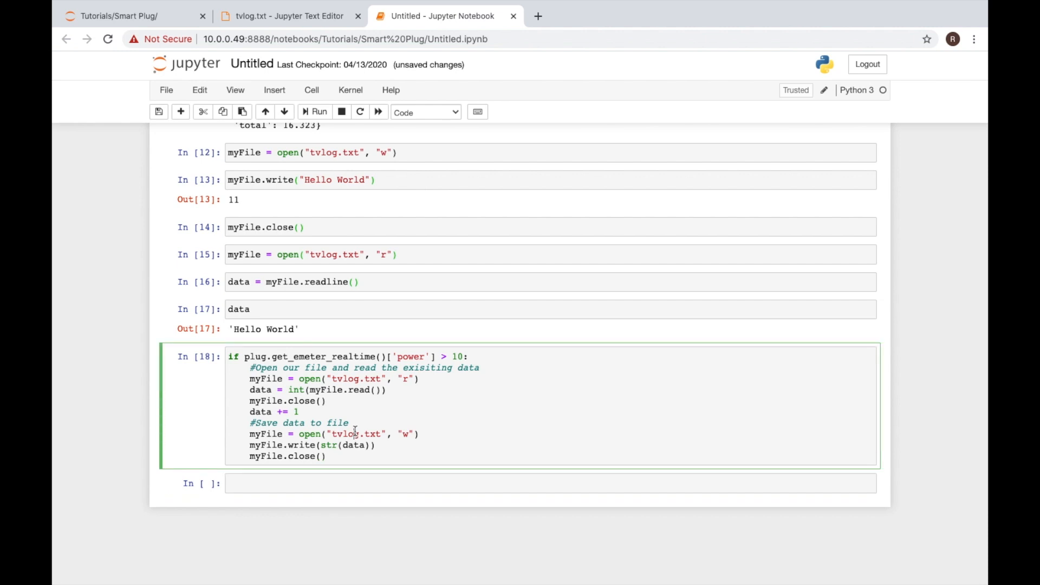
{"action": "left_click", "coordinate": [314, 112]}
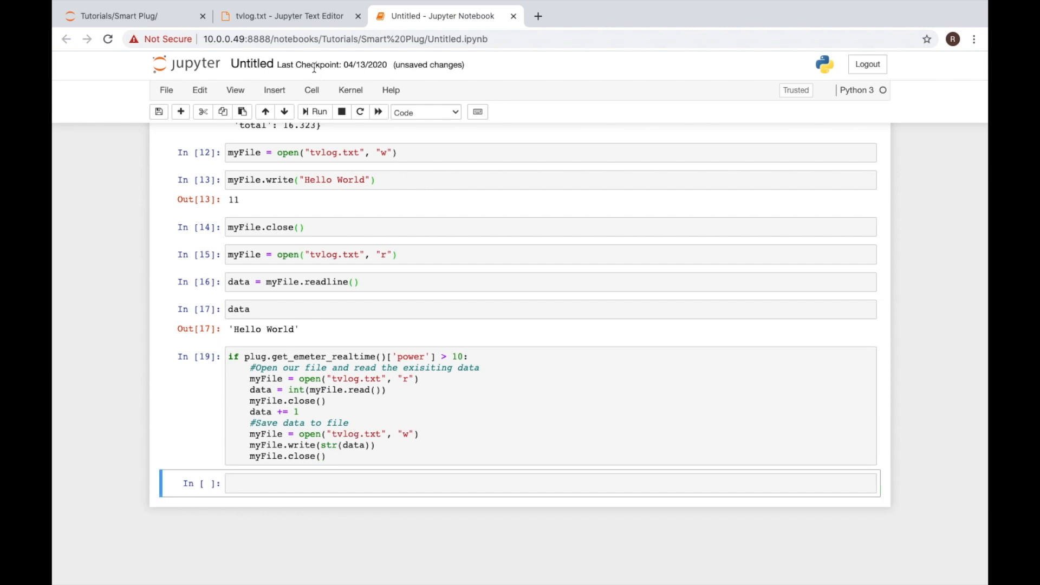
{"action": "left_click", "coordinate": [291, 15]}
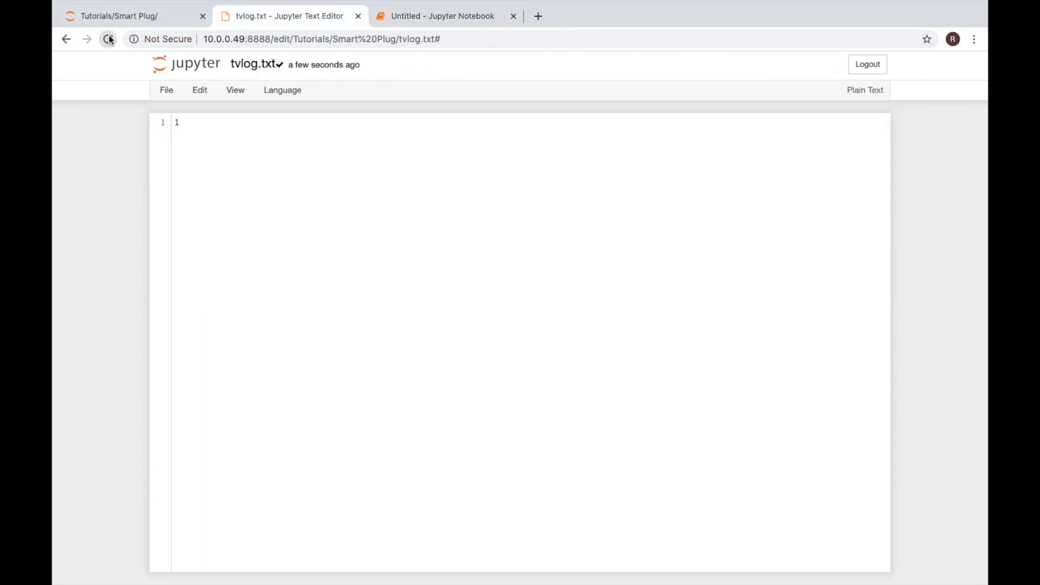
{"action": "left_click", "coordinate": [443, 15]}
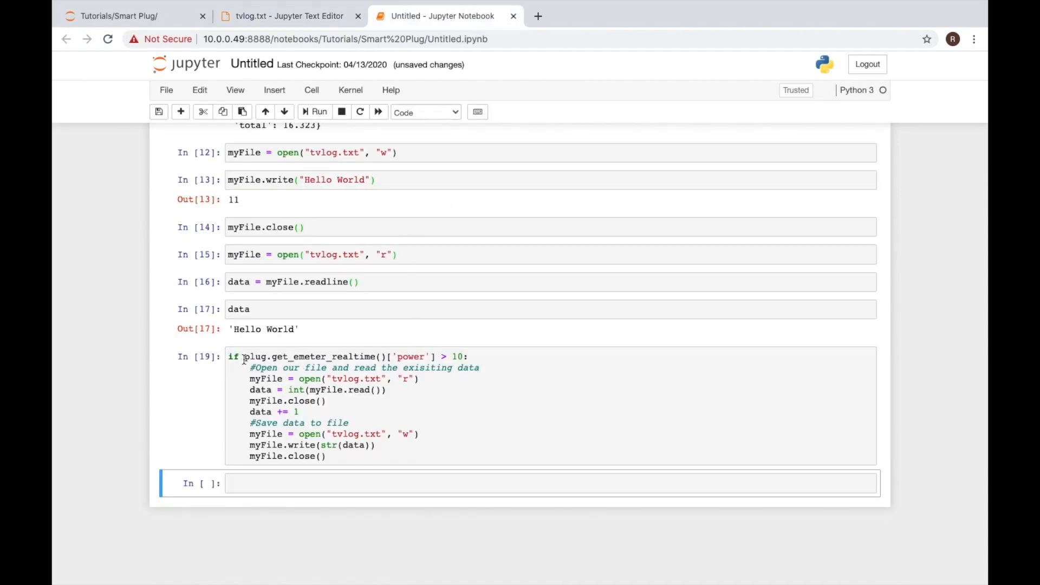
Step: Enter plug.get_emeter_realtime()['power'] in a new cell, reading 19.985201
{"action": "left_click", "coordinate": [464, 405]}
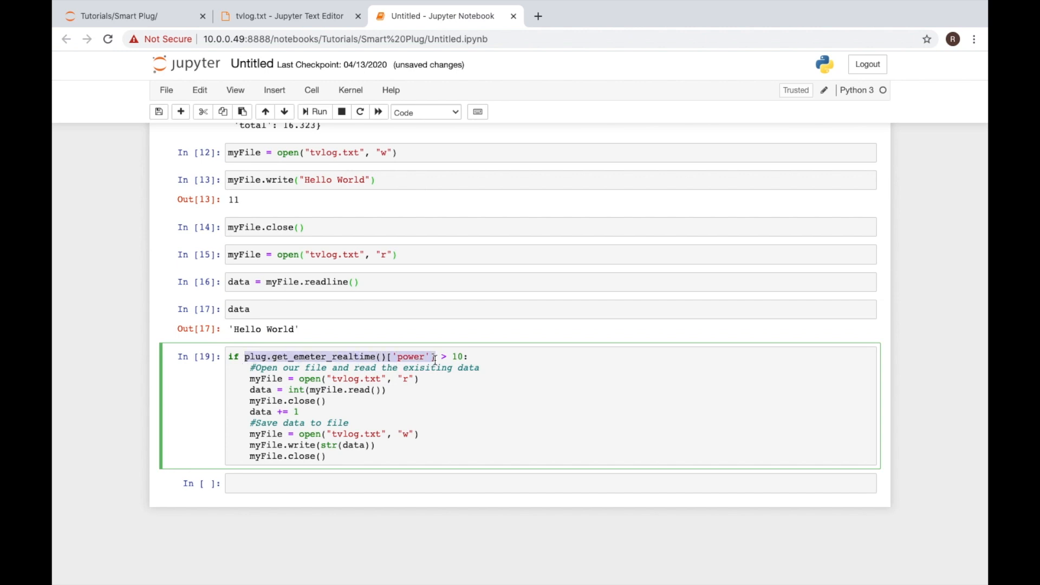
{"action": "type", "text": "plug.get_emeter_realtime()['power']"}
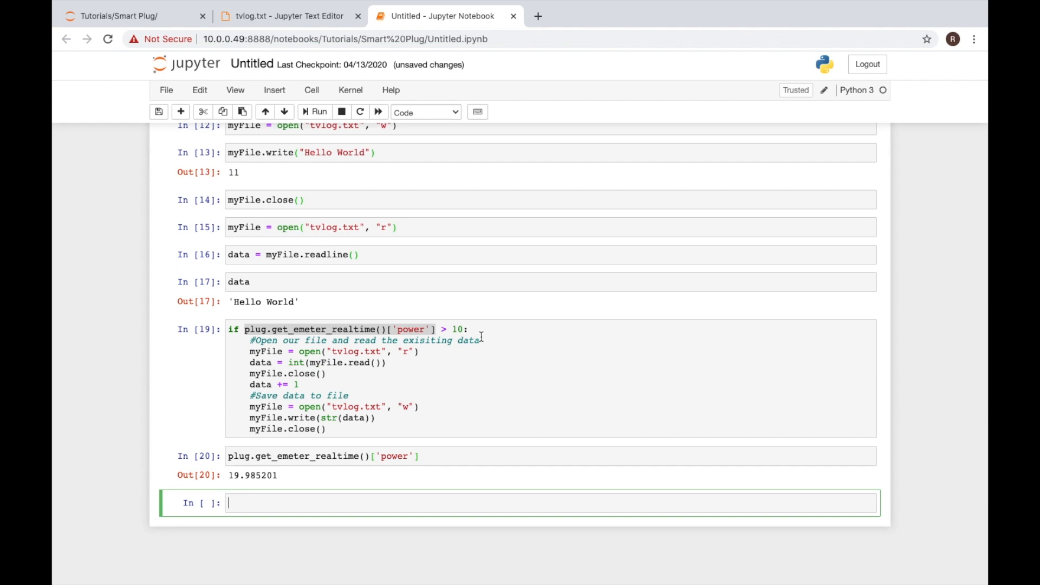
{"action": "mouse_move", "coordinate": [387, 422]}
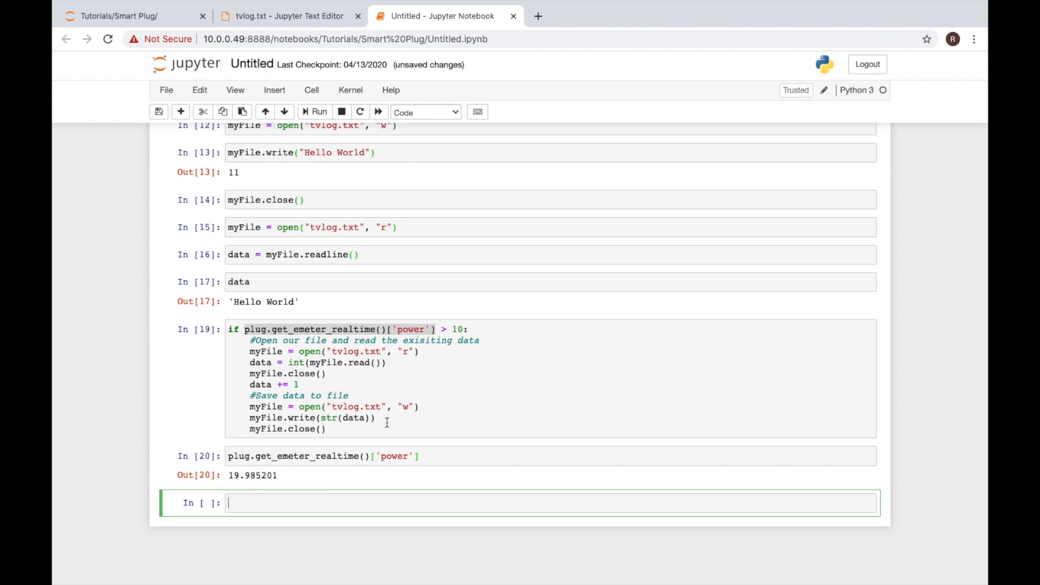
{"action": "mouse_move", "coordinate": [455, 331]}
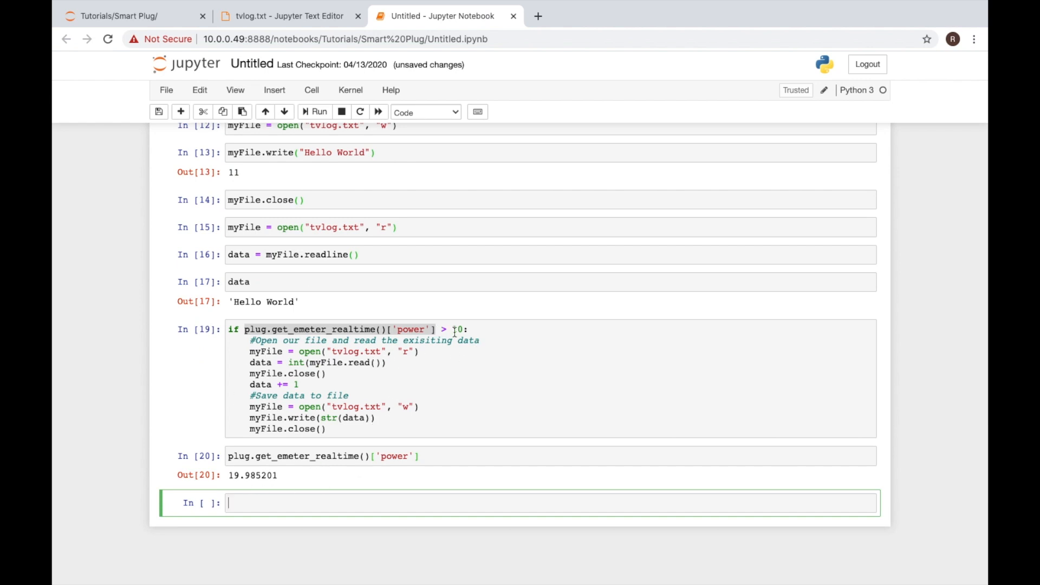
Step: Change the power threshold in the if-line from 10 to 25 and run the cell
{"action": "left_click", "coordinate": [460, 328]}
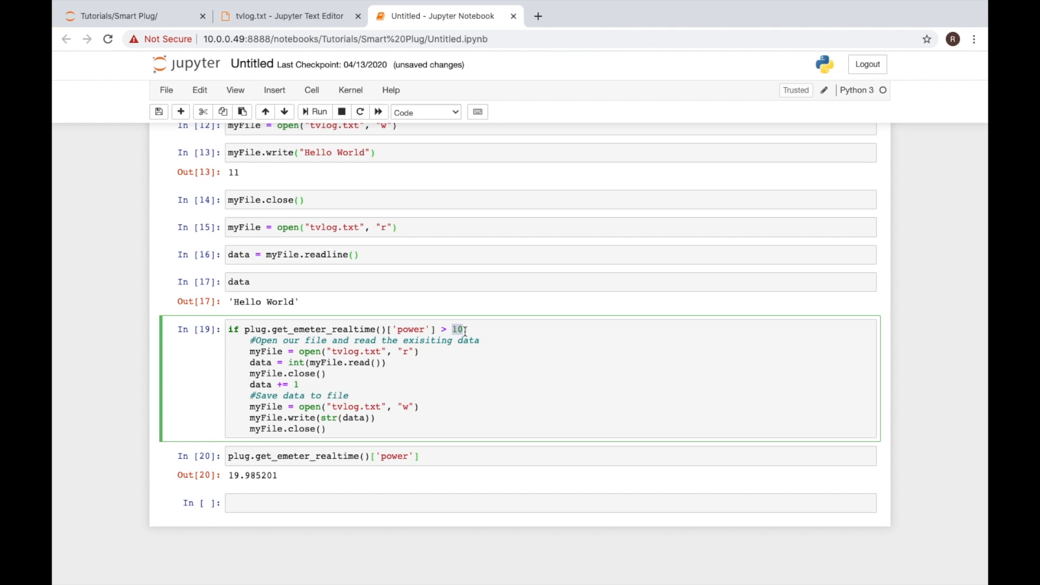
{"action": "key", "text": "Backspace"}
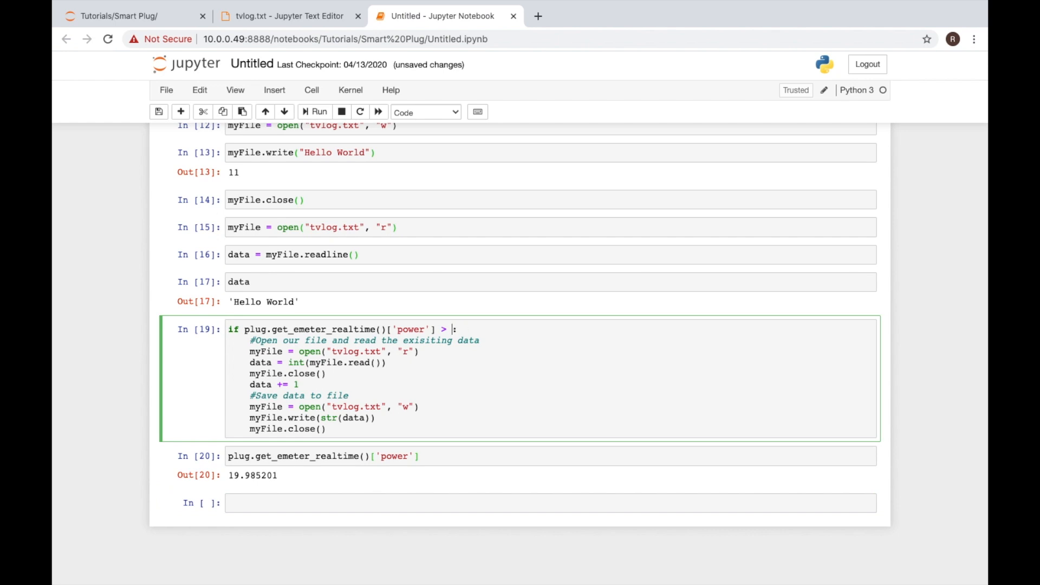
{"action": "type", "text": "25"}
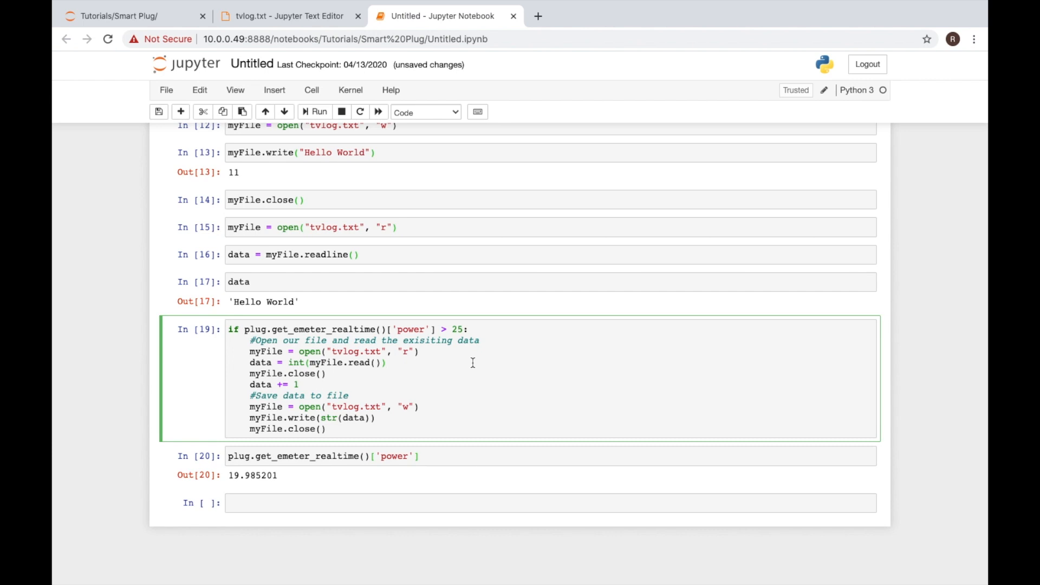
{"action": "left_click", "coordinate": [318, 112]}
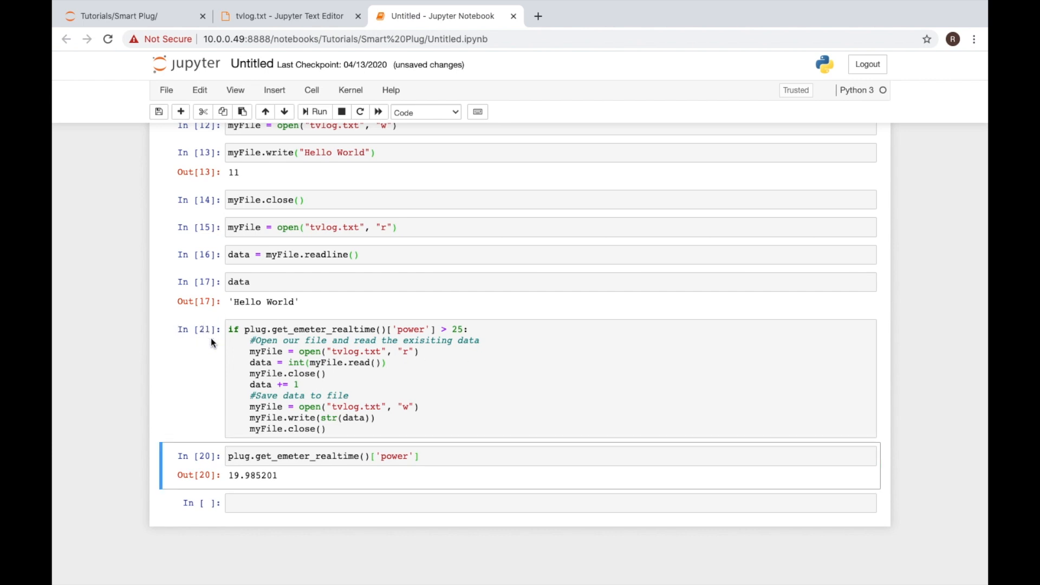
Step: Check the count in tvlog.txt, then rerun the threshold cell
{"action": "left_click", "coordinate": [289, 15]}
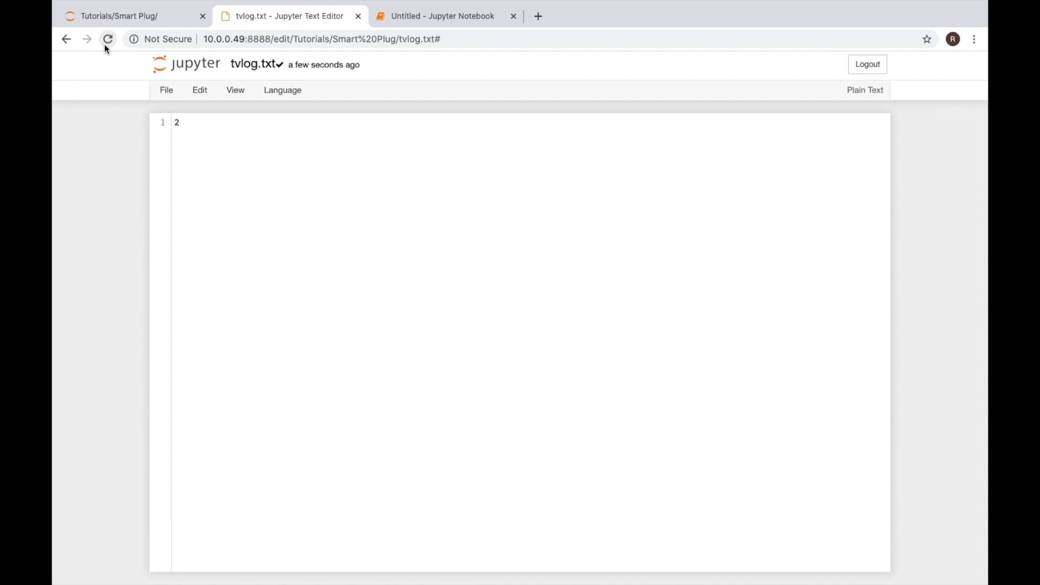
{"action": "left_click", "coordinate": [441, 15]}
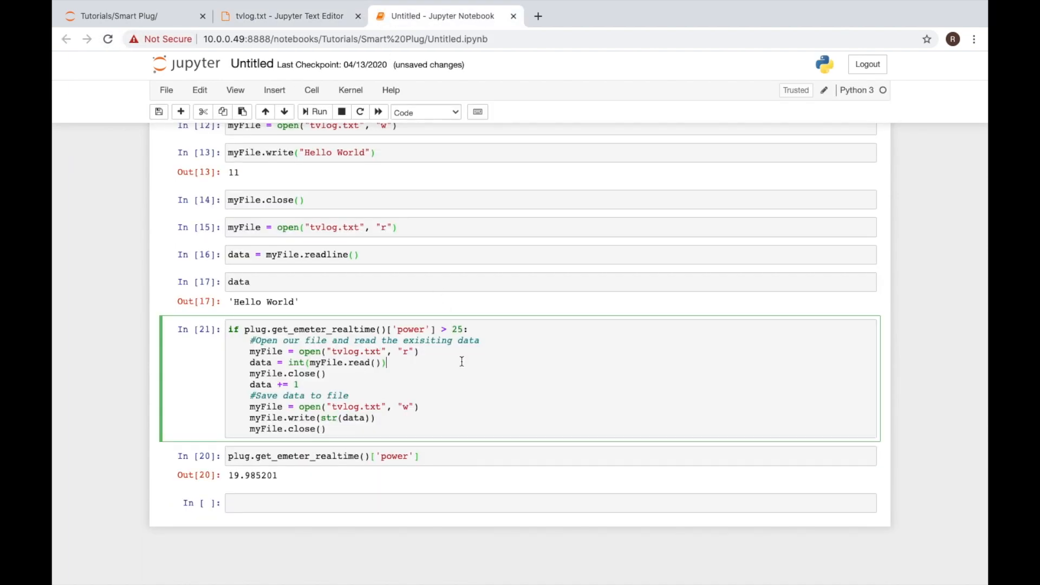
{"action": "left_click", "coordinate": [317, 111]}
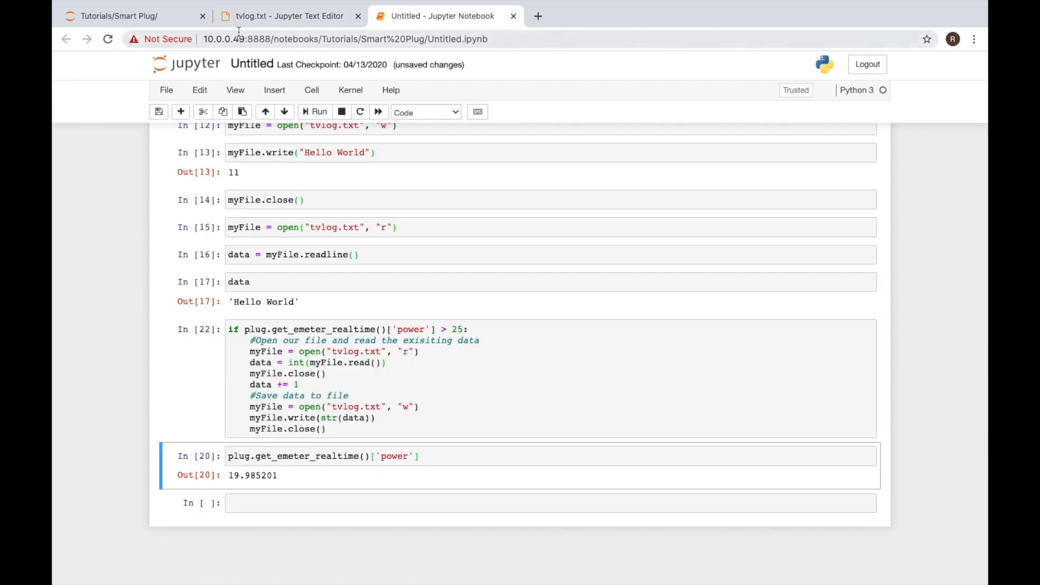
{"action": "mouse_move", "coordinate": [281, 16]}
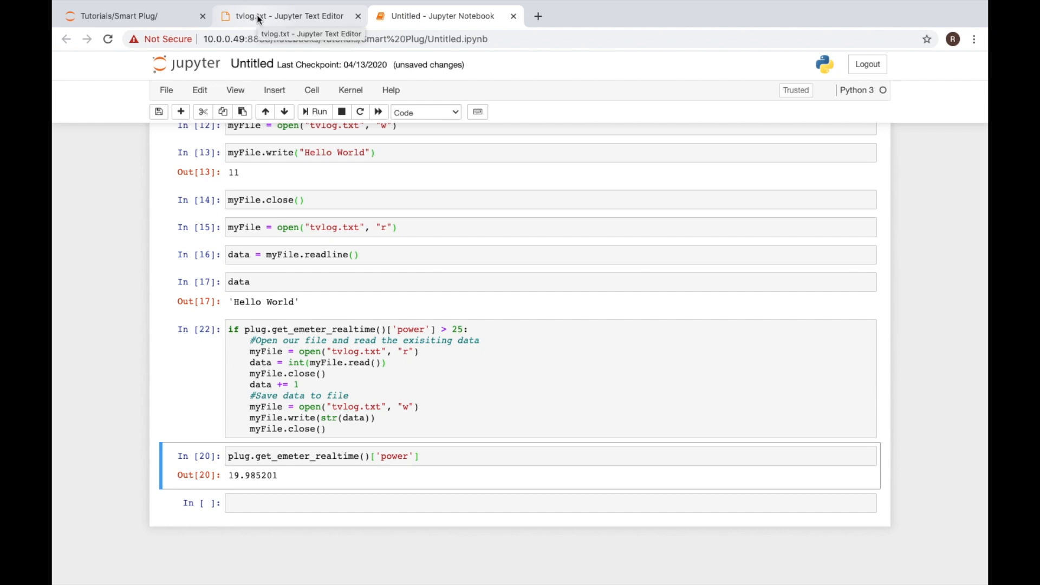